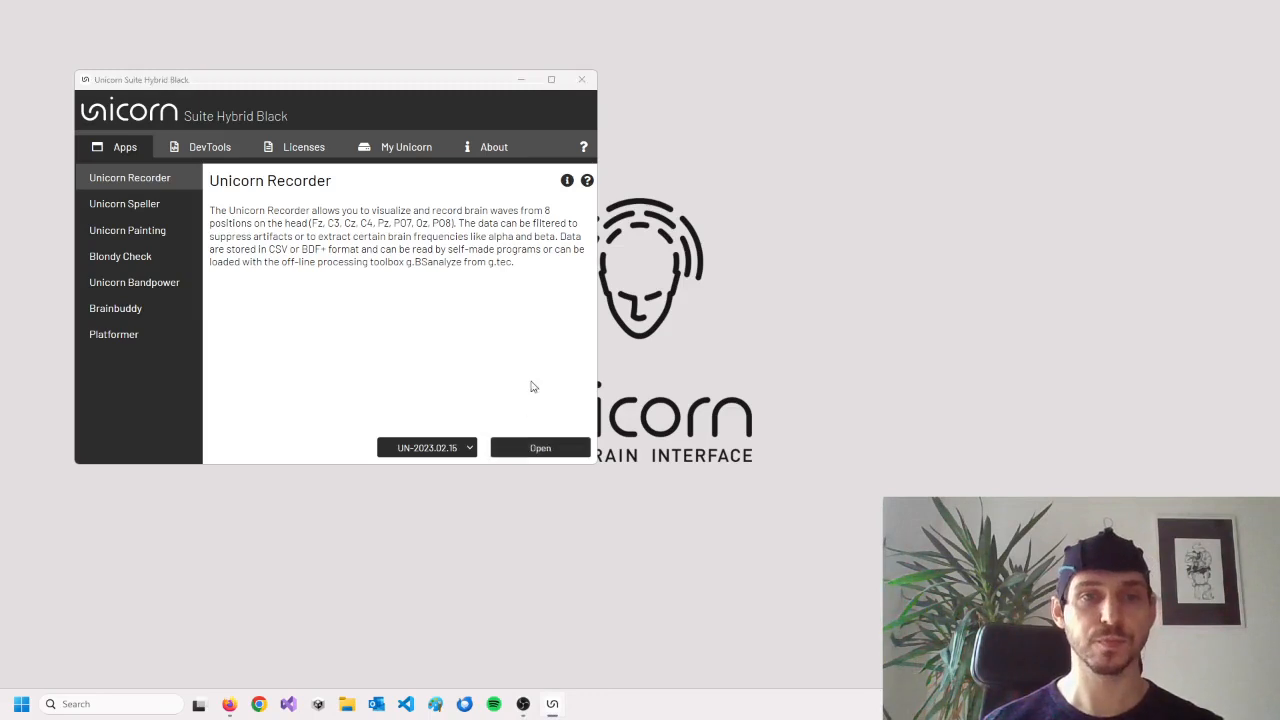
Launch Unicorn Recorder from the Unicorn Suite Apps list.
{"action": "left_click", "coordinate": [540, 448]}
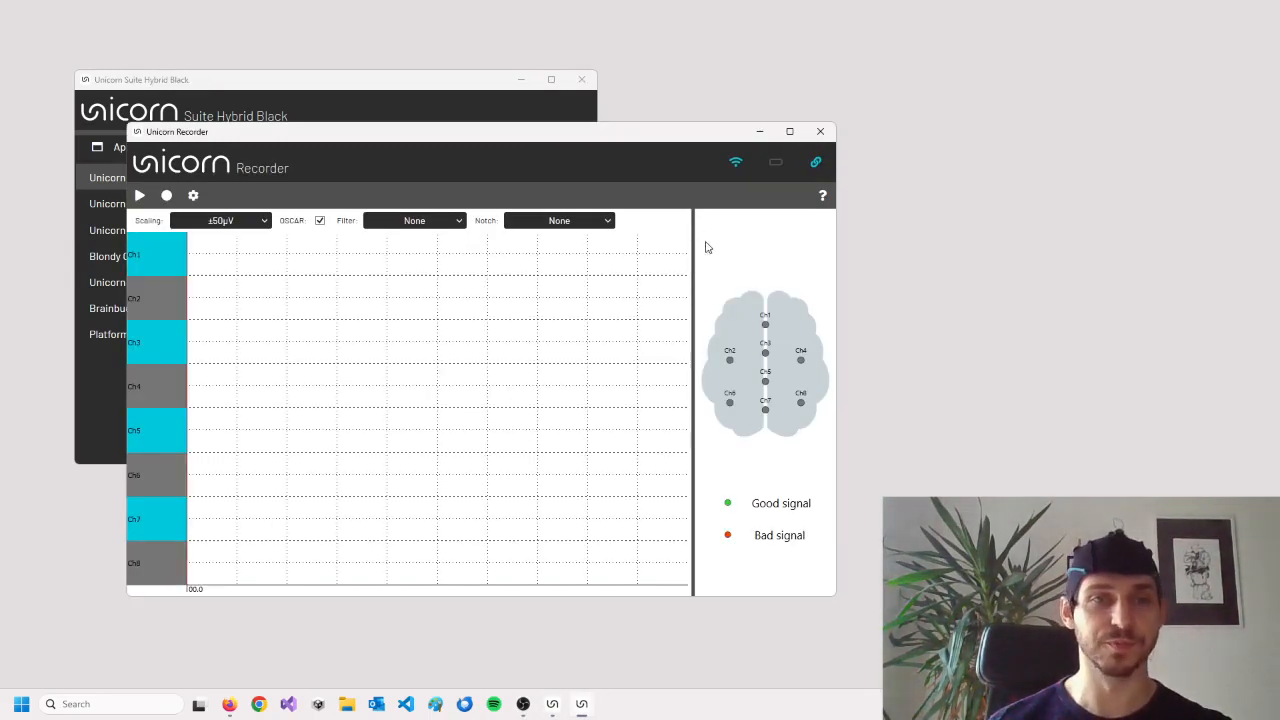
Maximize the Recorder window, switch DSEAR off and leave the band-pass filter on None.
{"action": "left_click", "coordinate": [788, 132]}
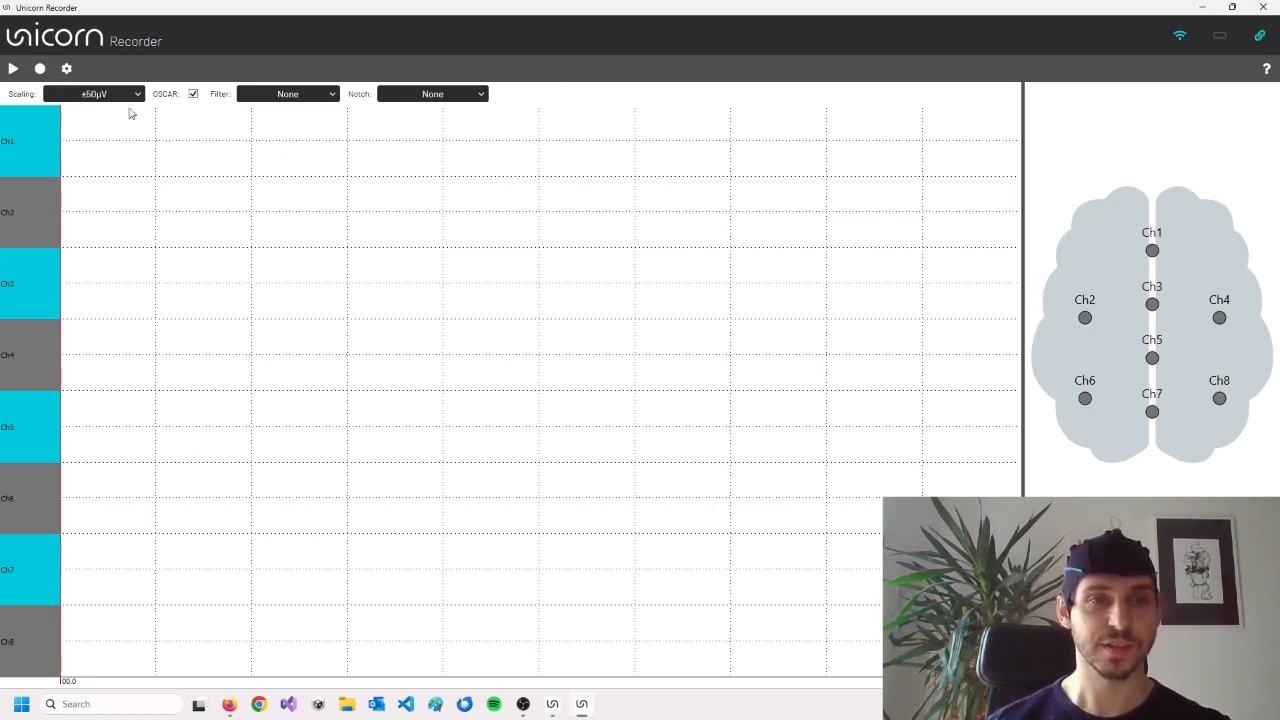
{"action": "mouse_move", "coordinate": [120, 294]}
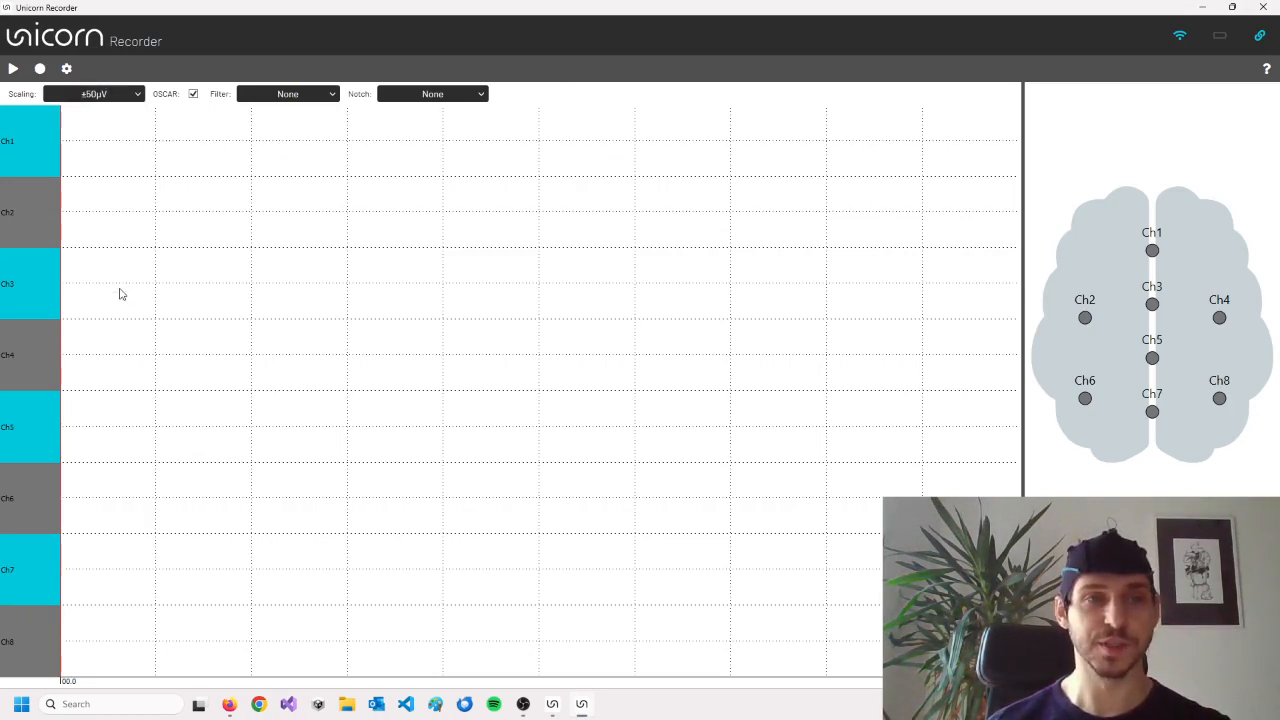
{"action": "mouse_move", "coordinate": [112, 276]}
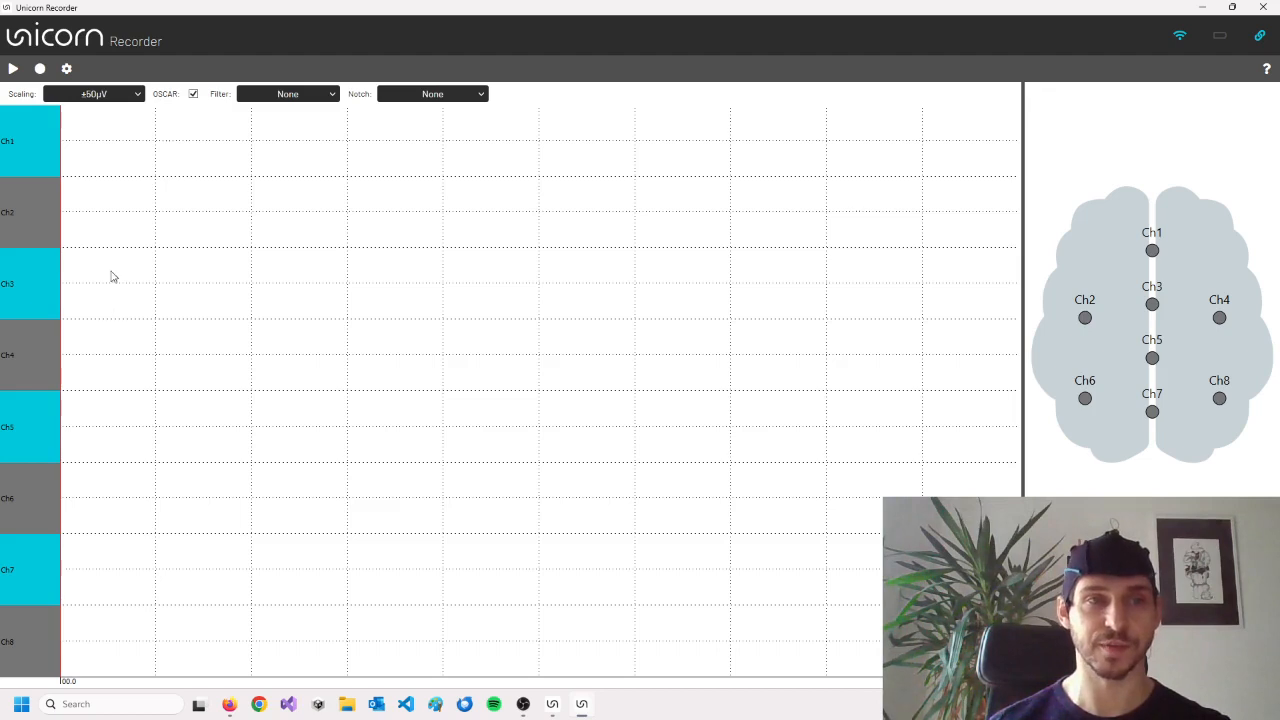
{"action": "mouse_move", "coordinate": [24, 50]}
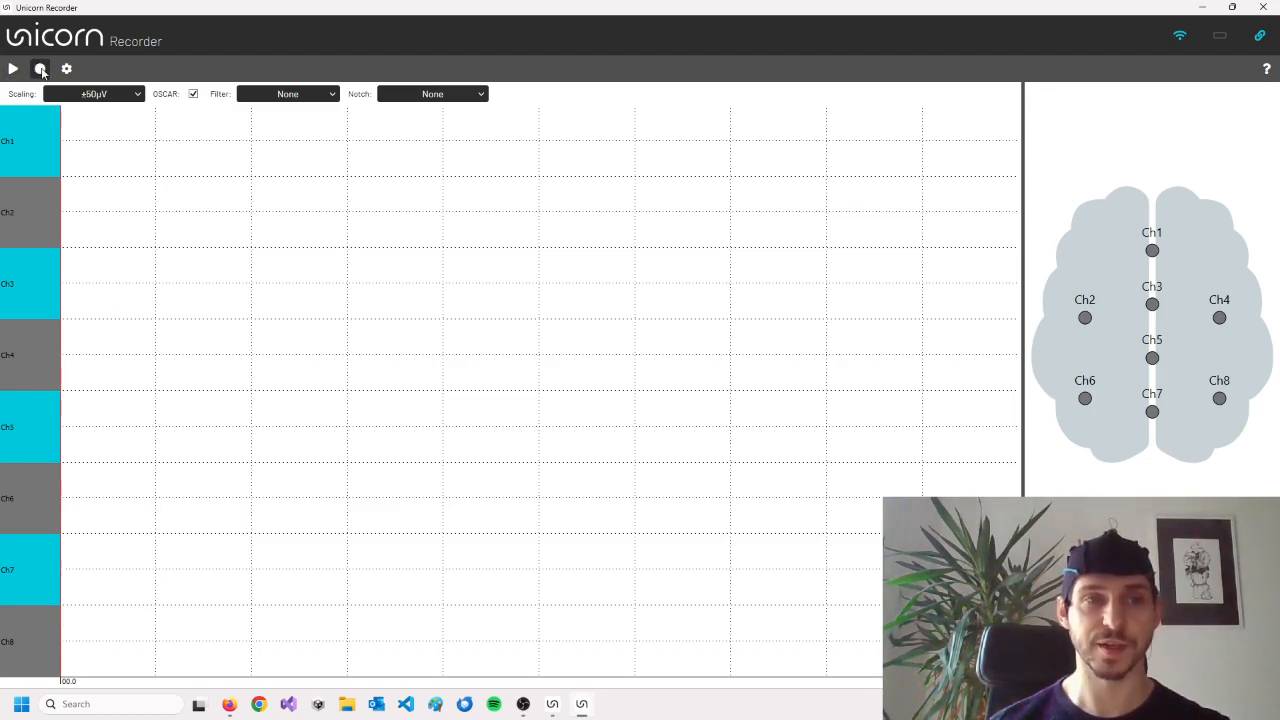
{"action": "left_click", "coordinate": [40, 68]}
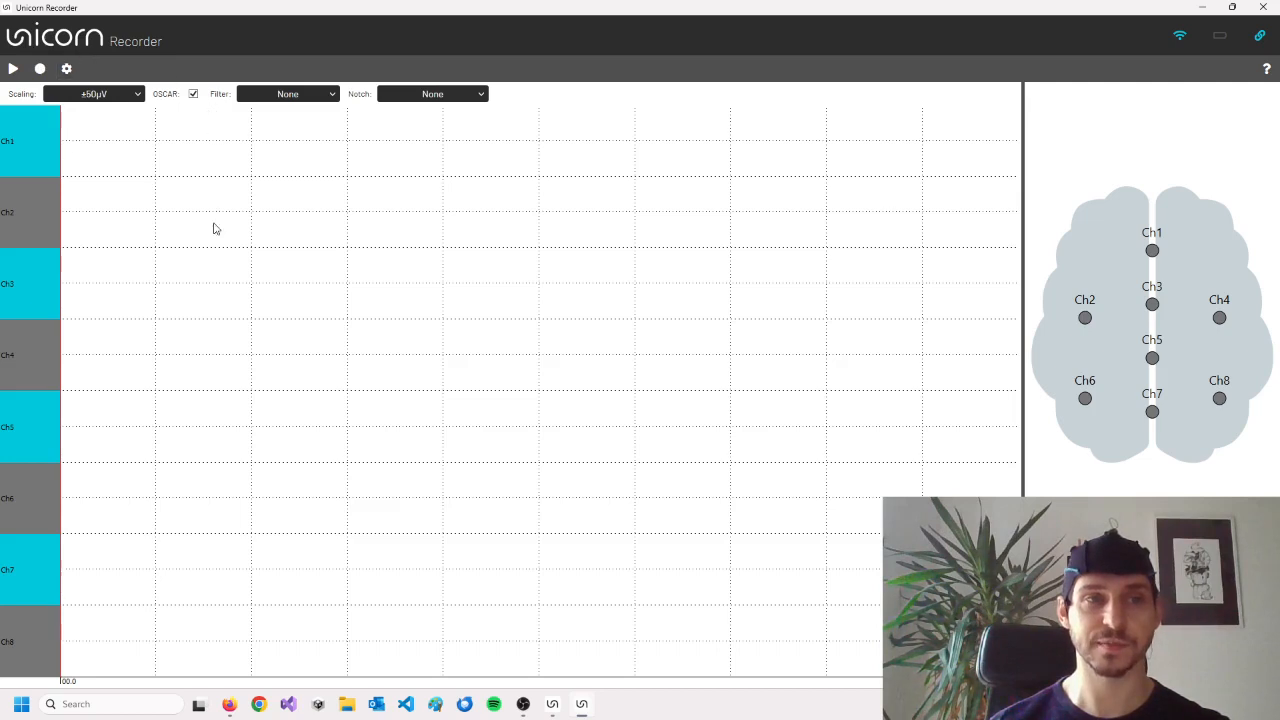
{"action": "mouse_move", "coordinate": [292, 256]}
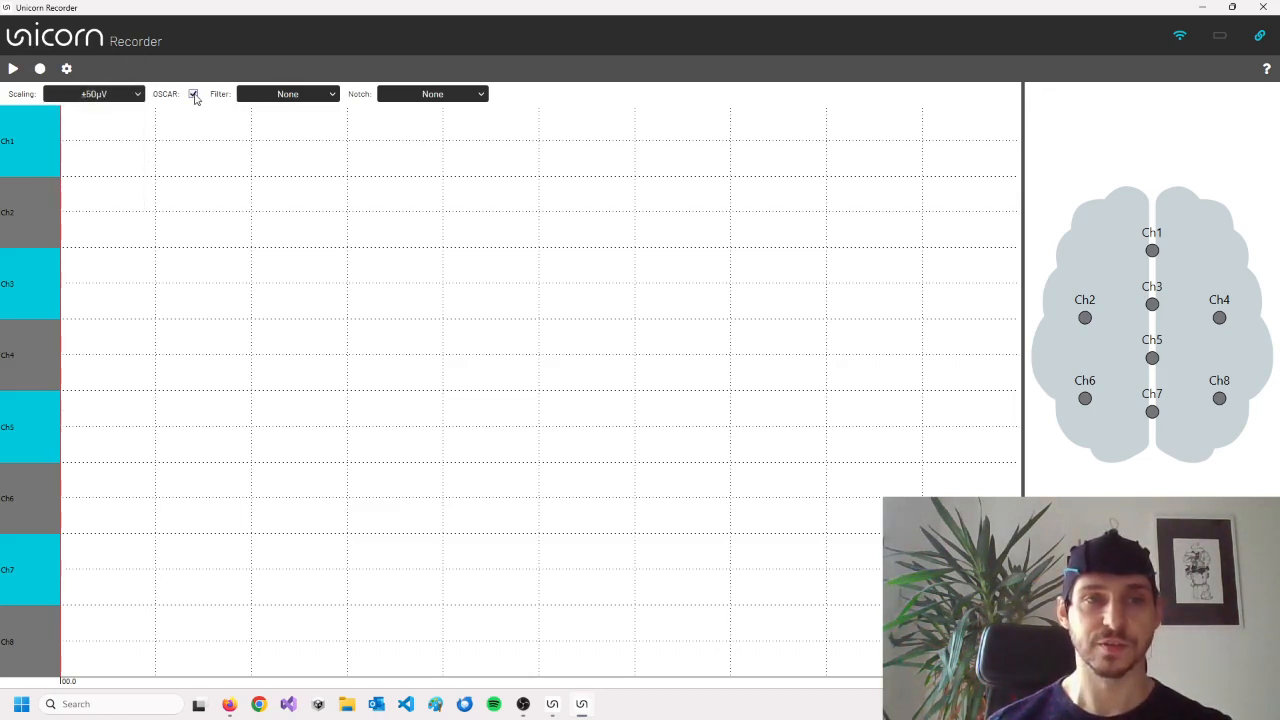
{"action": "left_click", "coordinate": [192, 94]}
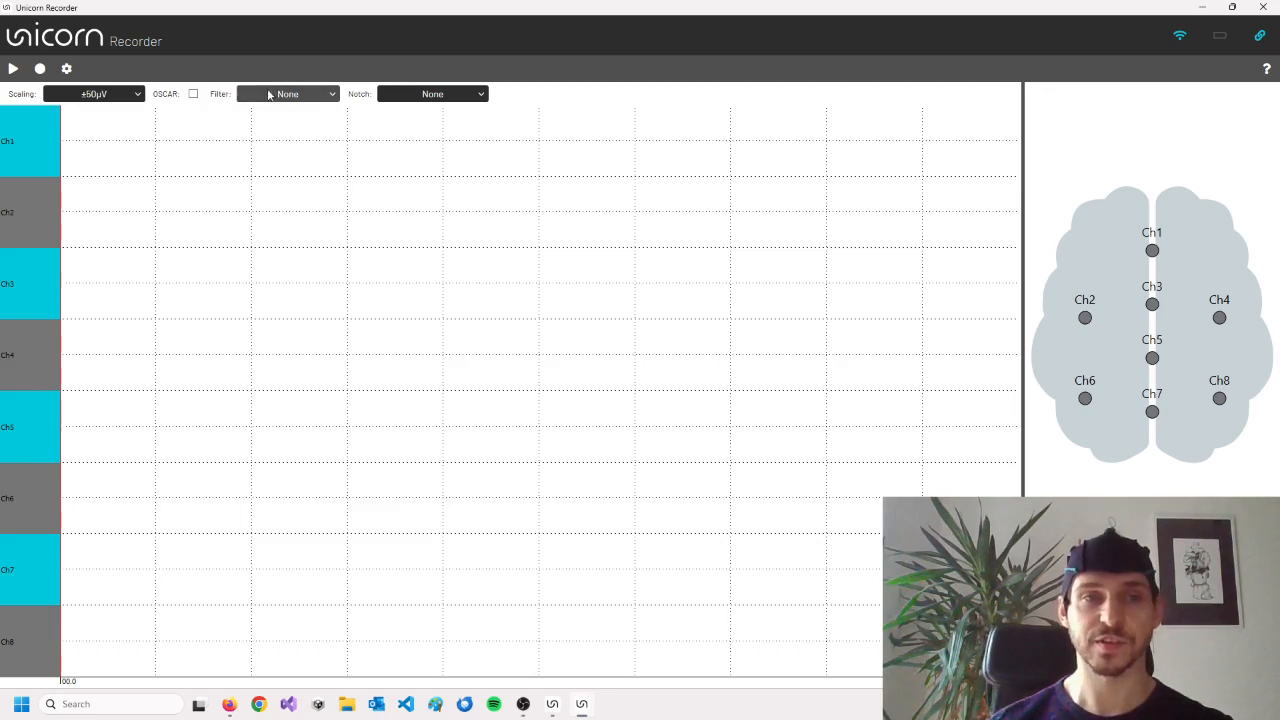
{"action": "left_click", "coordinate": [290, 94]}
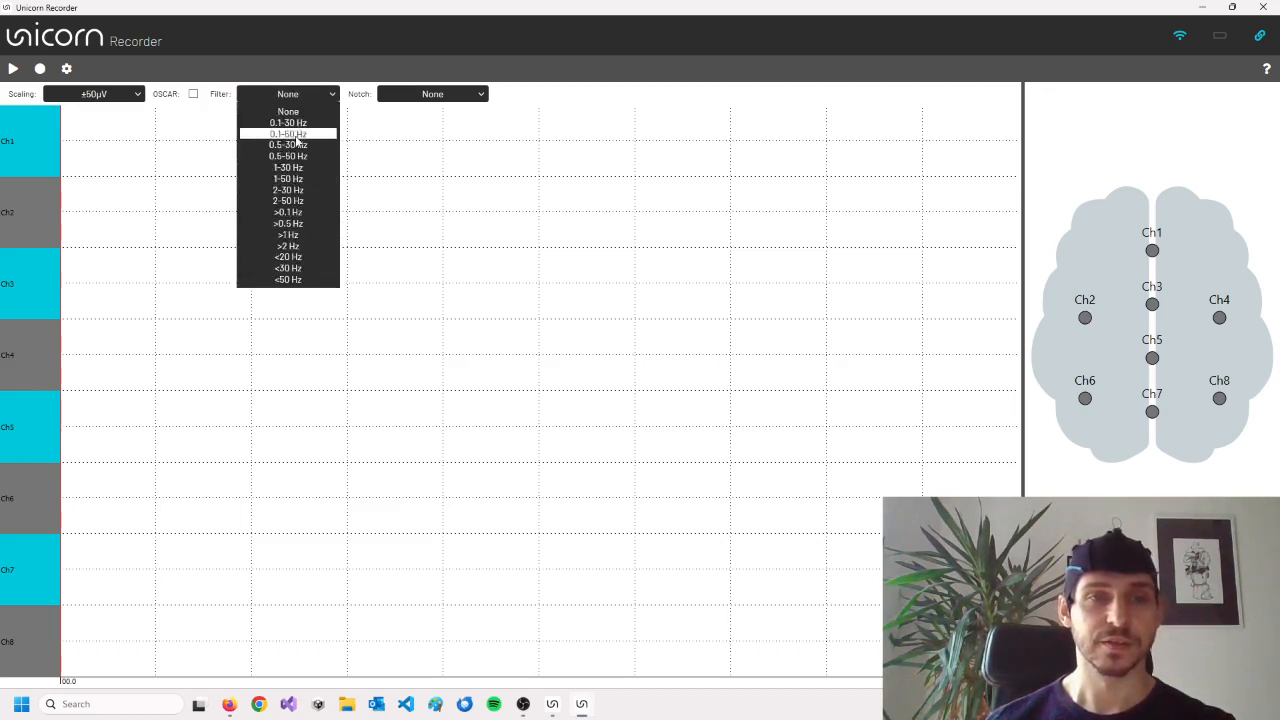
{"action": "left_click", "coordinate": [432, 94]}
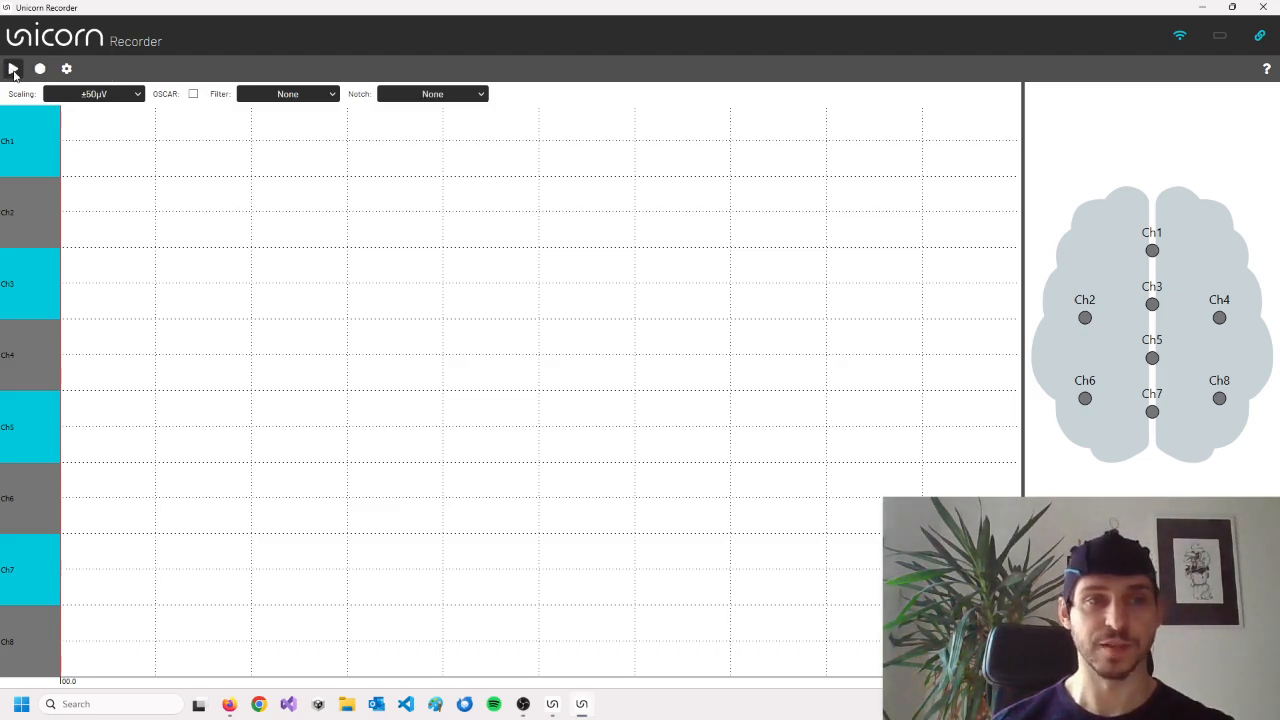
Start EEG acquisition with a 1–30 Hz band-pass and a 50 Hz notch filter.
{"action": "left_click", "coordinate": [12, 68]}
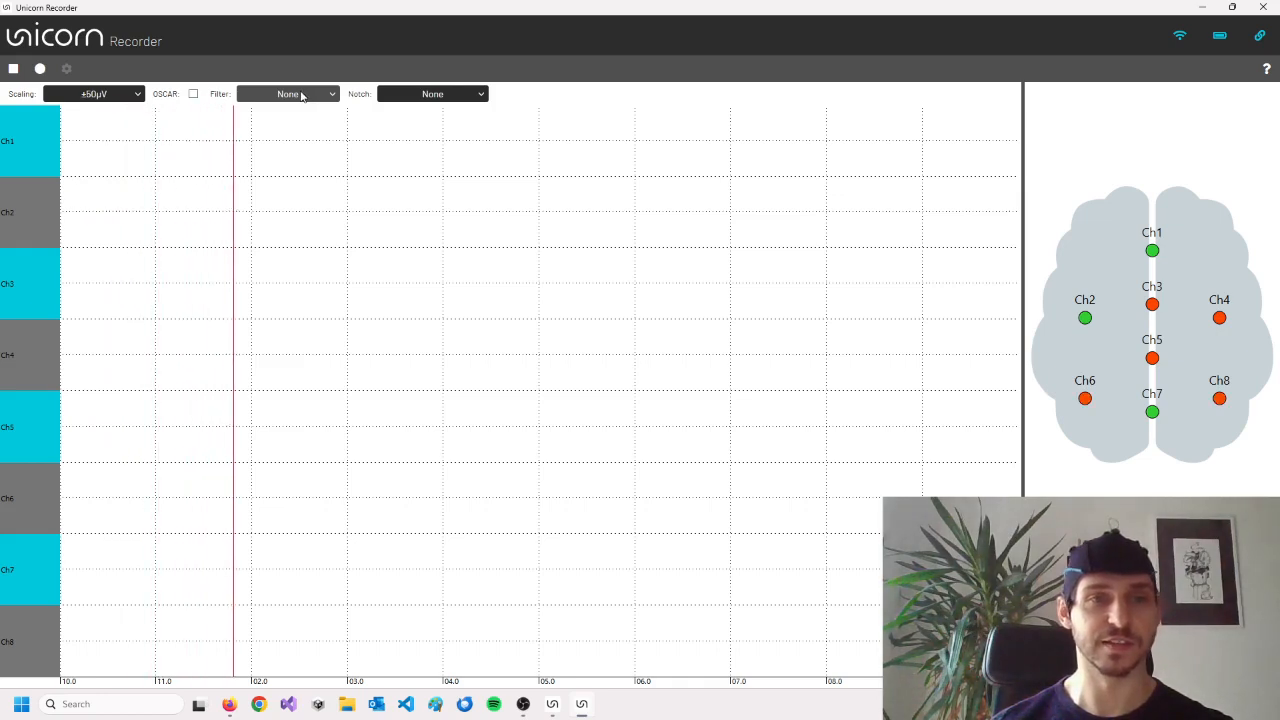
{"action": "left_click", "coordinate": [288, 94]}
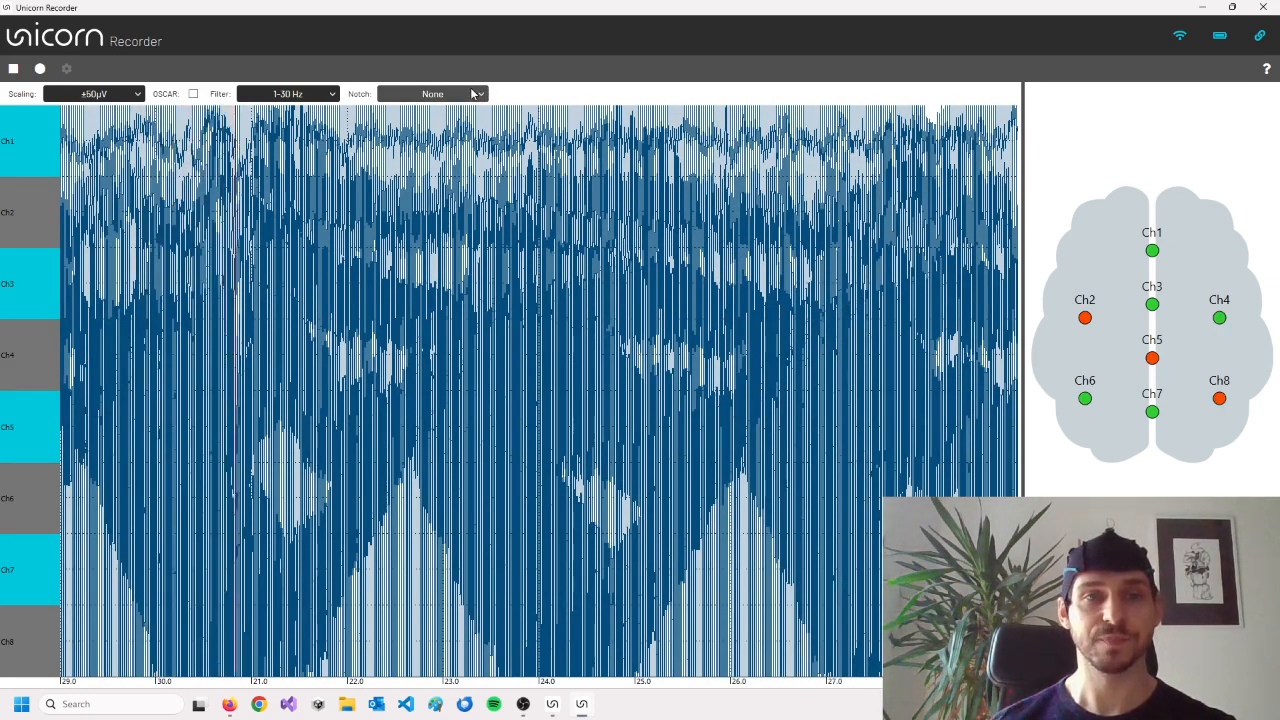
{"action": "left_click", "coordinate": [432, 94]}
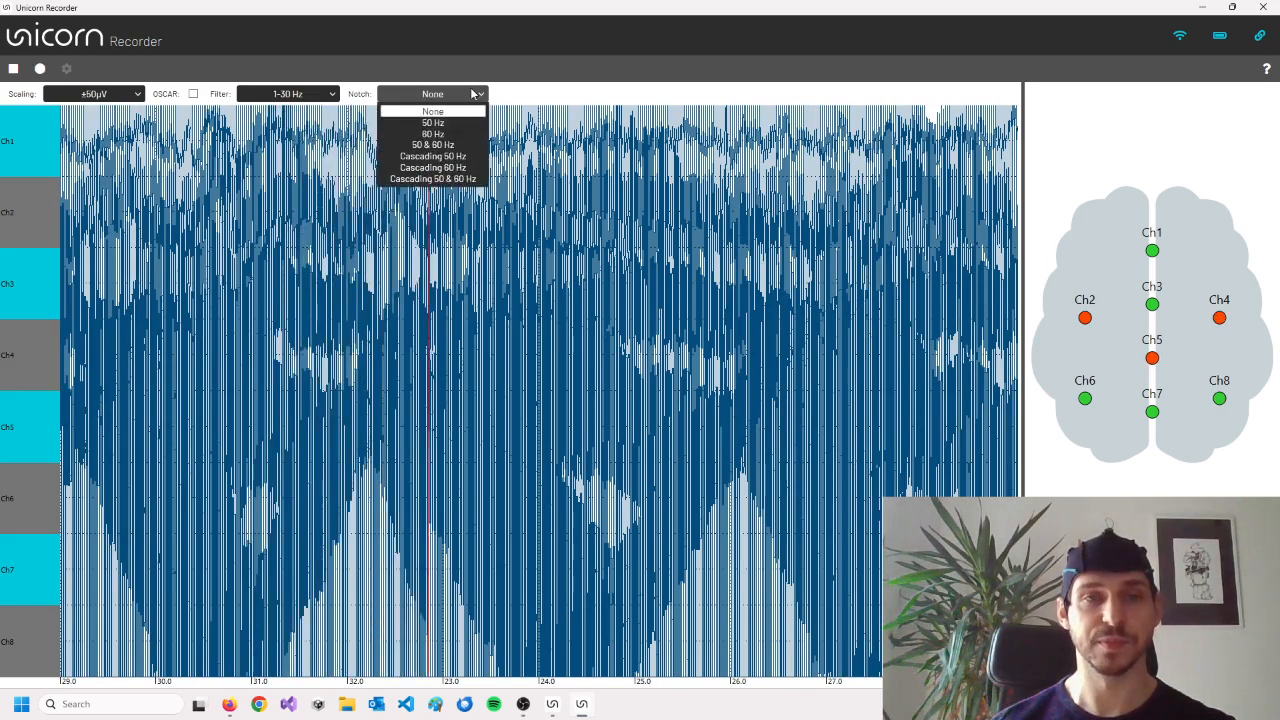
{"action": "left_click", "coordinate": [432, 122]}
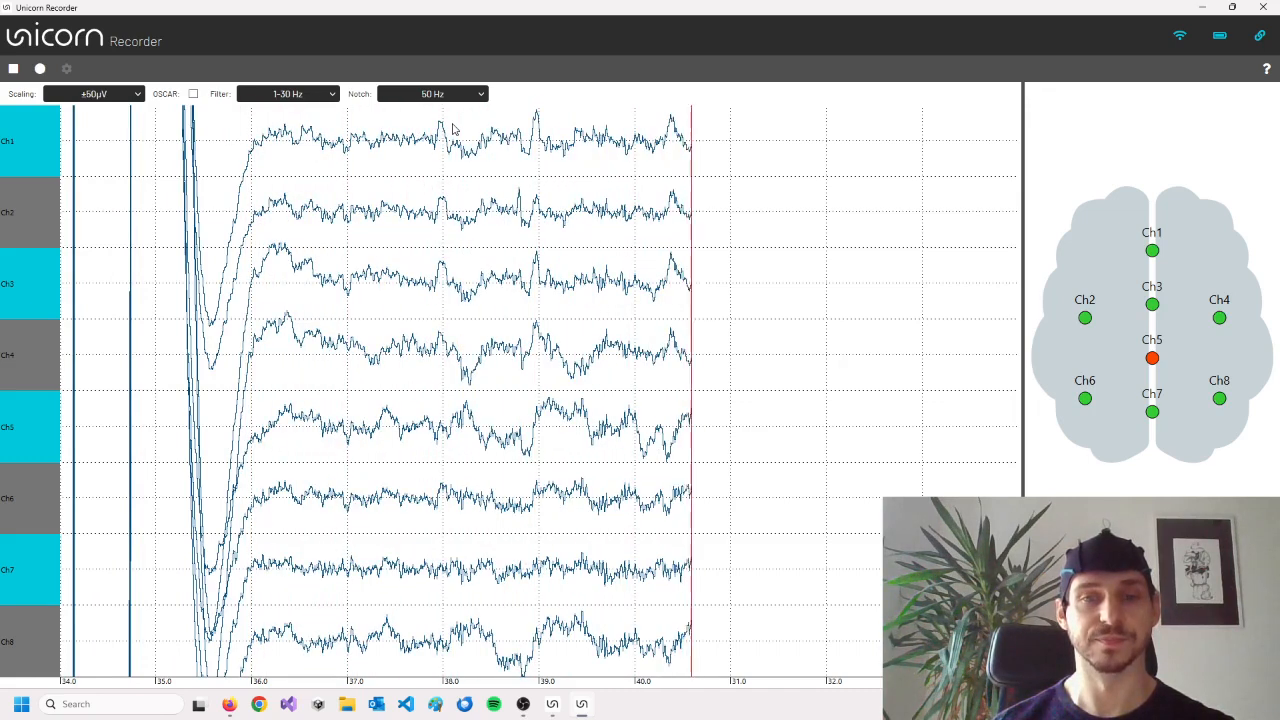
{"action": "left_click", "coordinate": [432, 94]}
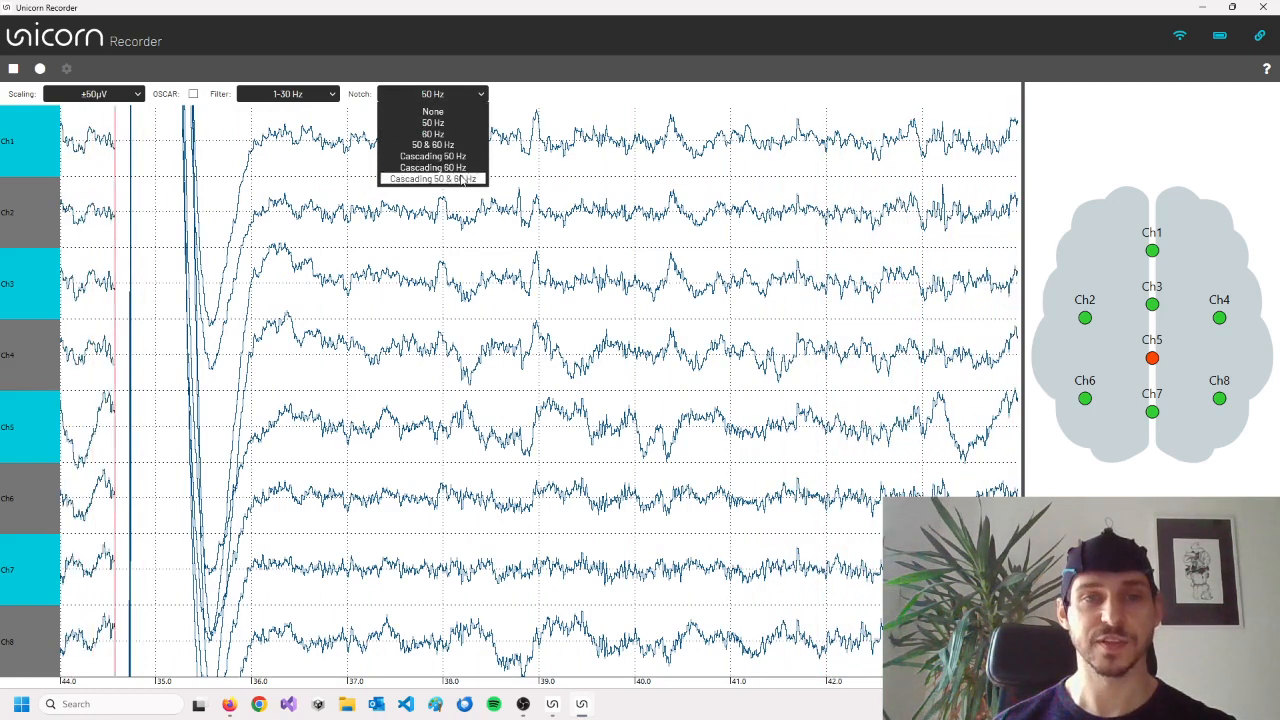
{"action": "mouse_move", "coordinate": [432, 132]}
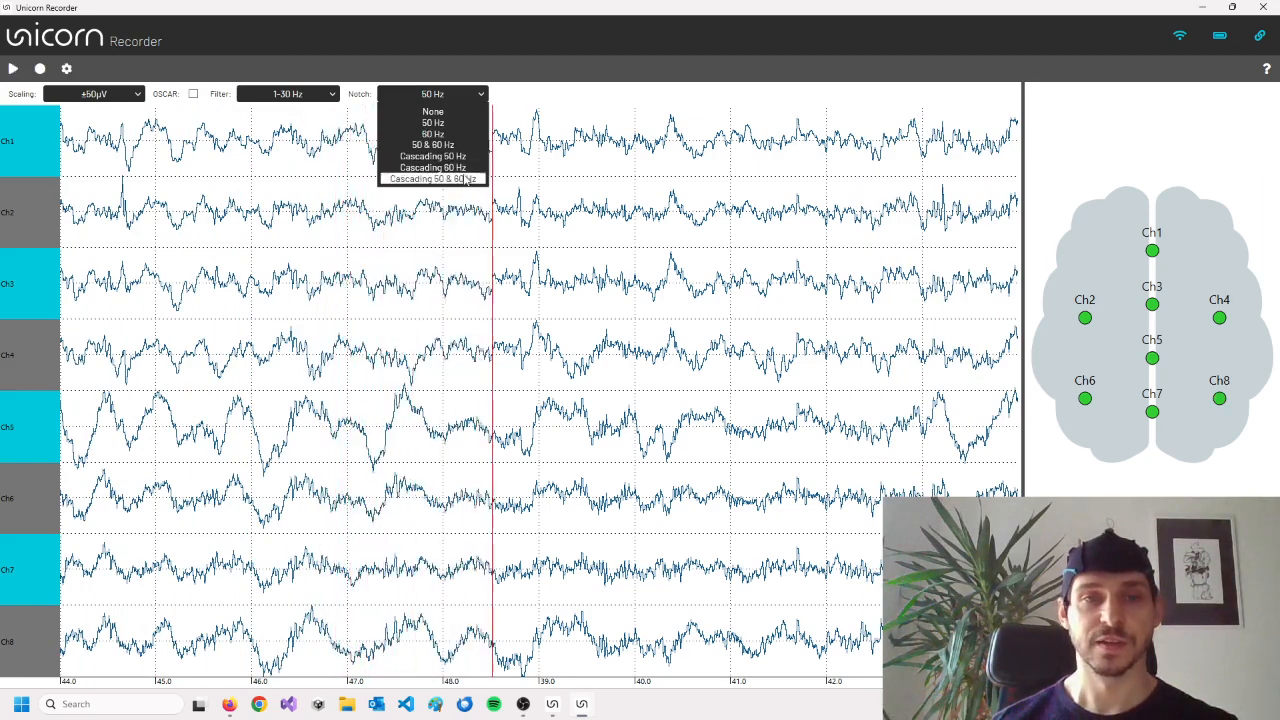
Set the notch filter to Cascading 50 & 60 Hz.
{"action": "left_click", "coordinate": [432, 180]}
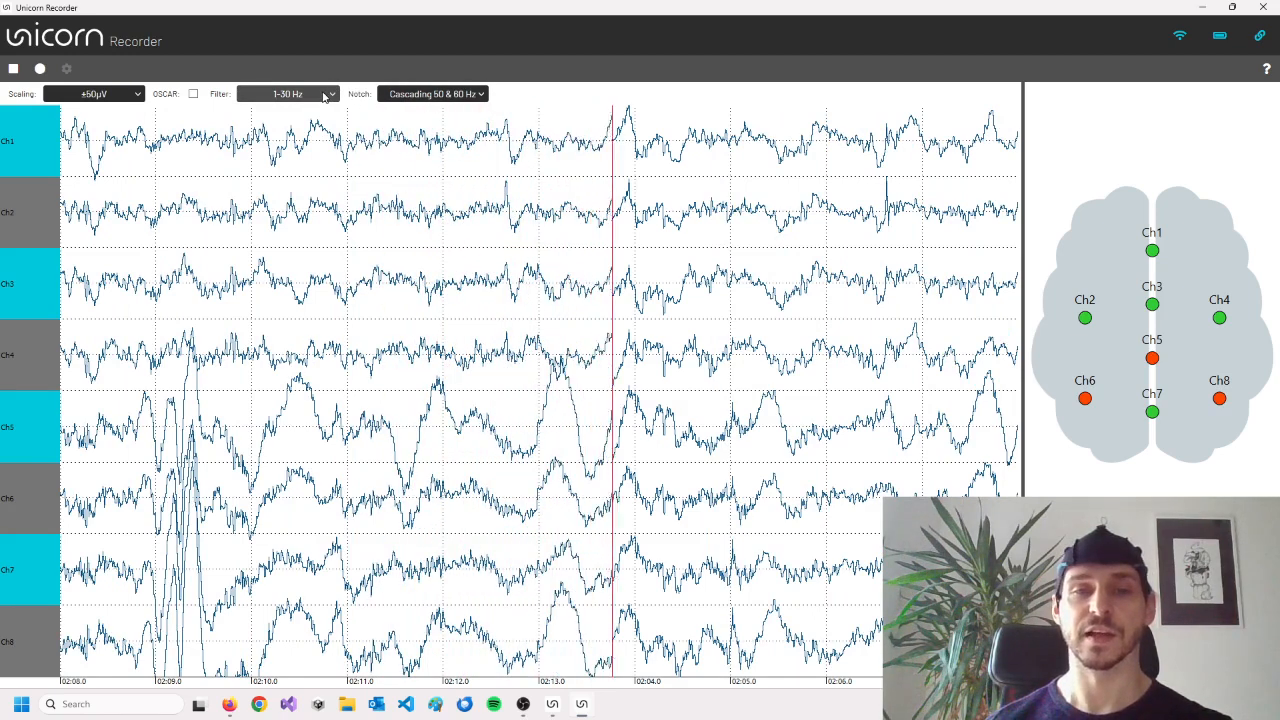
Keep the 1–30 Hz band-pass and widen signal scaling to ±100µV.
{"action": "left_click", "coordinate": [288, 94]}
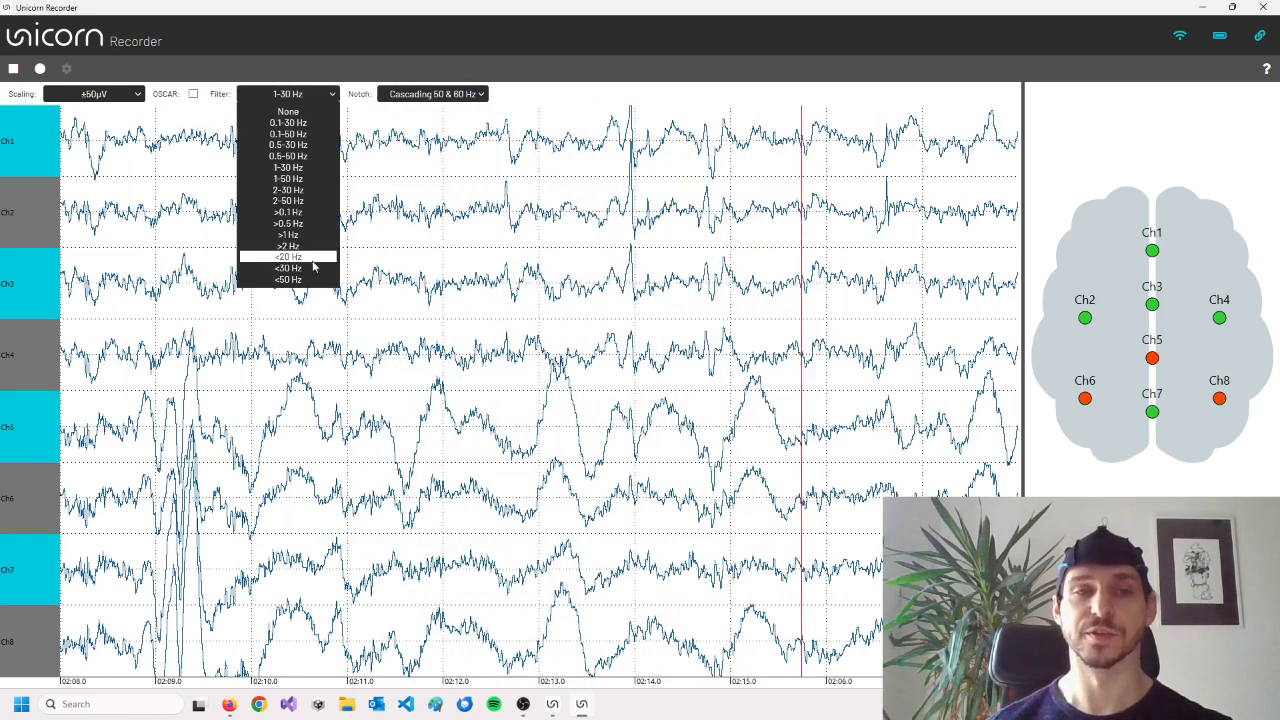
{"action": "mouse_move", "coordinate": [288, 212]}
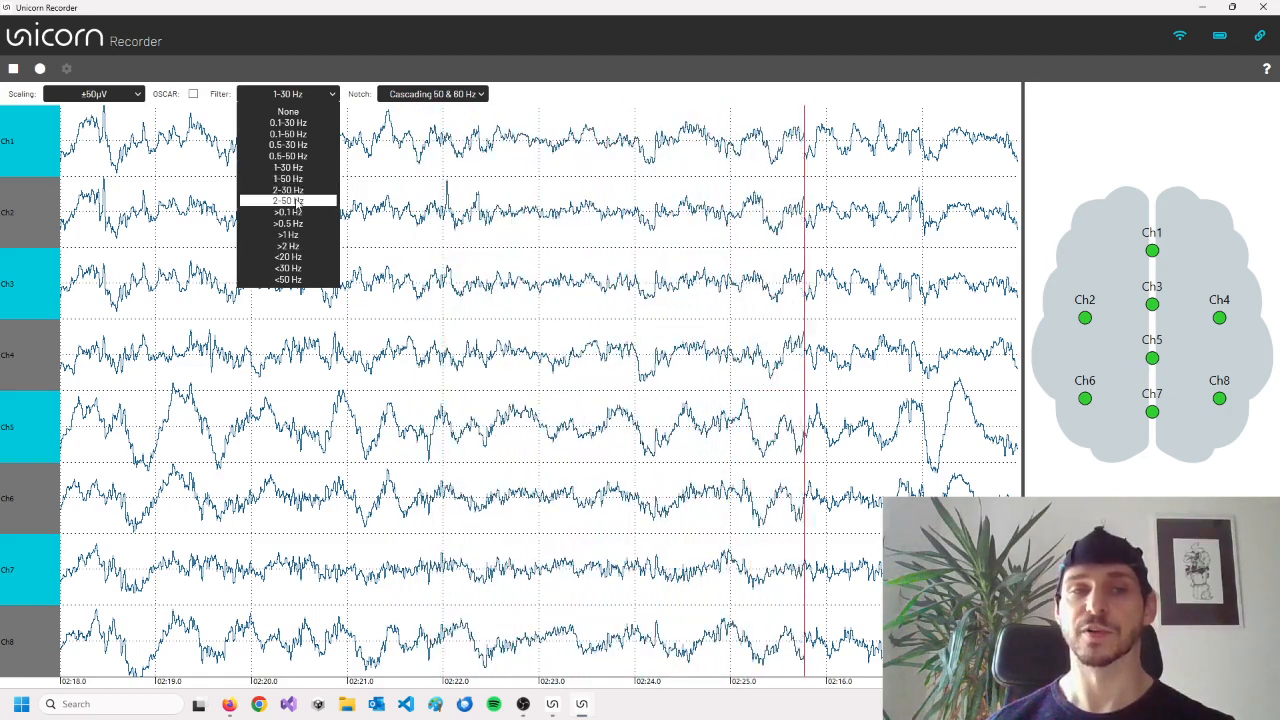
{"action": "mouse_move", "coordinate": [288, 168]}
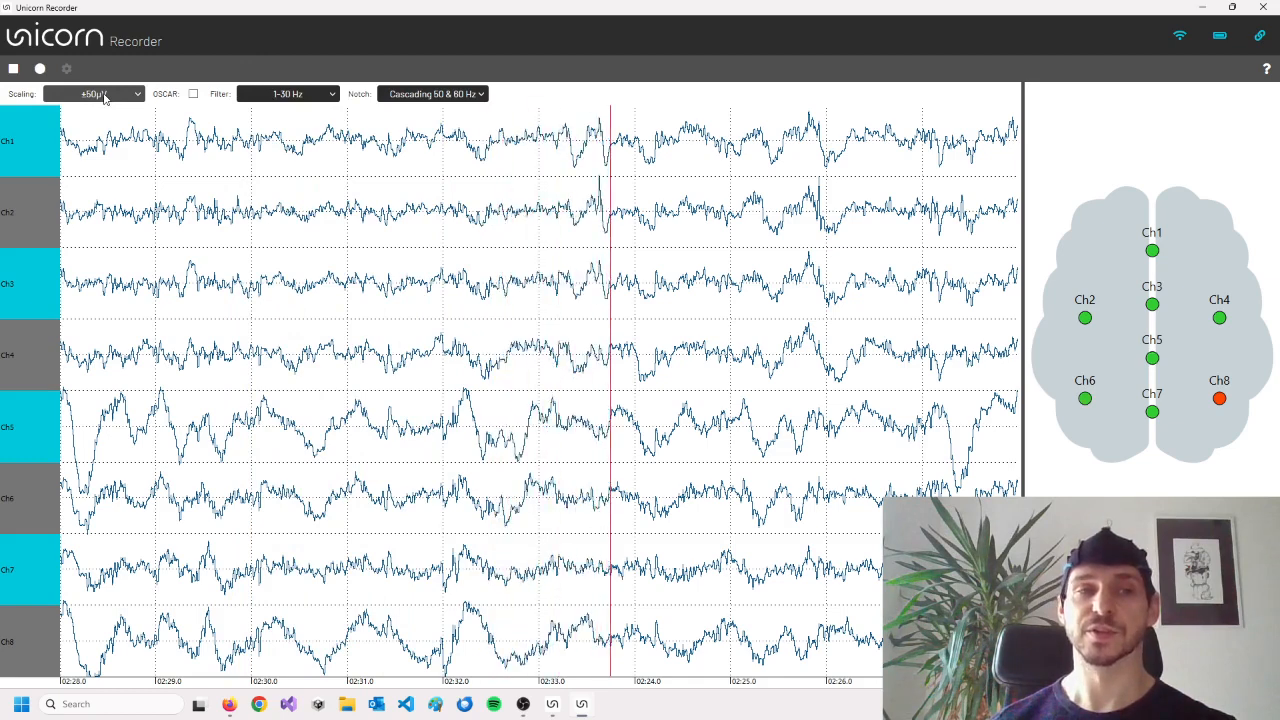
{"action": "left_click", "coordinate": [92, 94]}
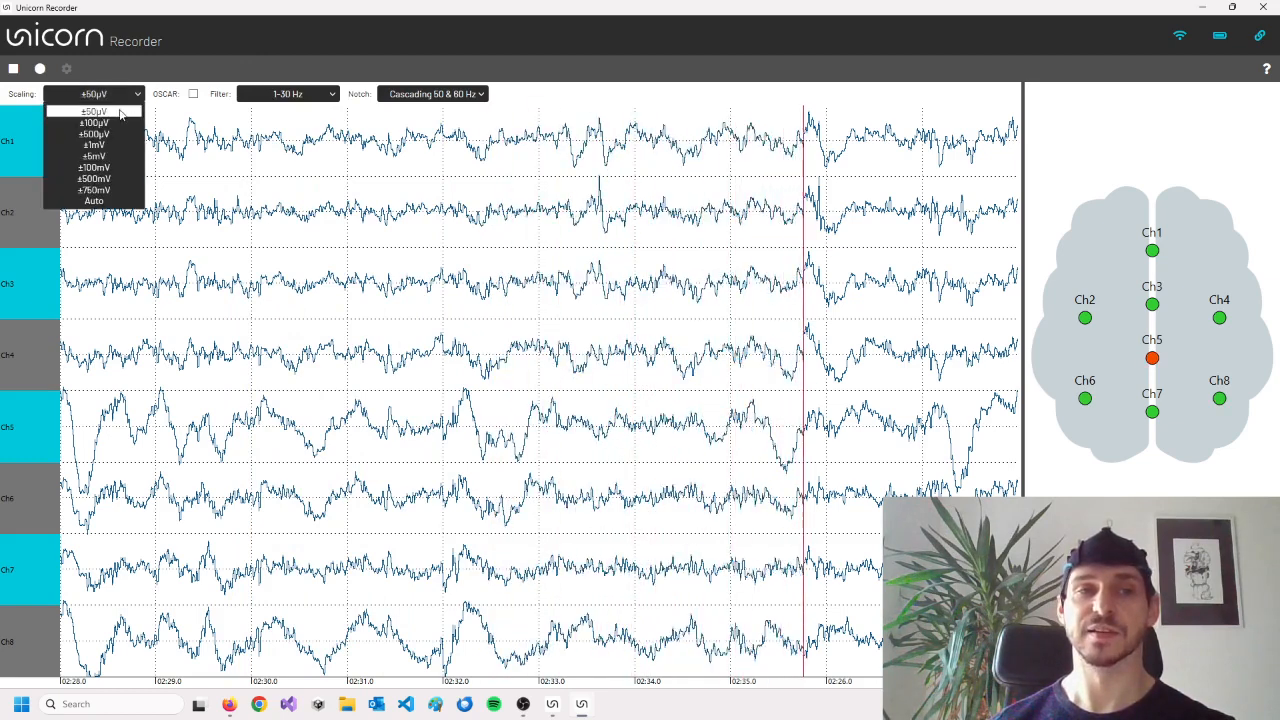
{"action": "left_click", "coordinate": [94, 124]}
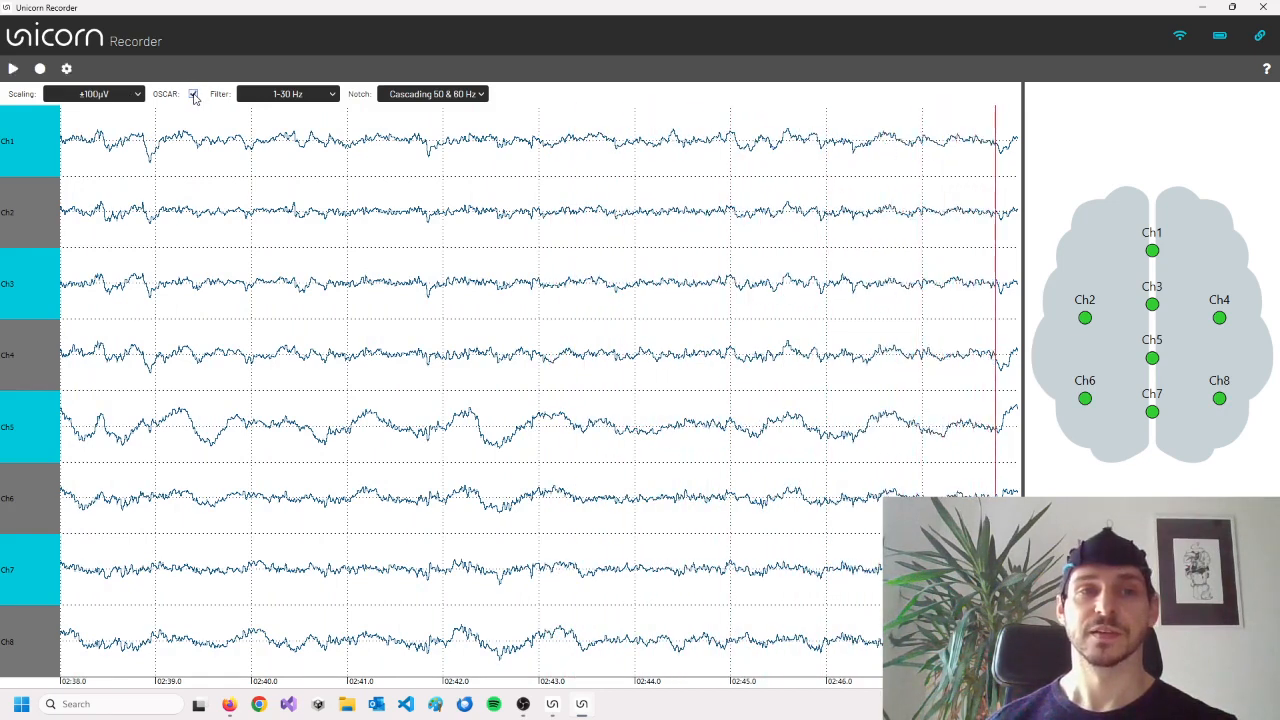
Toggle DSEAR on to compare the EEG, switch it off again and stop acquisition.
{"action": "left_click", "coordinate": [12, 68]}
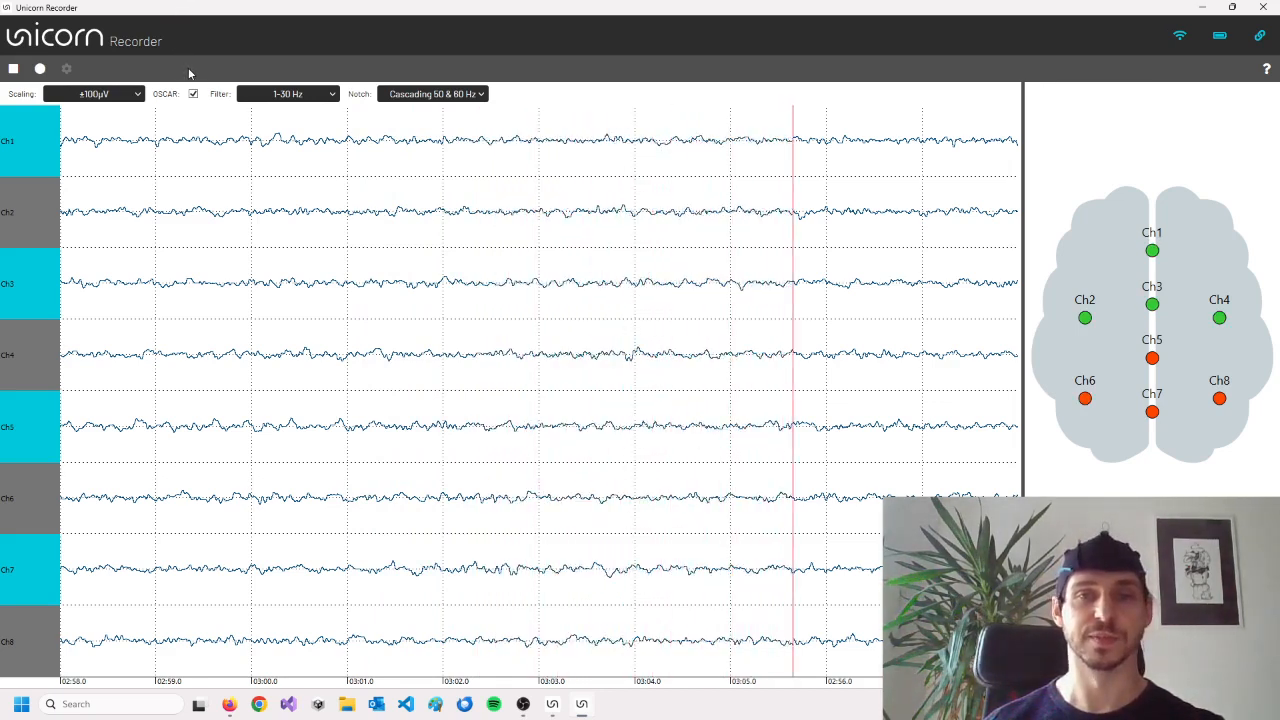
{"action": "left_click", "coordinate": [192, 94]}
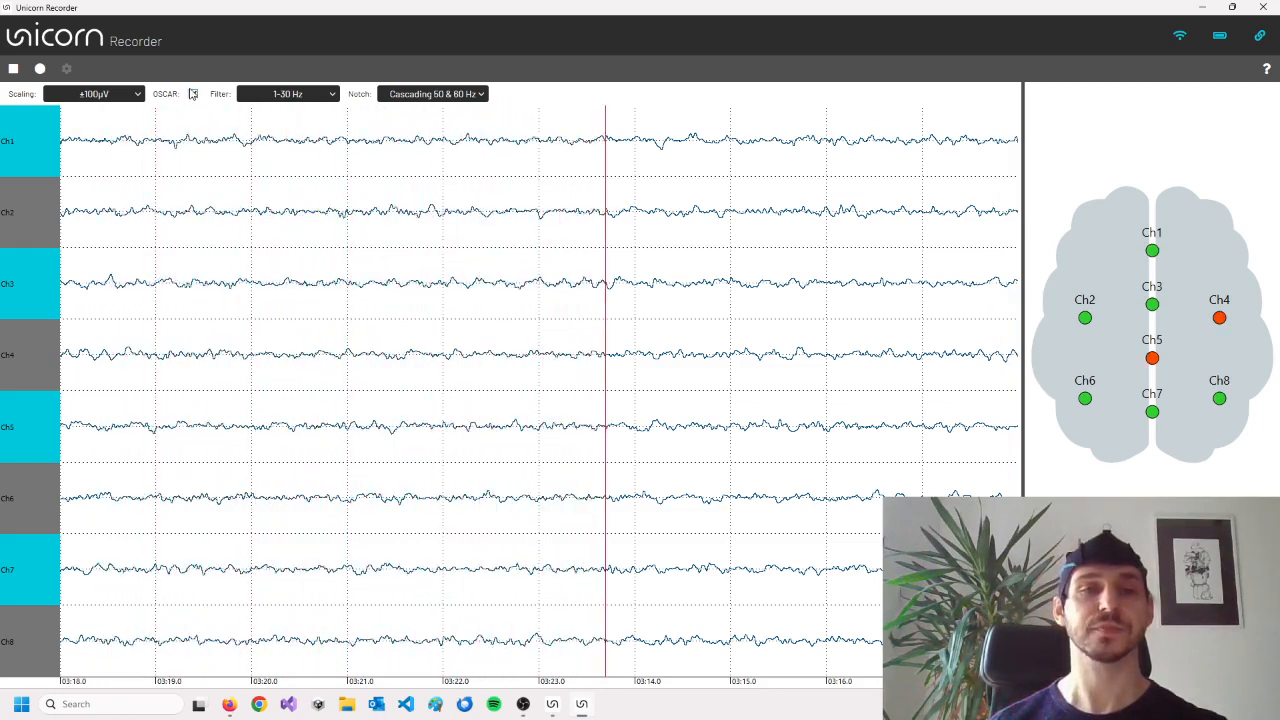
{"action": "left_click", "coordinate": [192, 94]}
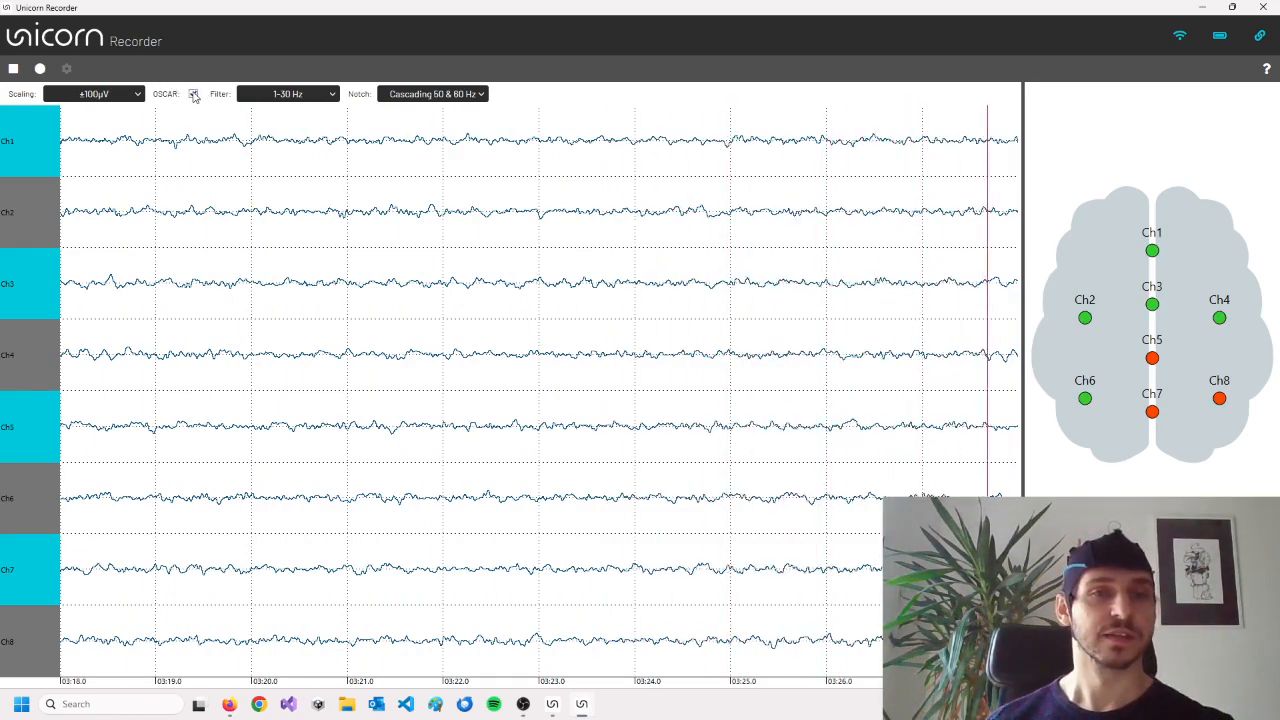
{"action": "left_click", "coordinate": [192, 94]}
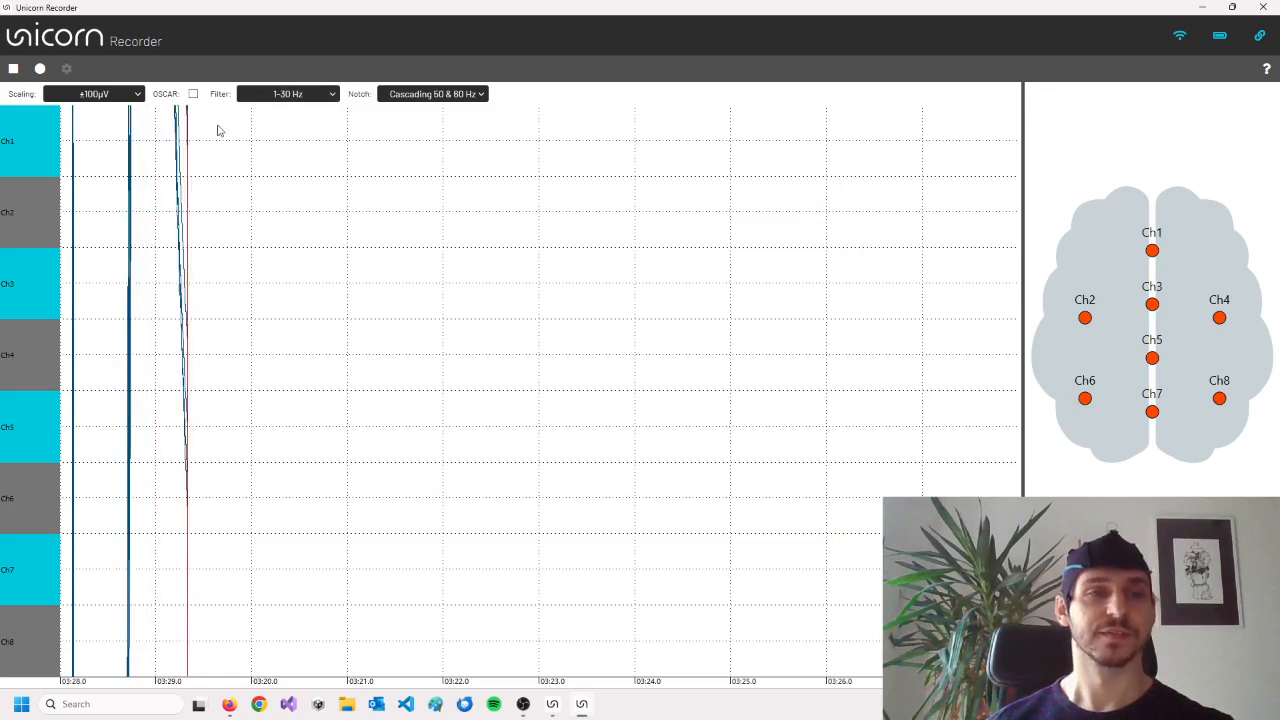
{"action": "left_click", "coordinate": [14, 68]}
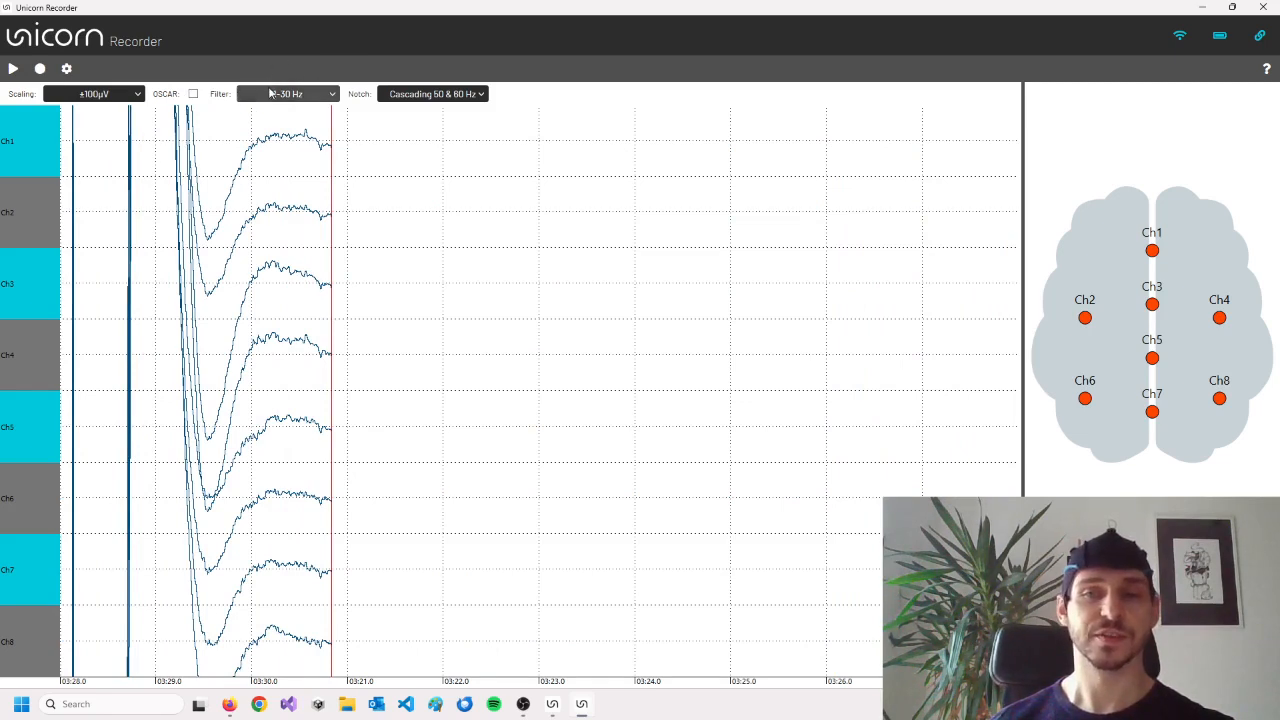
{"action": "left_click", "coordinate": [66, 68]}
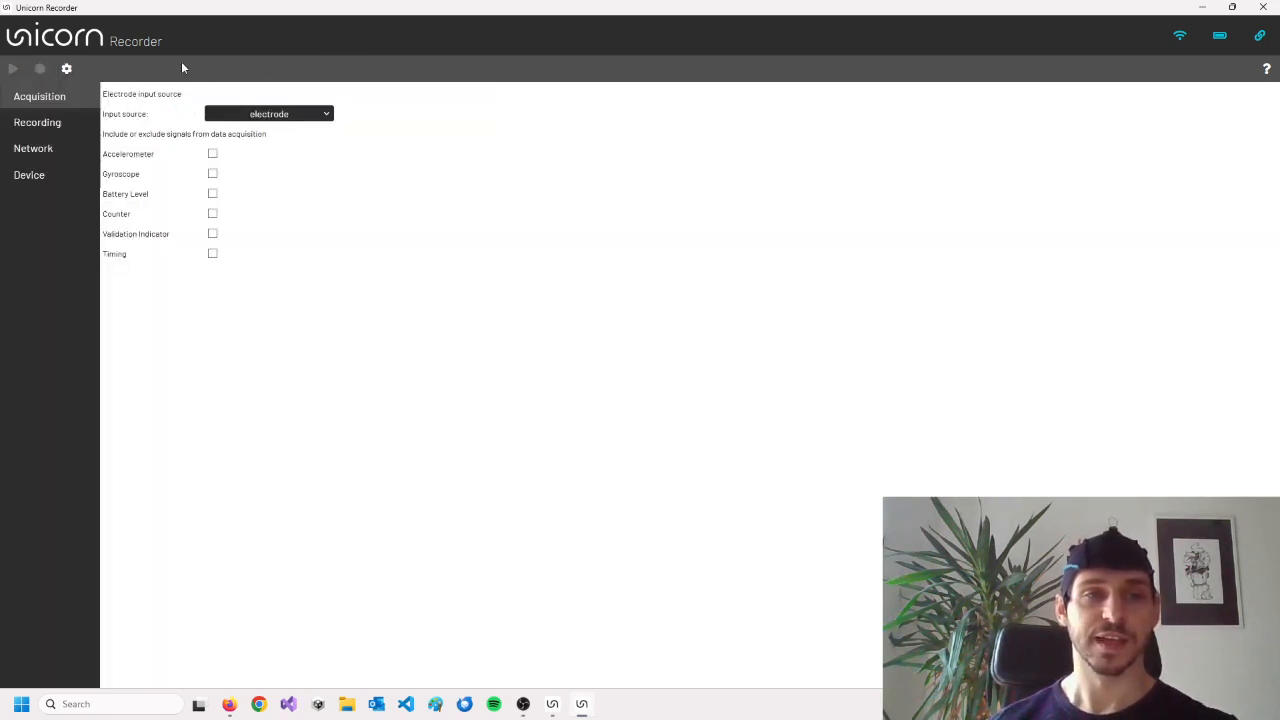
{"action": "mouse_move", "coordinate": [252, 168]}
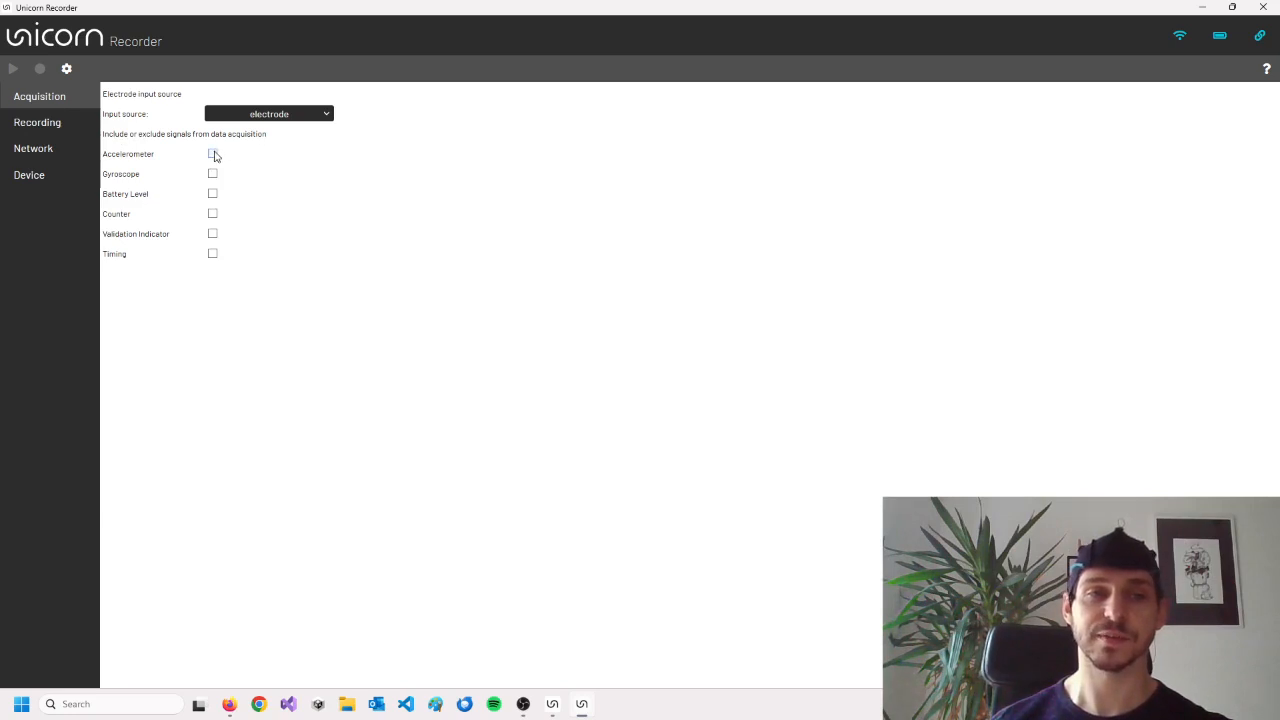
{"action": "mouse_move", "coordinate": [196, 166]}
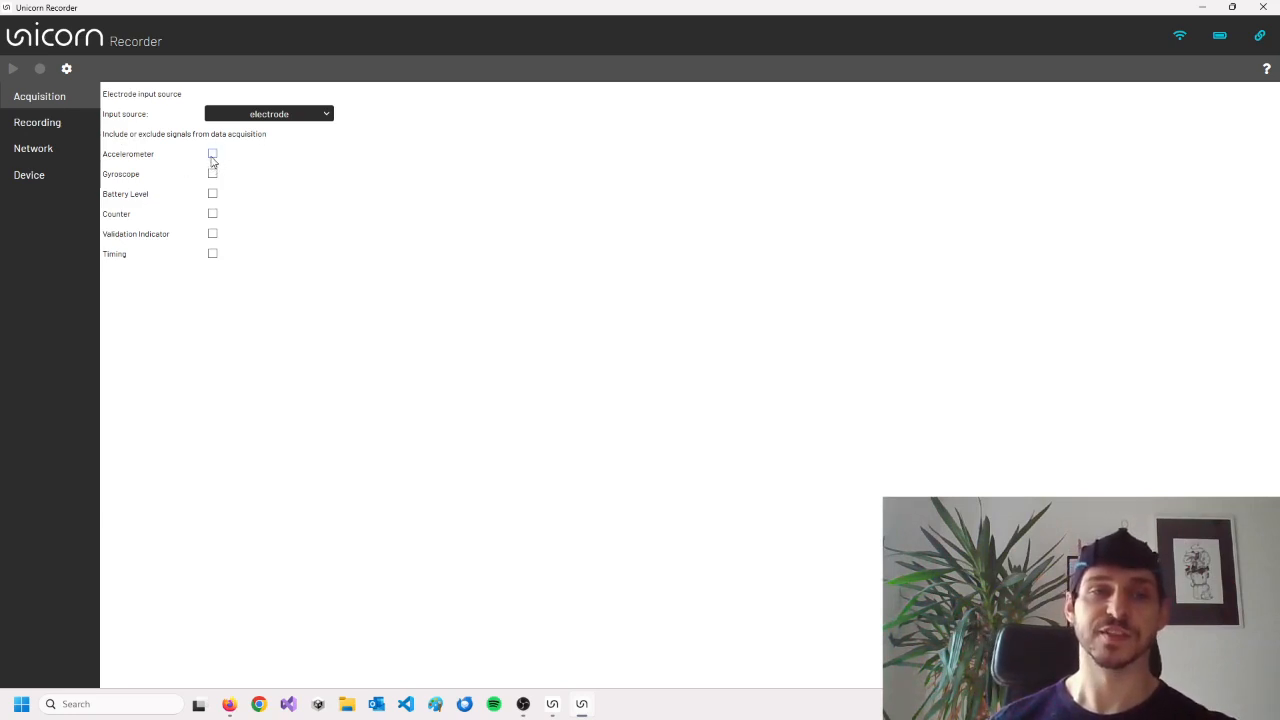
Add accelerometer, gyroscope, validation indicator and timing signals, keeping electrode as input source.
{"action": "left_click", "coordinate": [212, 154]}
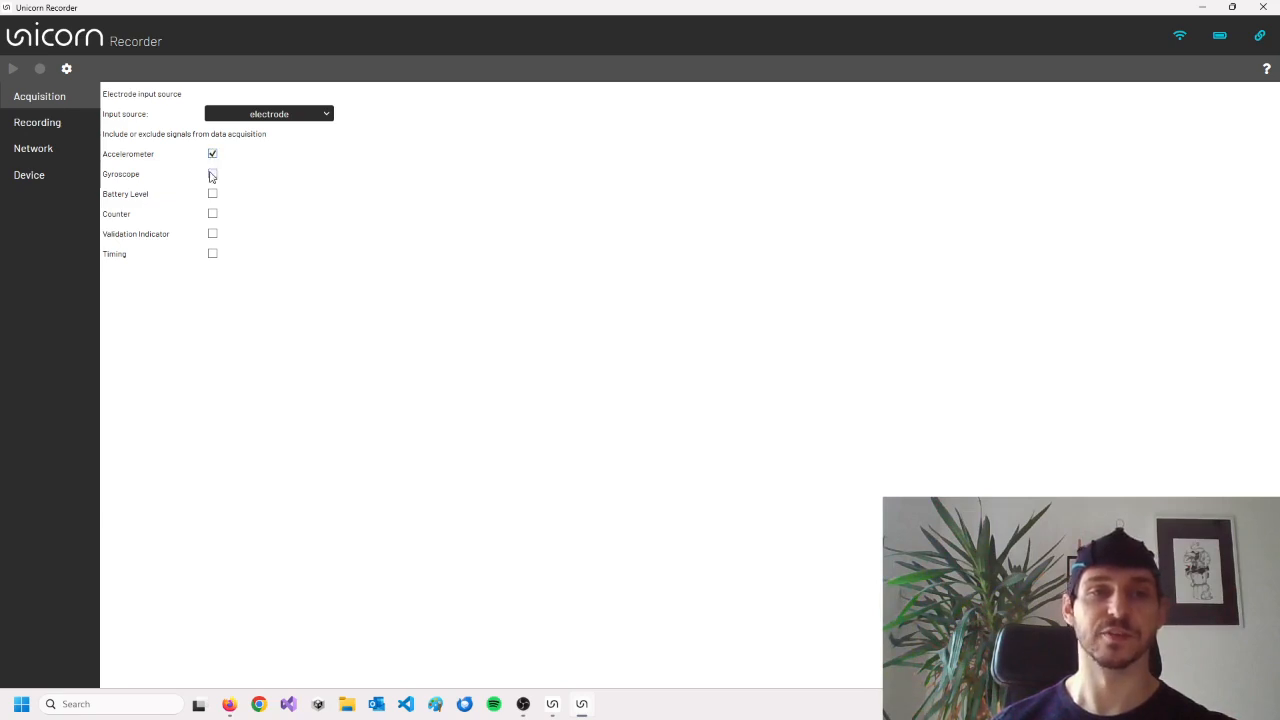
{"action": "left_click", "coordinate": [212, 174]}
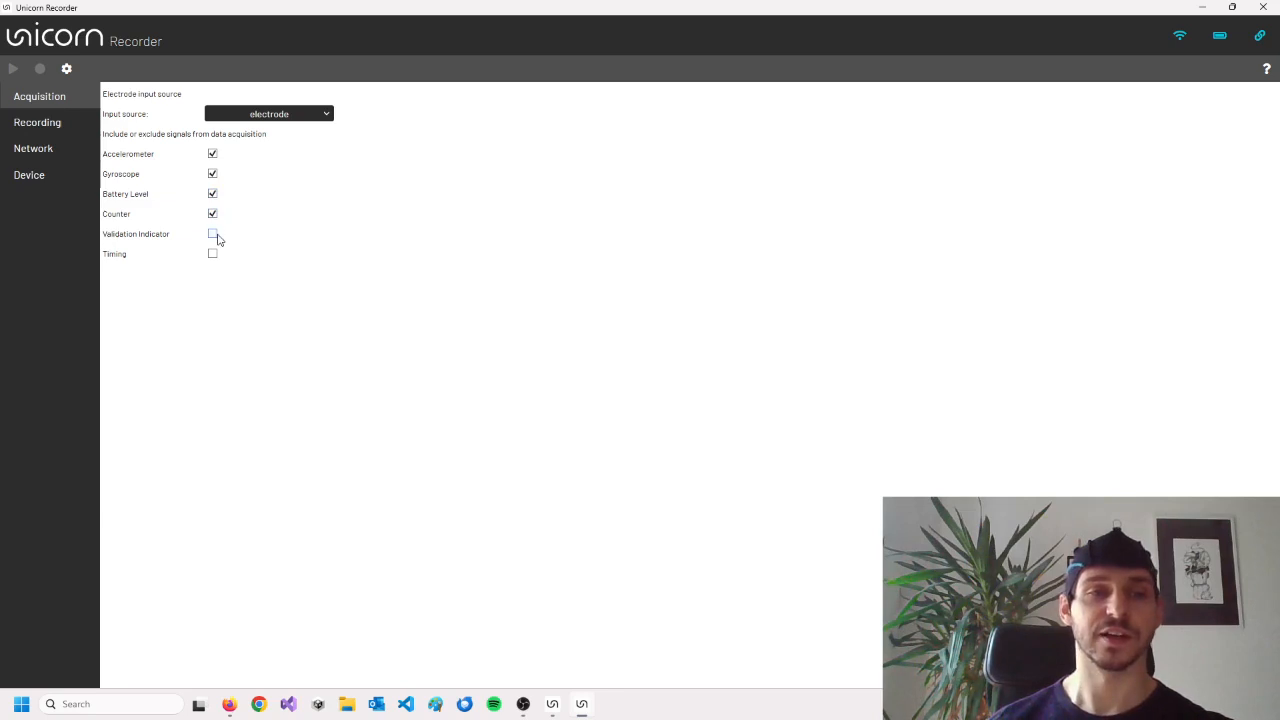
{"action": "left_click", "coordinate": [212, 232]}
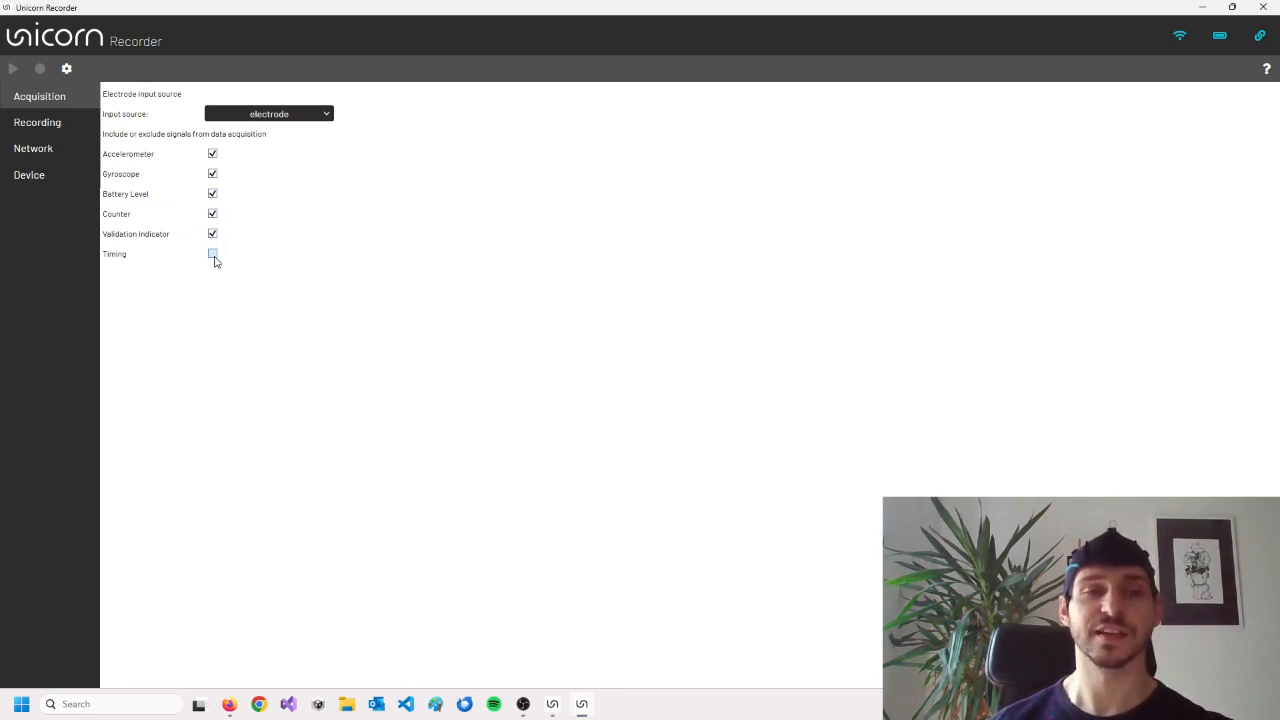
{"action": "left_click", "coordinate": [212, 252]}
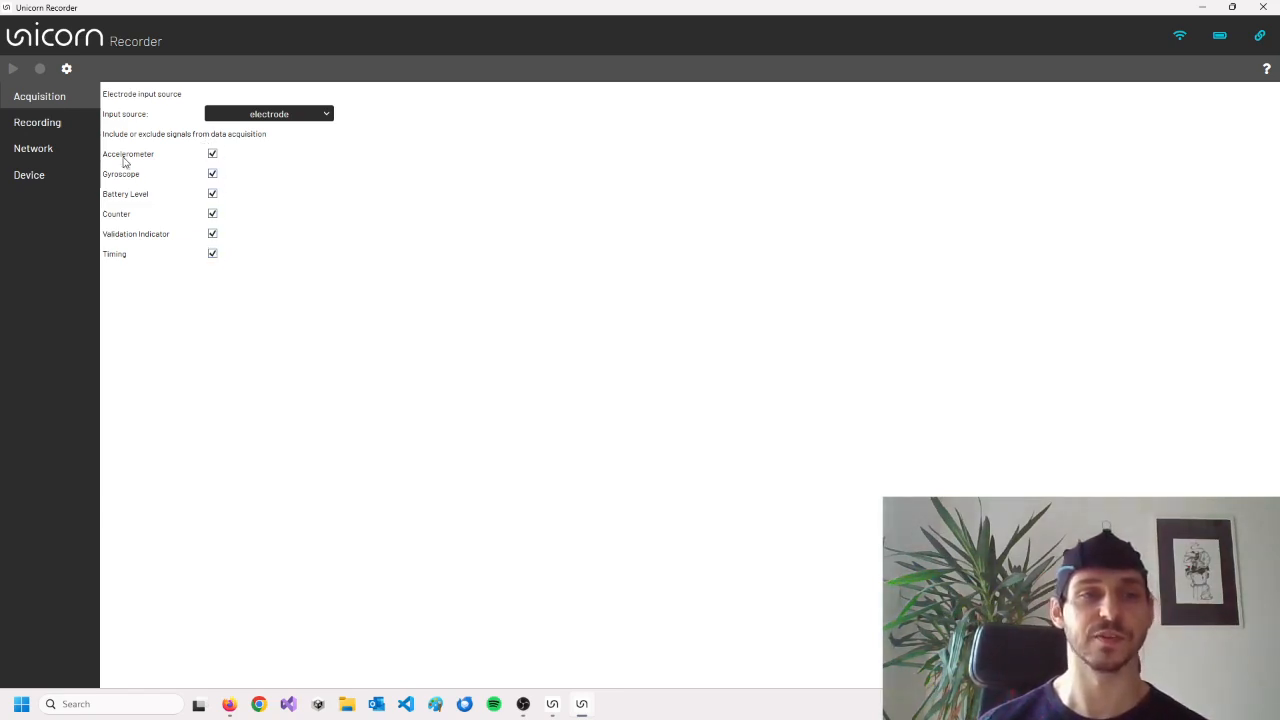
{"action": "mouse_move", "coordinate": [168, 122]}
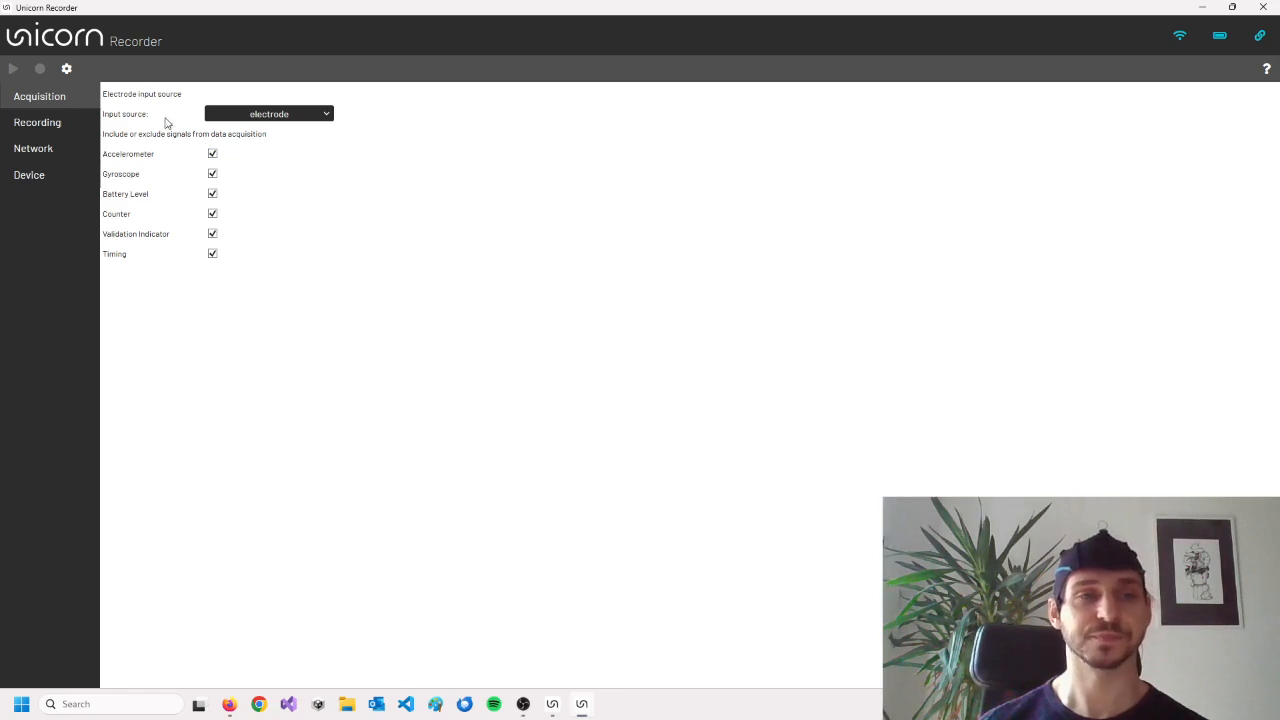
{"action": "left_click", "coordinate": [268, 112]}
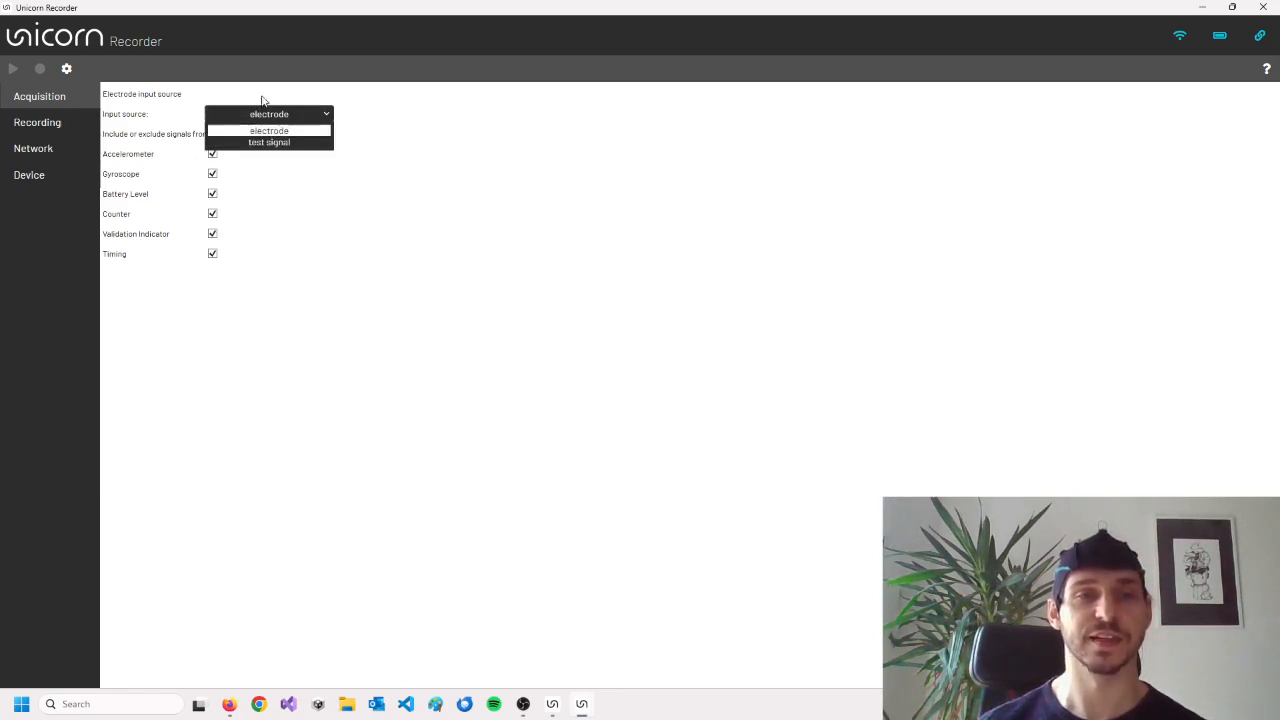
{"action": "left_click", "coordinate": [36, 122]}
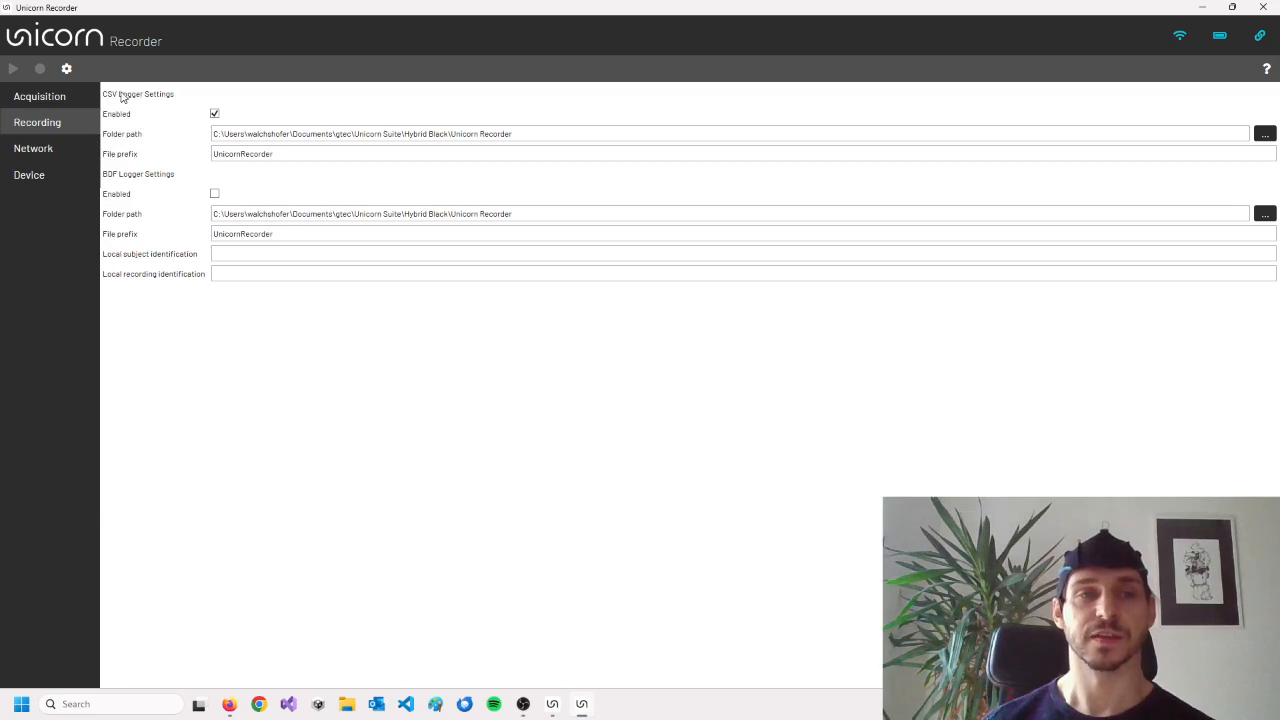
{"action": "mouse_move", "coordinate": [112, 166]}
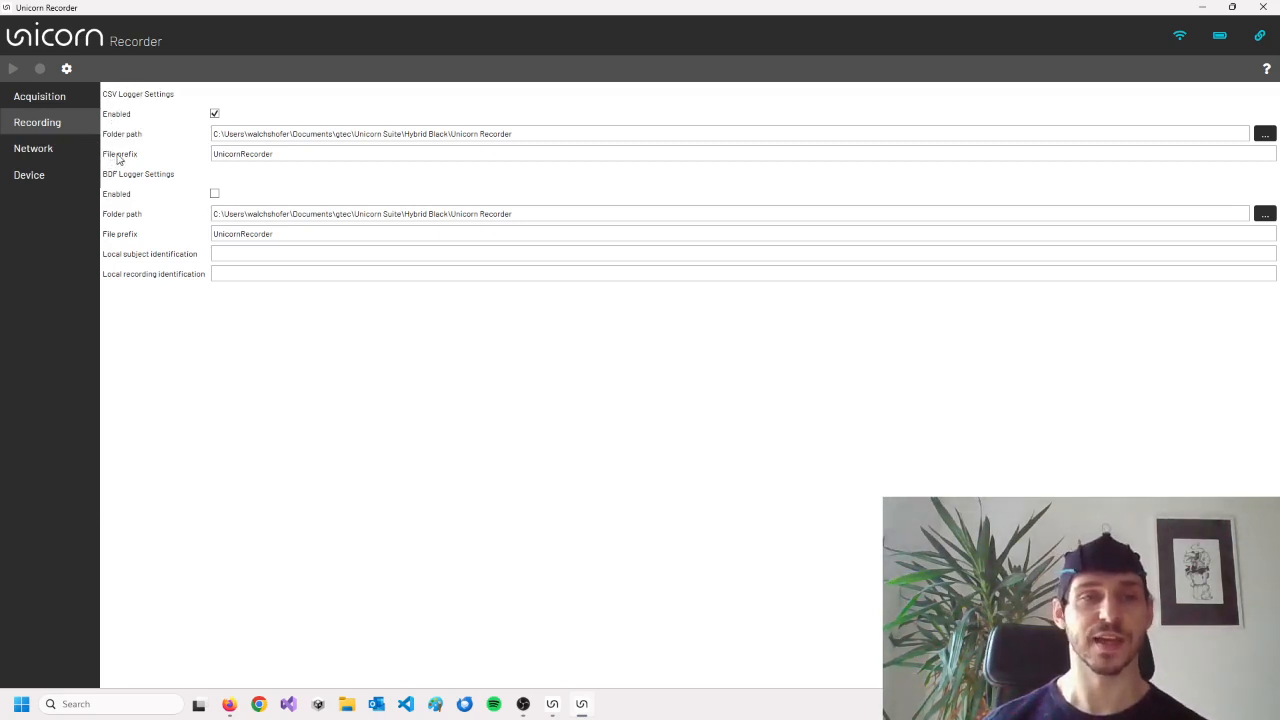
{"action": "mouse_move", "coordinate": [124, 144]}
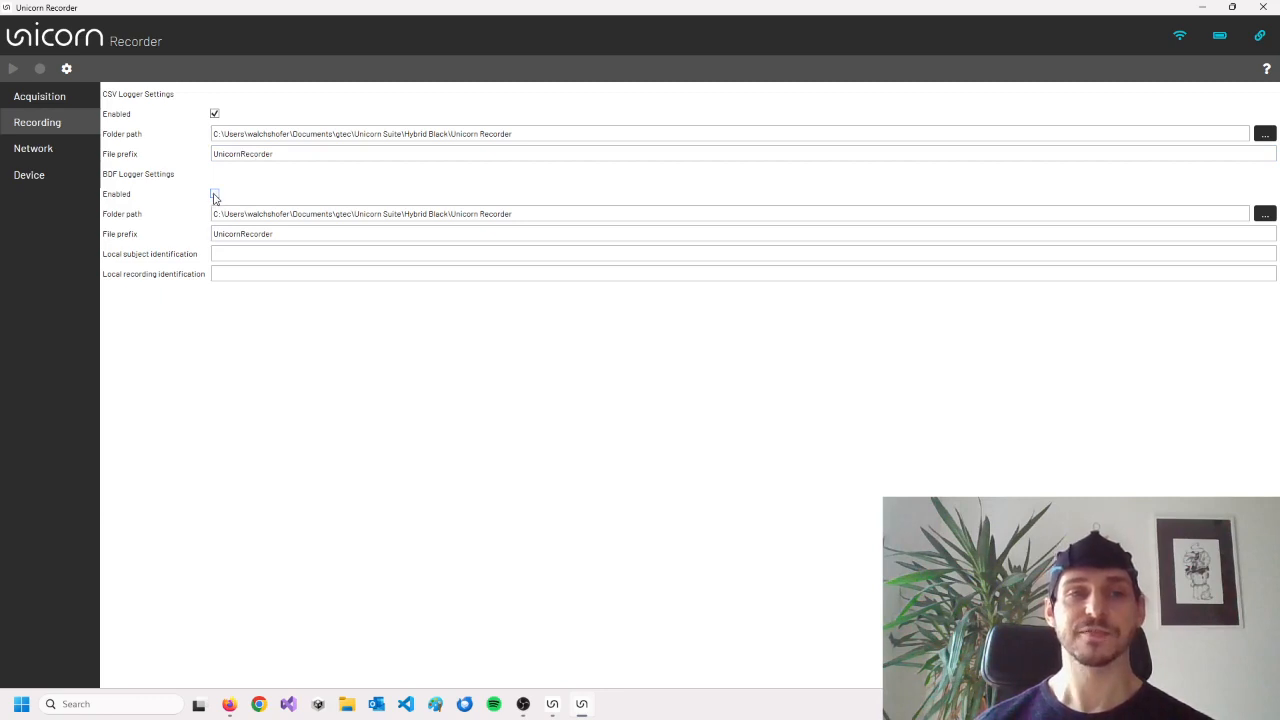
Enable EDF logging in the recording settings alongside CSV logging.
{"action": "left_click", "coordinate": [214, 192]}
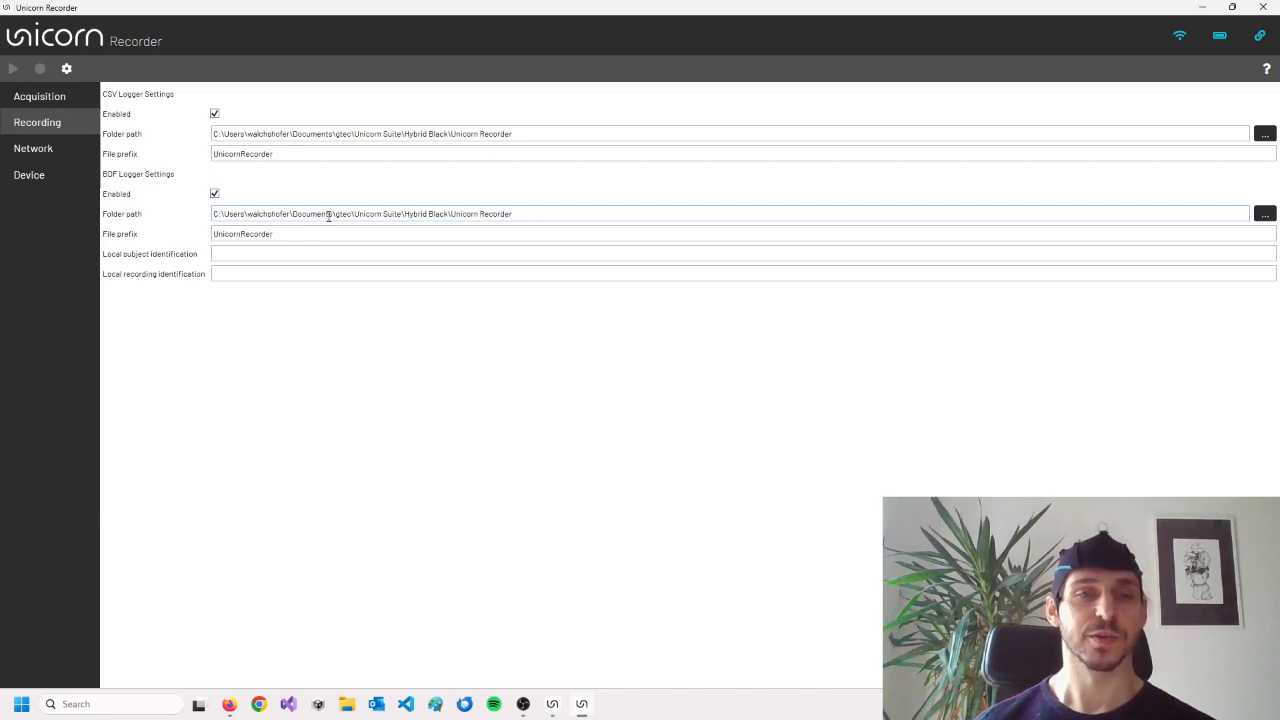
{"action": "mouse_move", "coordinate": [276, 182]}
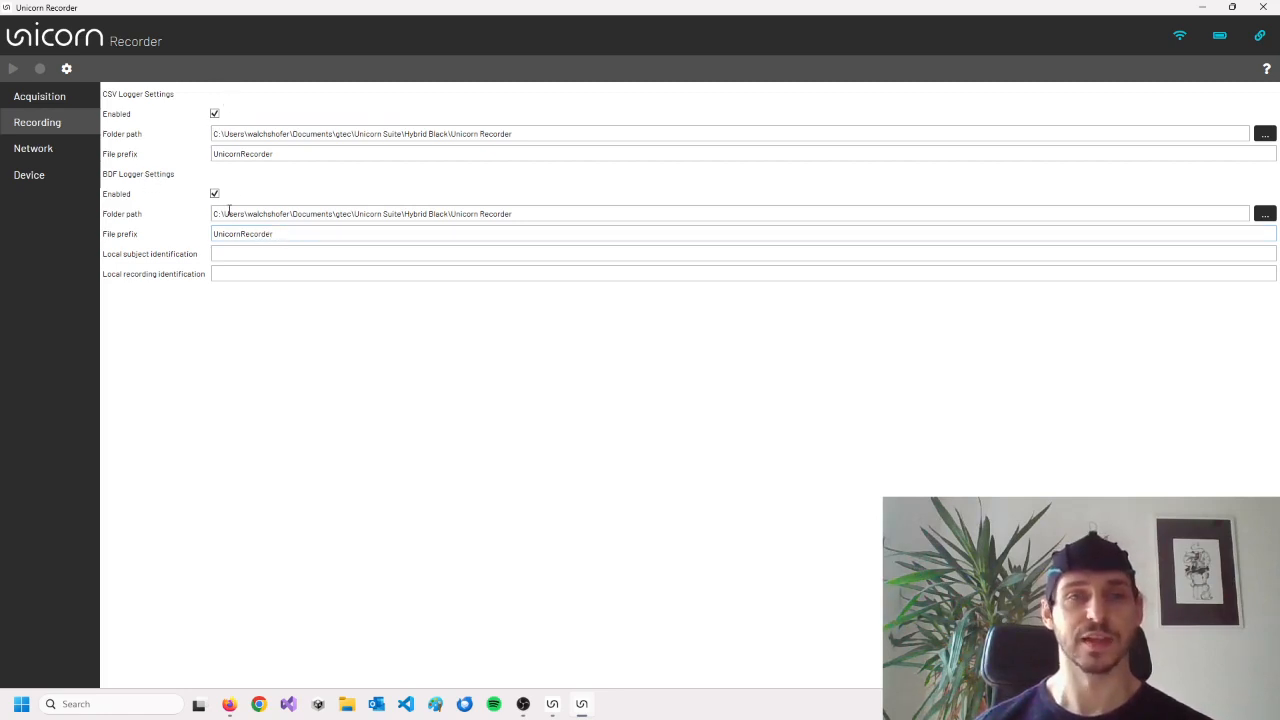
Show the Network settings with Trigger UDP, UDP Output and LSL Output enabled.
{"action": "left_click", "coordinate": [32, 148]}
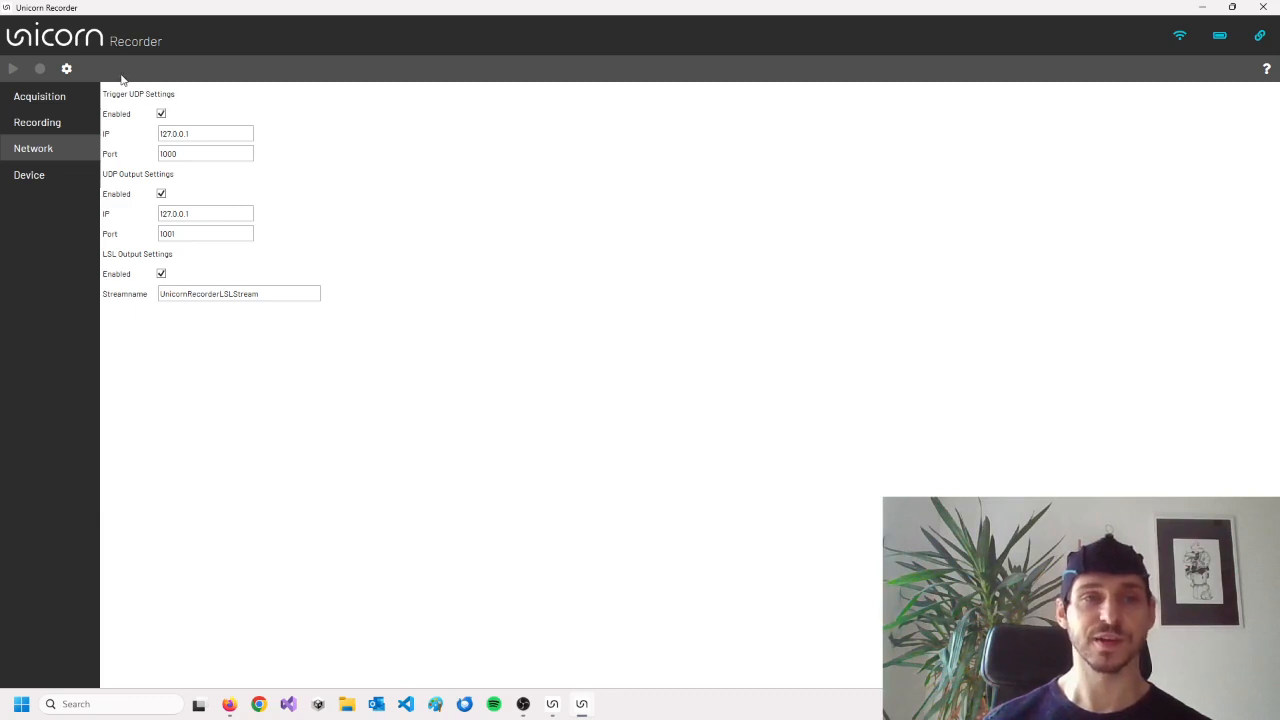
{"action": "mouse_move", "coordinate": [144, 150]}
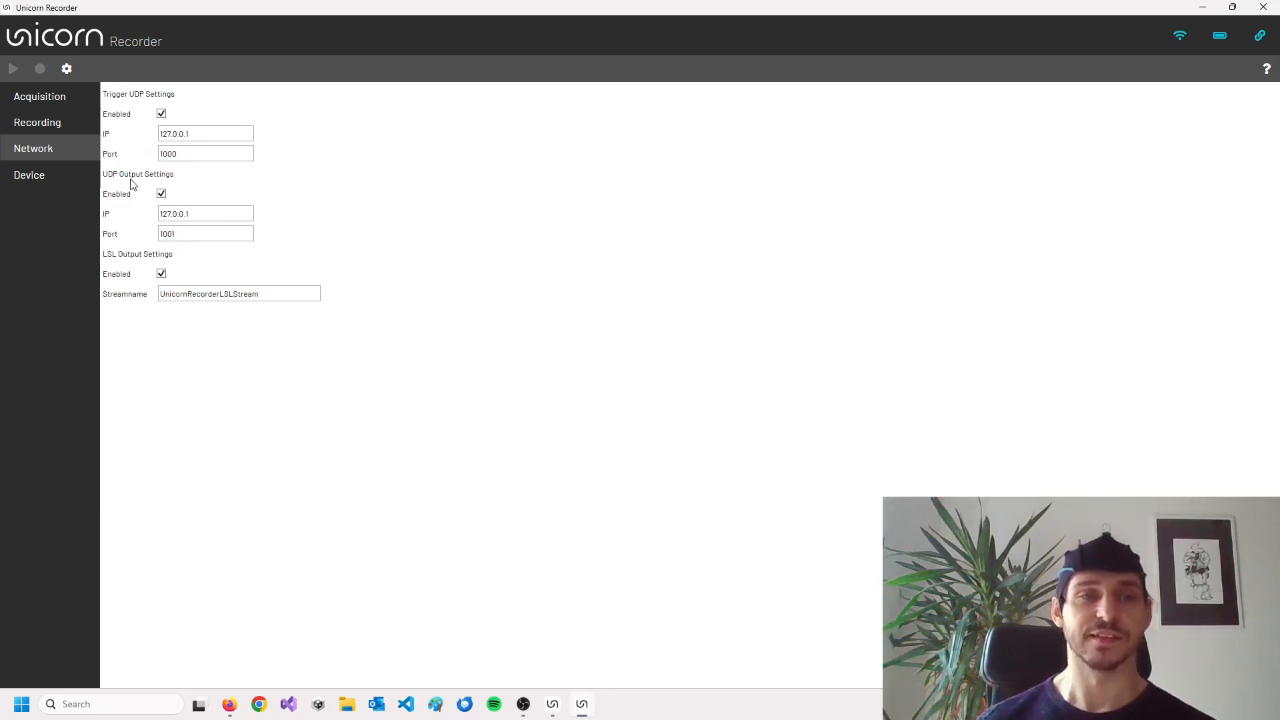
{"action": "mouse_move", "coordinate": [148, 180]}
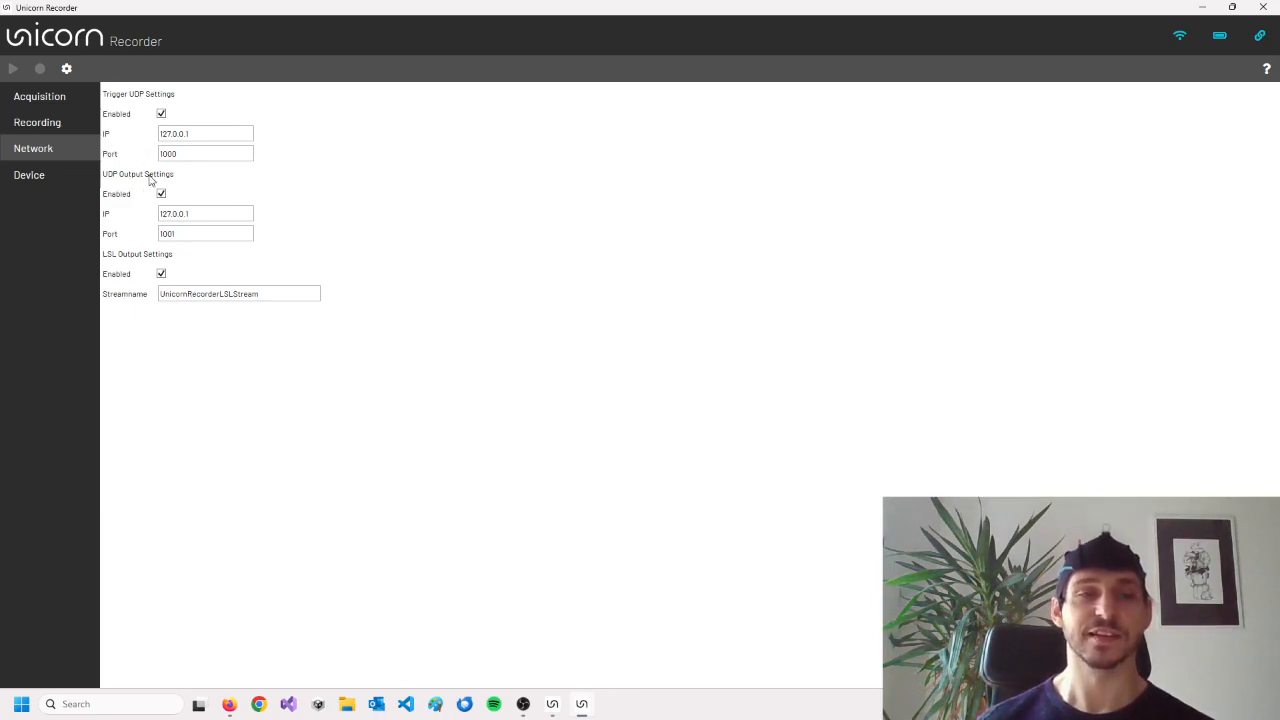
{"action": "mouse_move", "coordinate": [172, 192]}
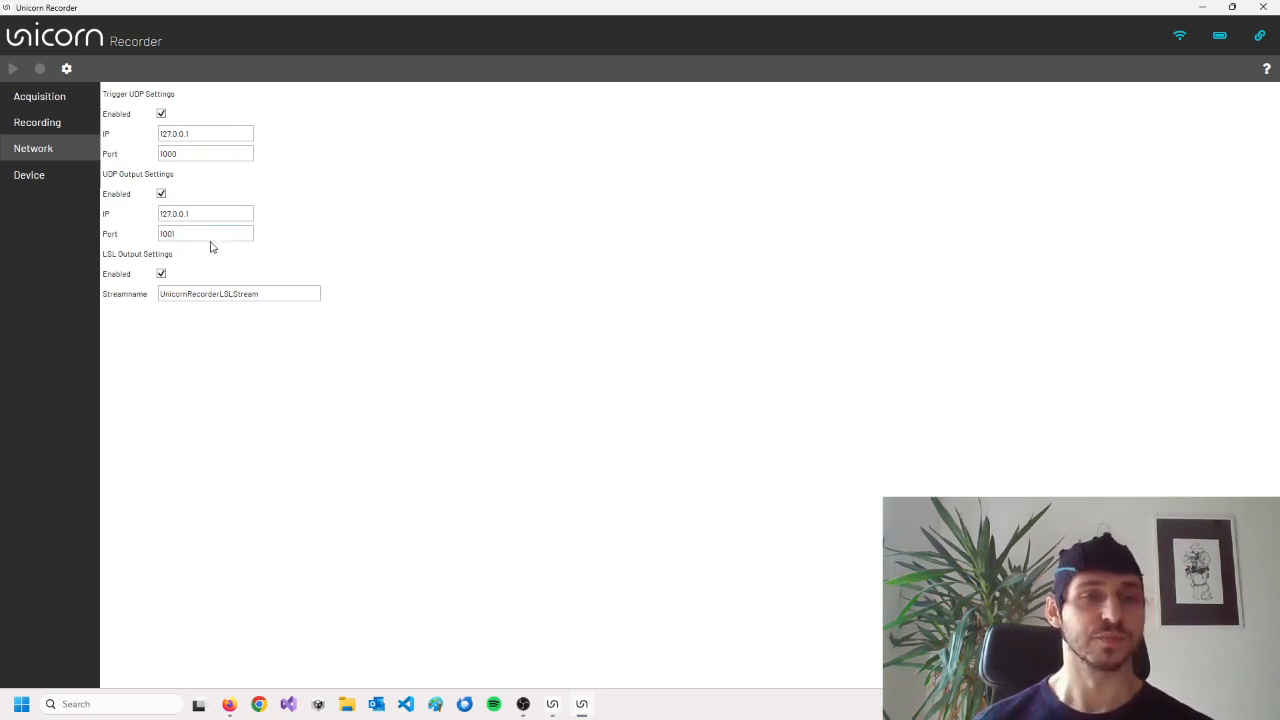
{"action": "mouse_move", "coordinate": [128, 218]}
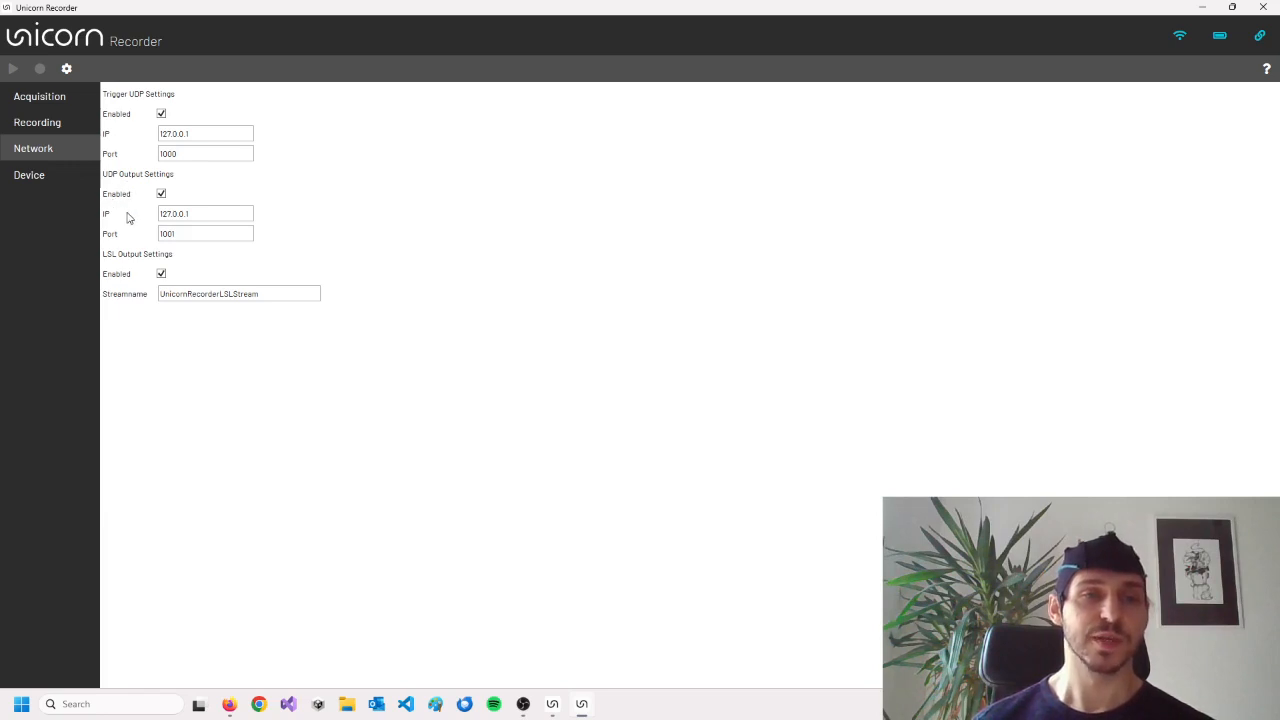
{"action": "mouse_move", "coordinate": [152, 288]}
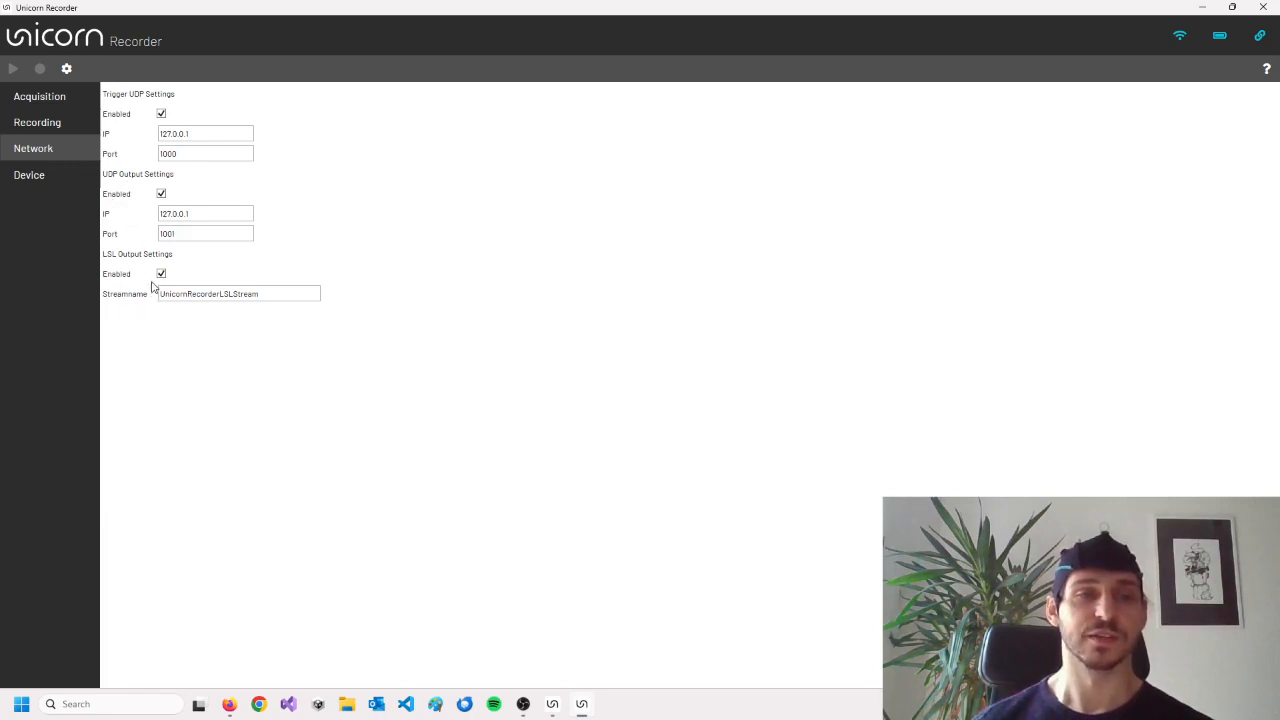
{"action": "mouse_move", "coordinate": [70, 194]}
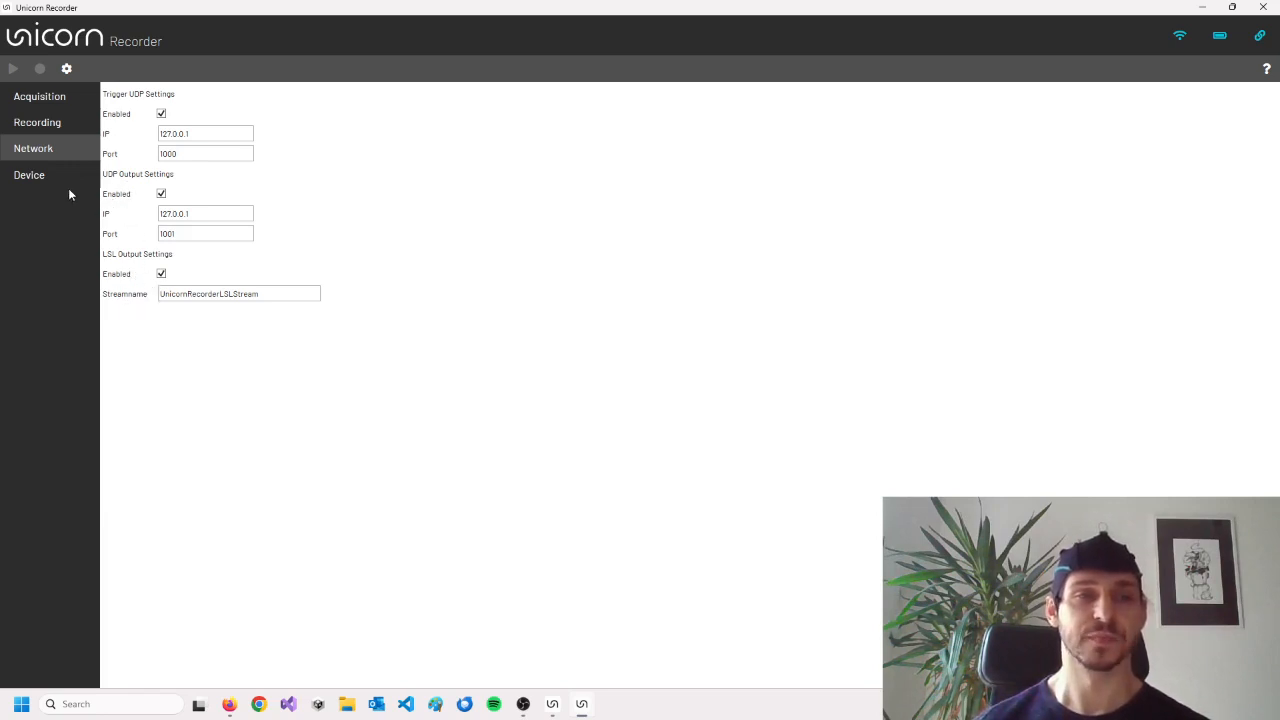
Review the Device information page, then return to the EEG signal display.
{"action": "left_click", "coordinate": [28, 176]}
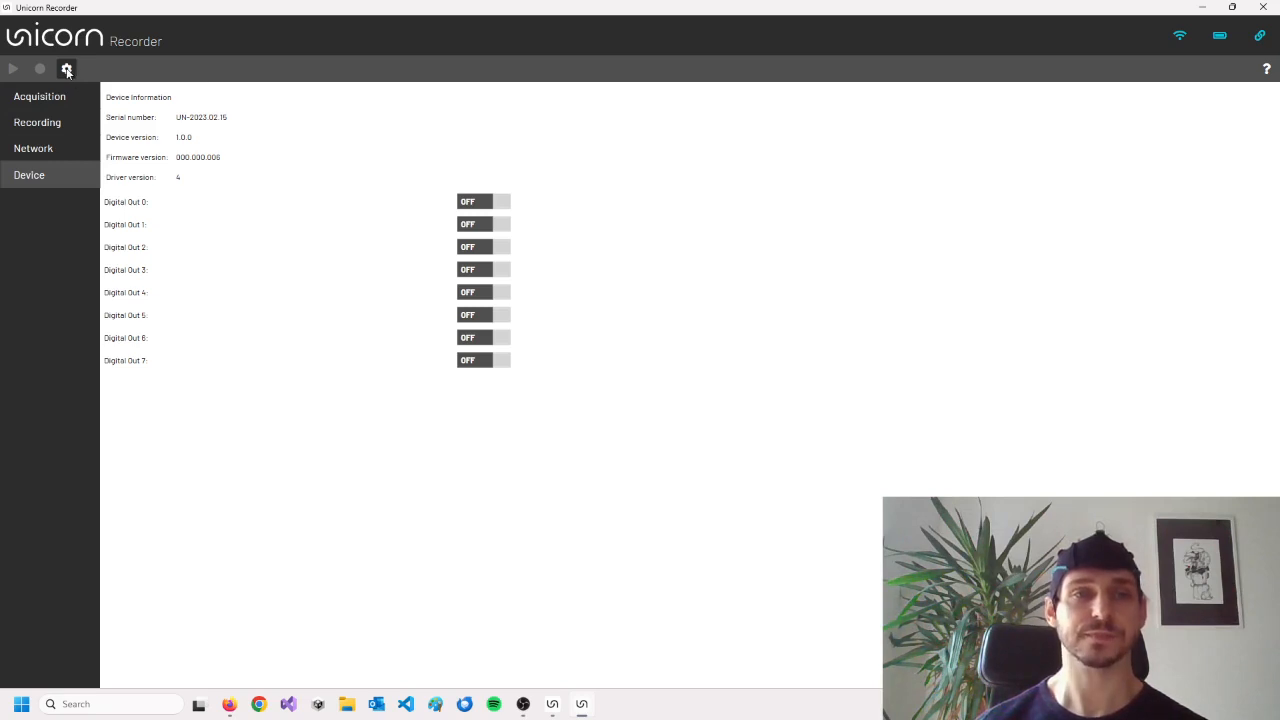
{"action": "left_click", "coordinate": [12, 68]}
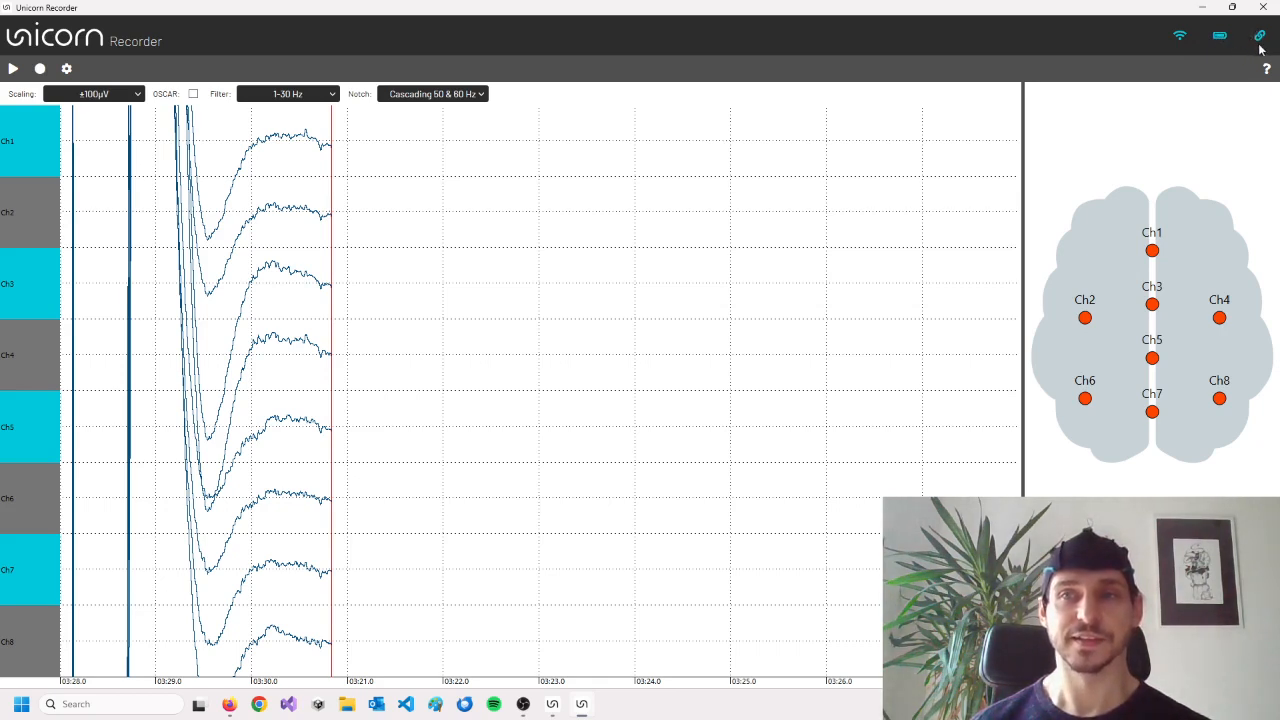
{"action": "mouse_move", "coordinate": [676, 192]}
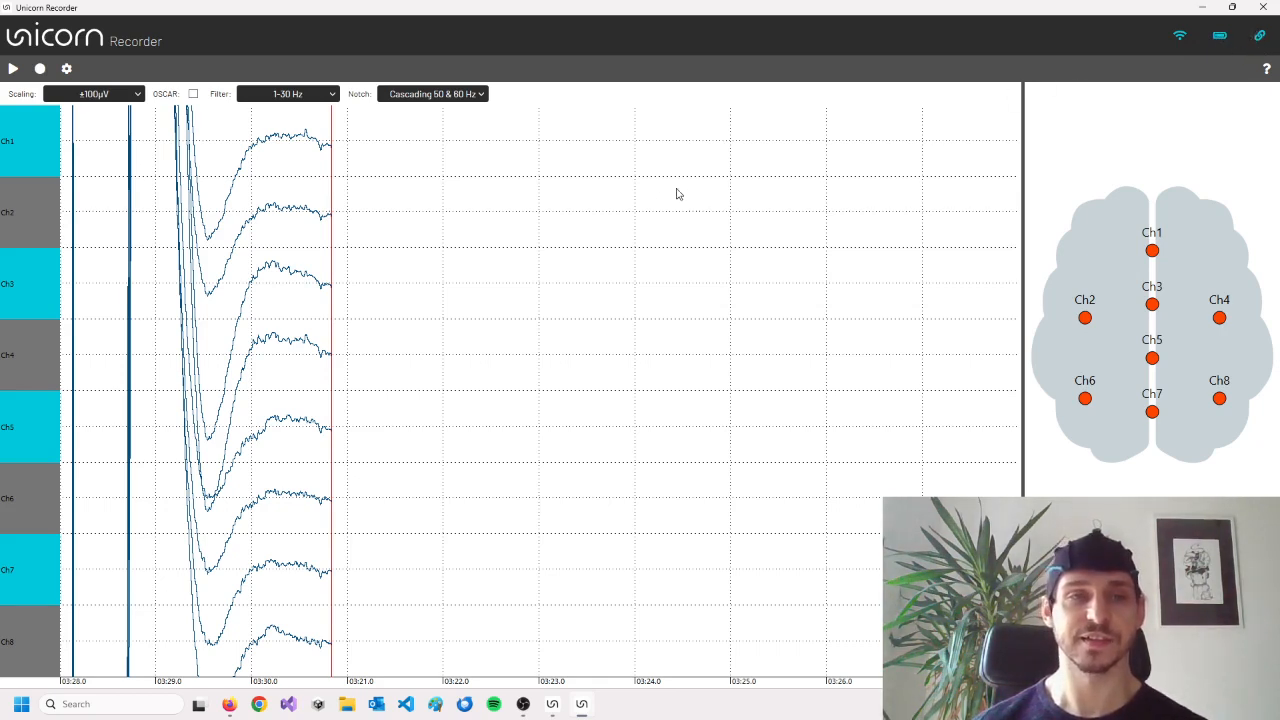
Start EEG acquisition with Play so live traces run on all eight channels.
{"action": "left_click", "coordinate": [12, 68]}
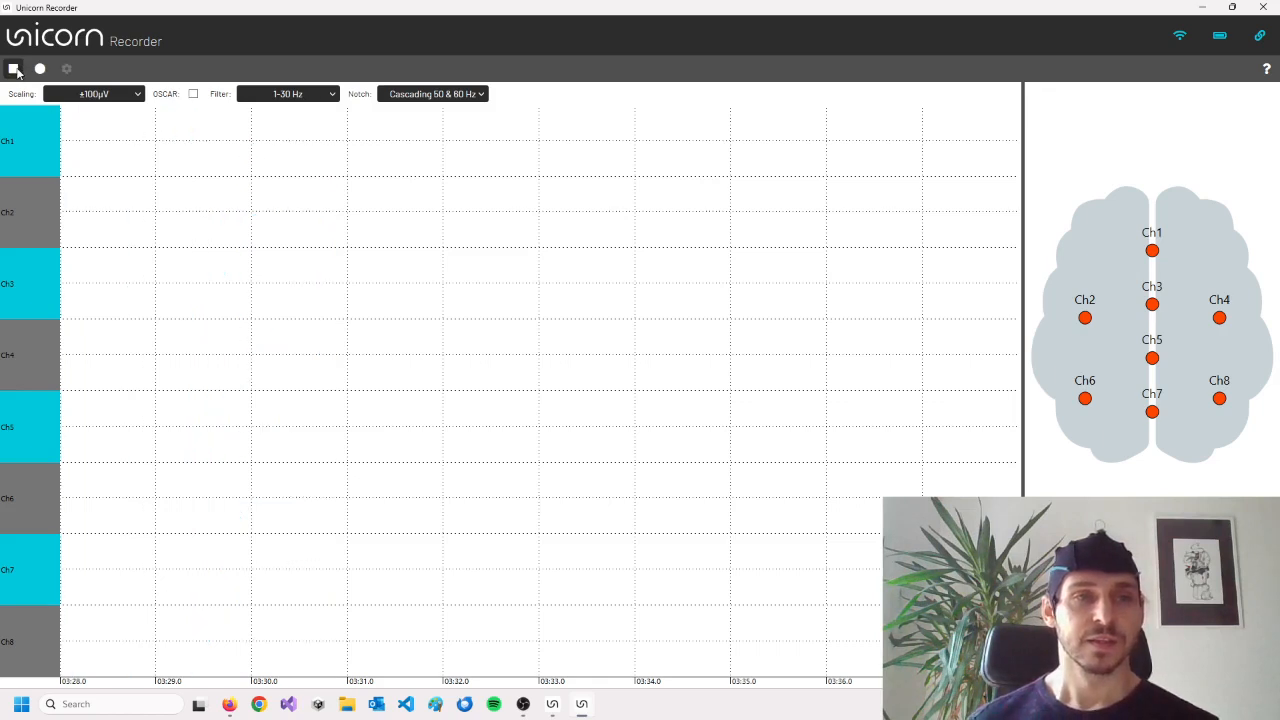
{"action": "left_click", "coordinate": [14, 68]}
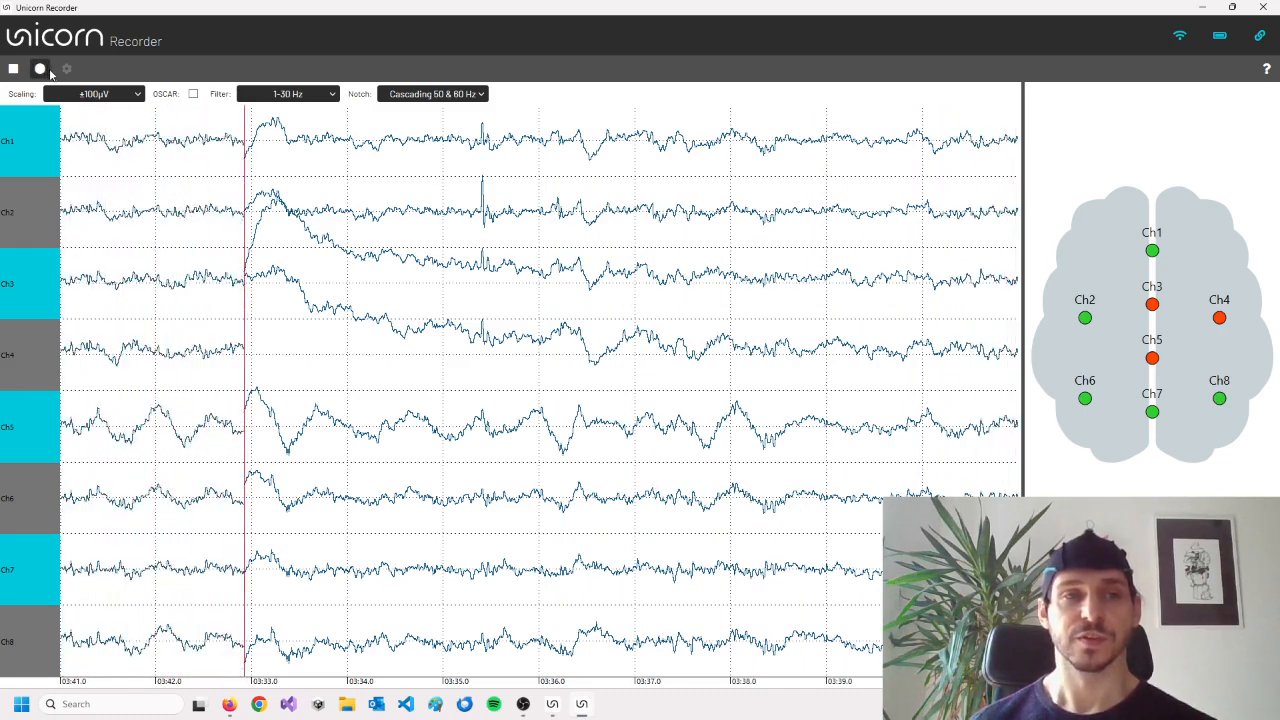
Record roughly 40 seconds of the live EEG stream to file, then stop recording.
{"action": "left_click", "coordinate": [40, 68]}
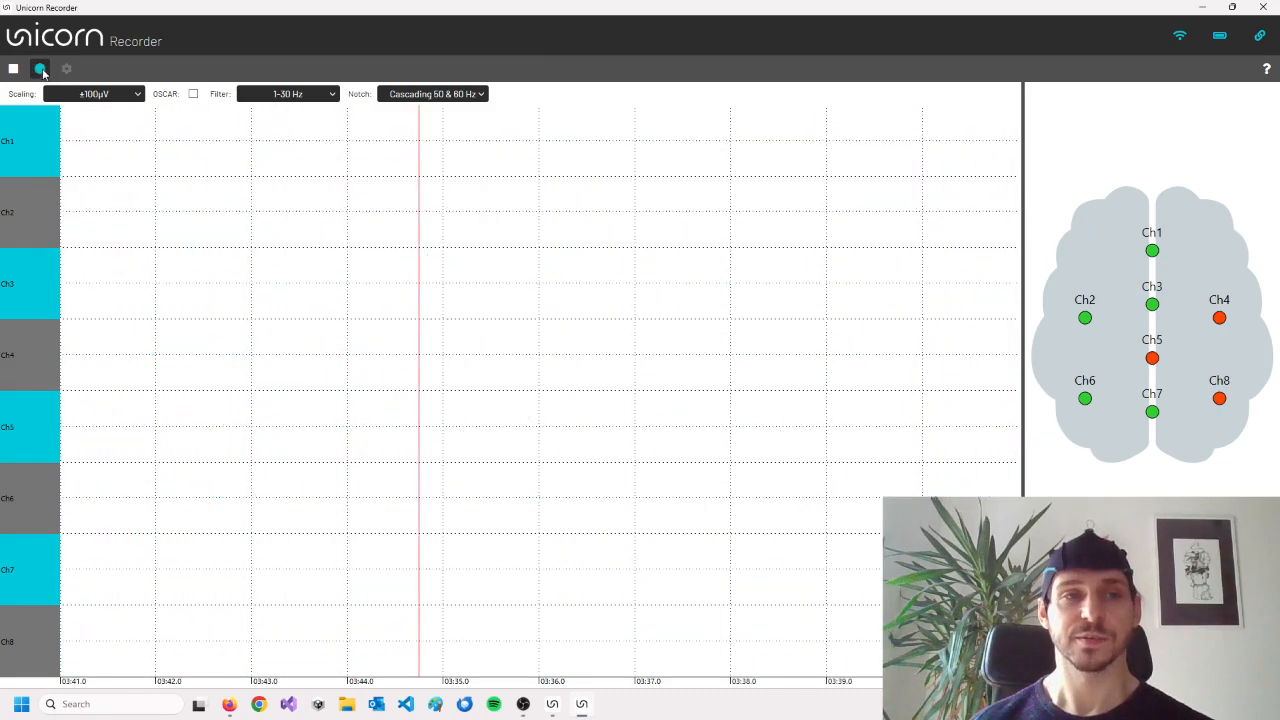
{"action": "left_click", "coordinate": [40, 68]}
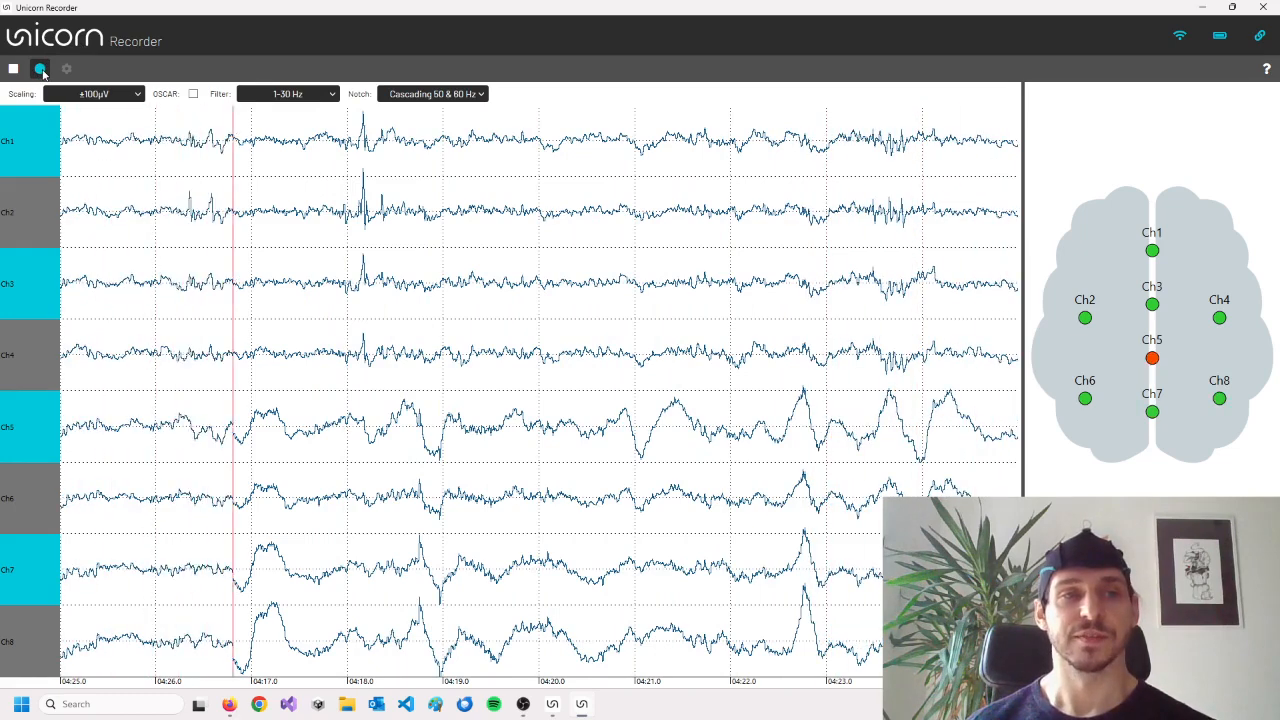
{"action": "left_click", "coordinate": [40, 68]}
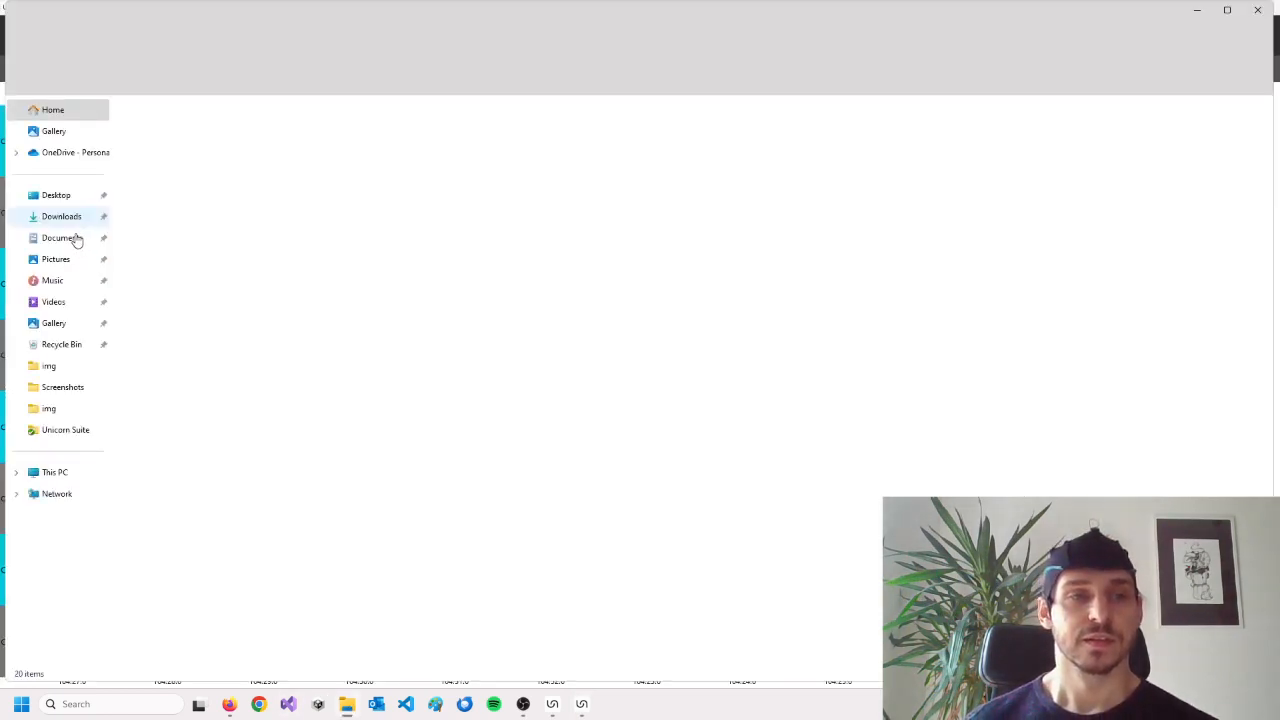
Browse Documents > gtec > Unicorn Suite > Hybrid Black > Unicorn Recorder and select the newest BDF recording.
{"action": "left_click", "coordinate": [62, 238]}
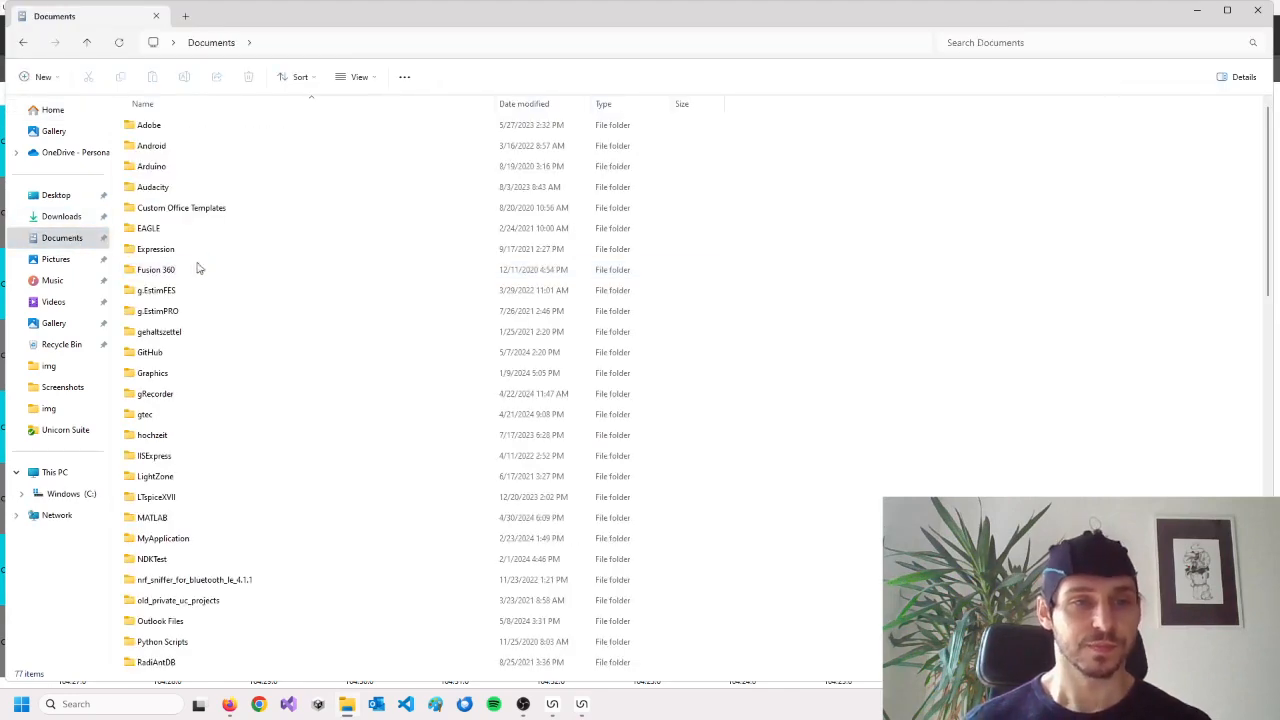
{"action": "left_click", "coordinate": [144, 414]}
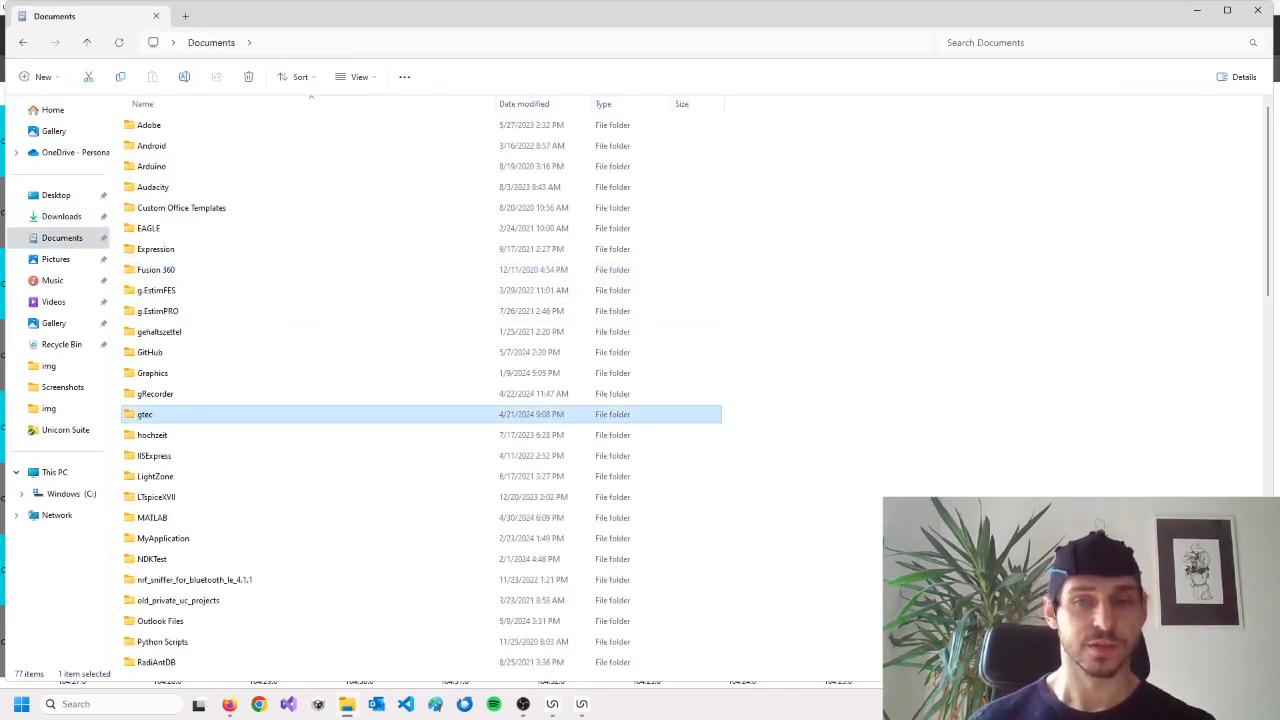
{"action": "mouse_move", "coordinate": [332, 414]}
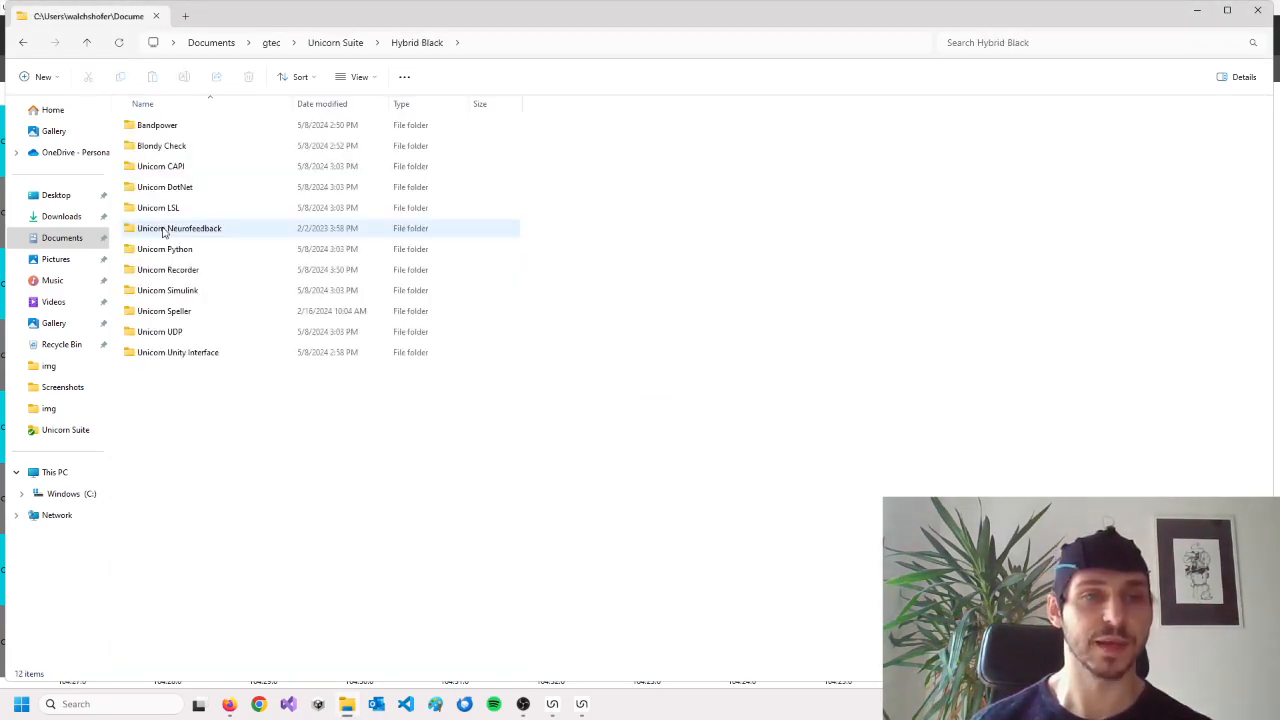
{"action": "double_click", "coordinate": [180, 228]}
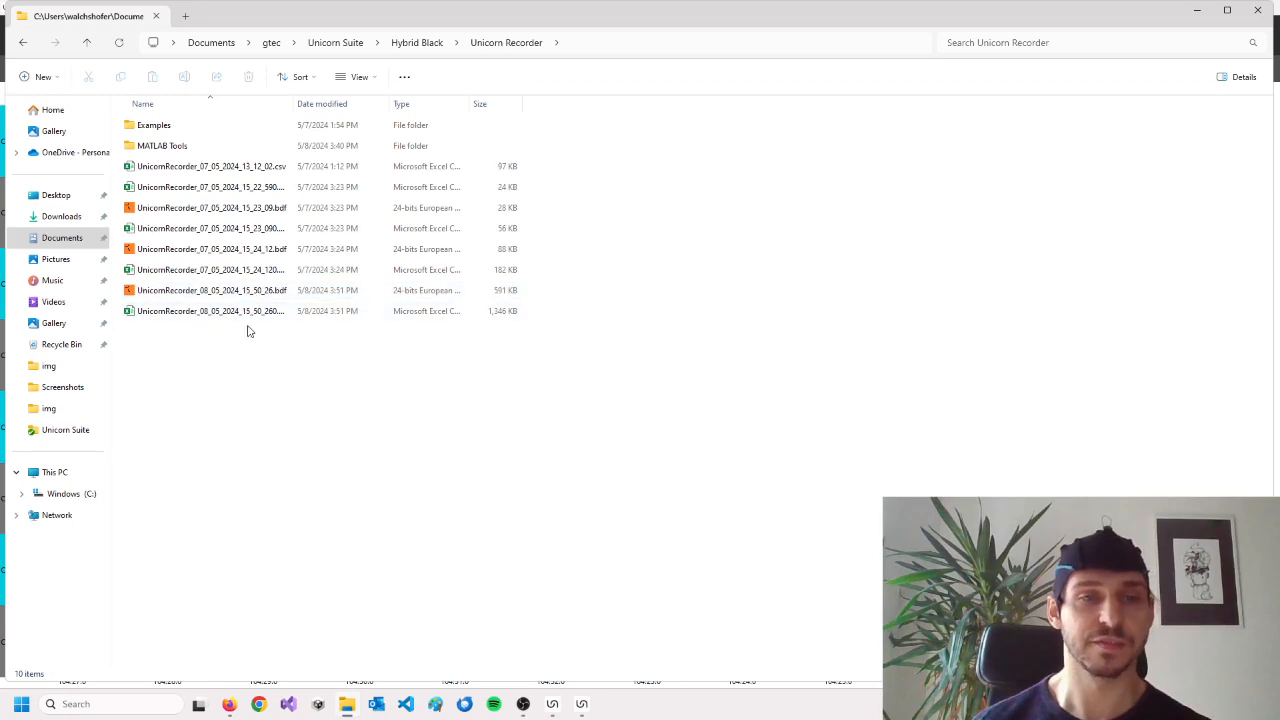
{"action": "left_click", "coordinate": [210, 310]}
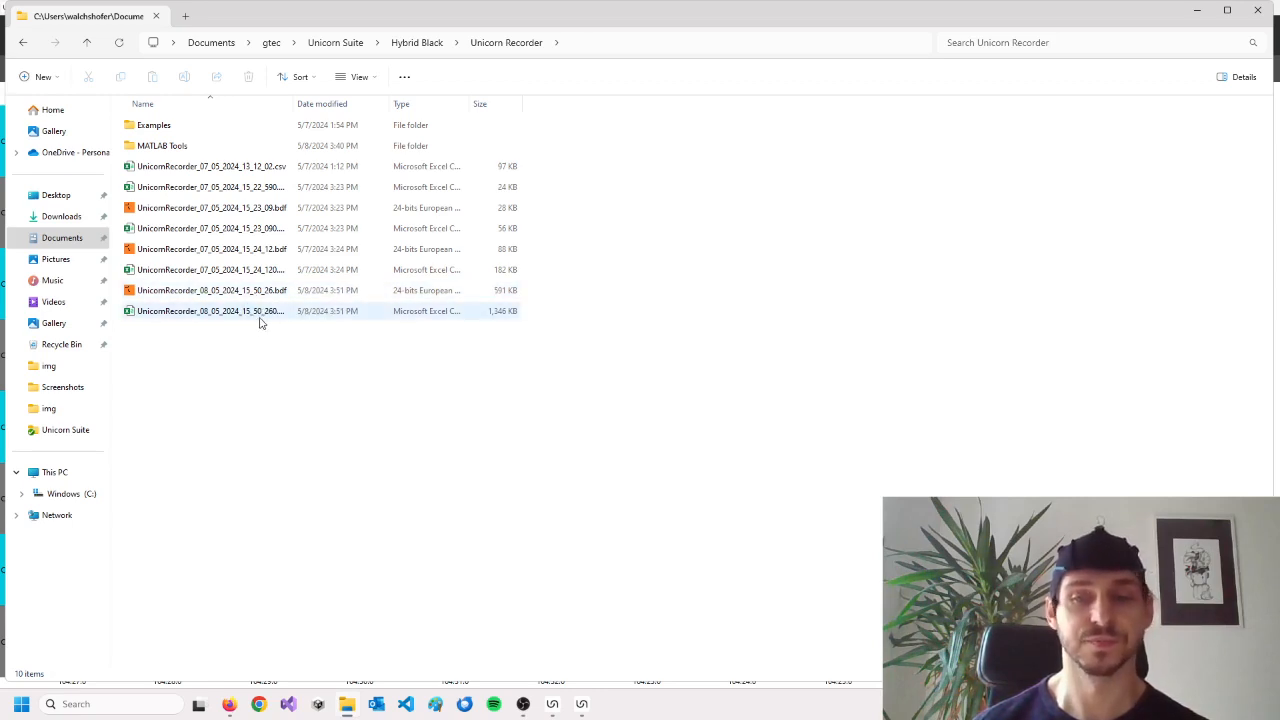
{"action": "left_click", "coordinate": [212, 310]}
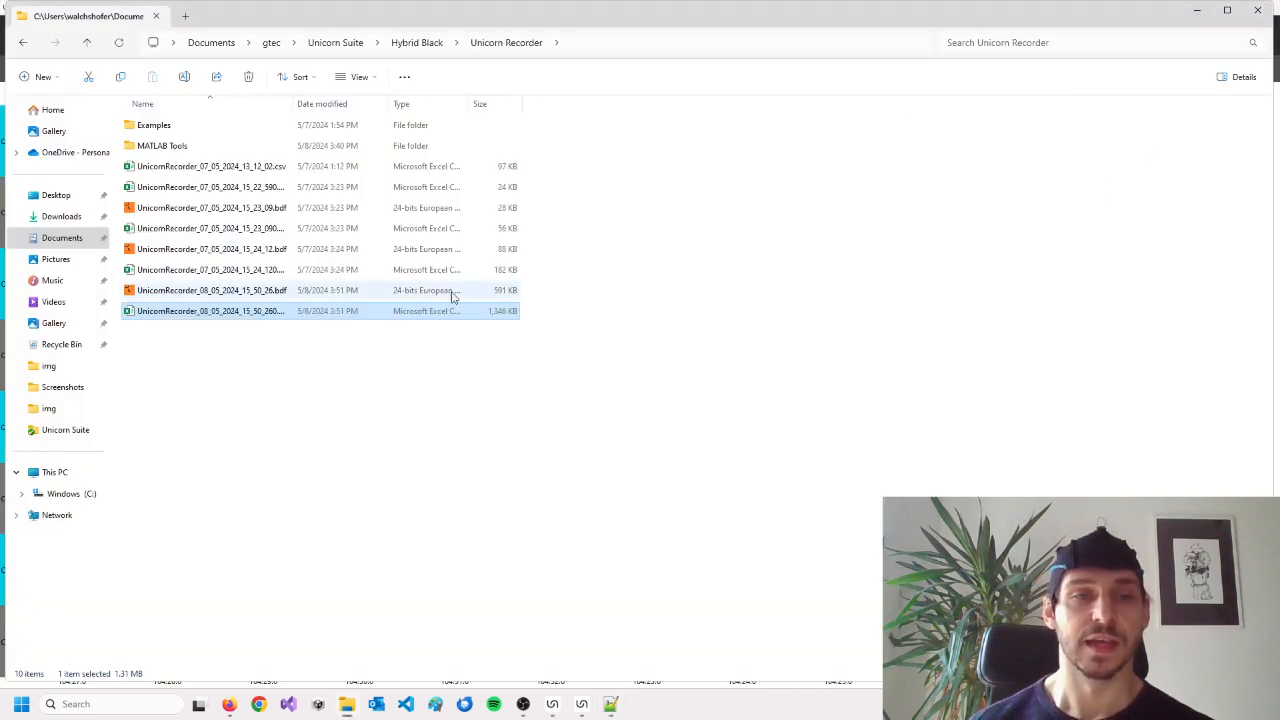
{"action": "left_click", "coordinate": [212, 290]}
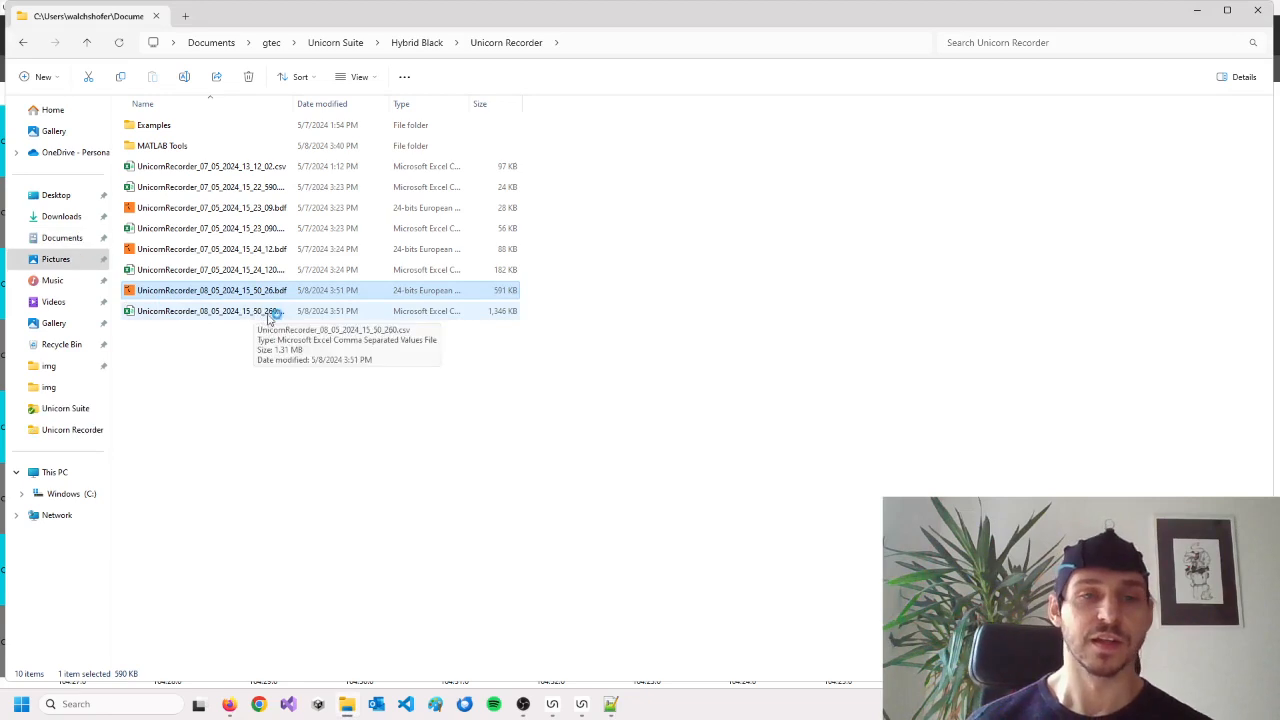
Load the newest BDF recording in EDFbrowser, decline the update, and add all 19 signals to the display.
{"action": "double_click", "coordinate": [212, 290]}
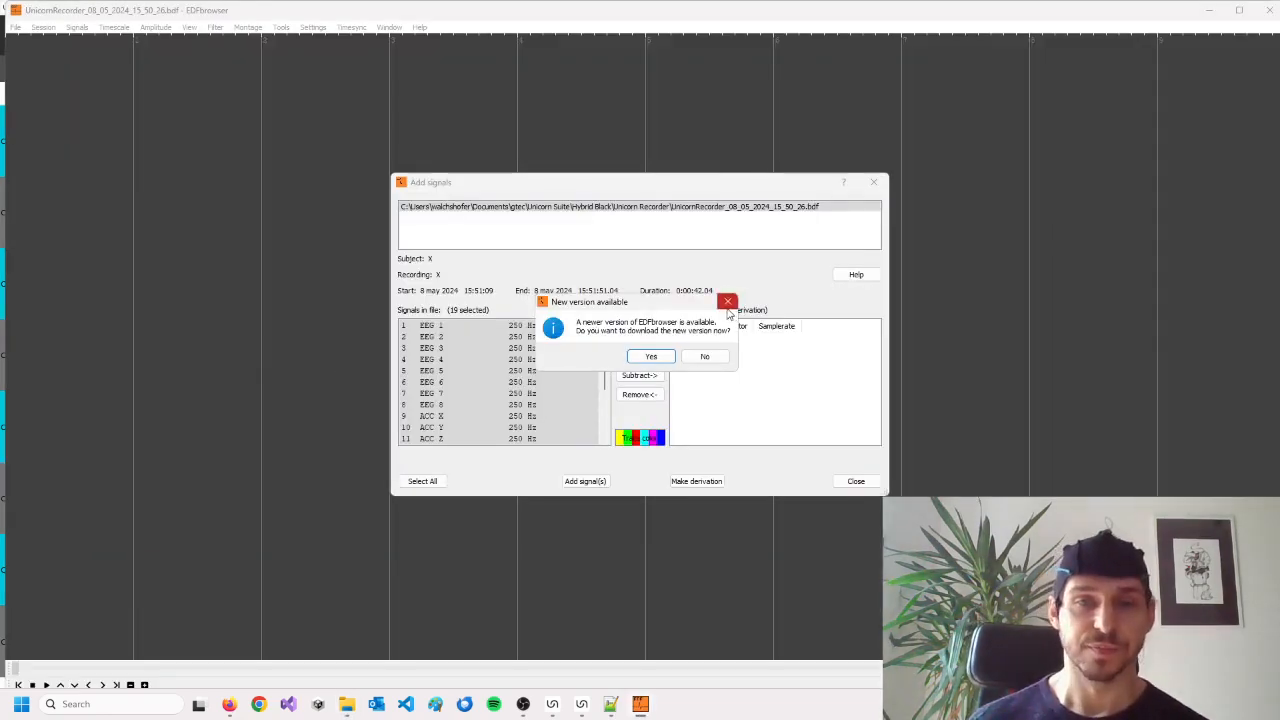
{"action": "left_click", "coordinate": [704, 356]}
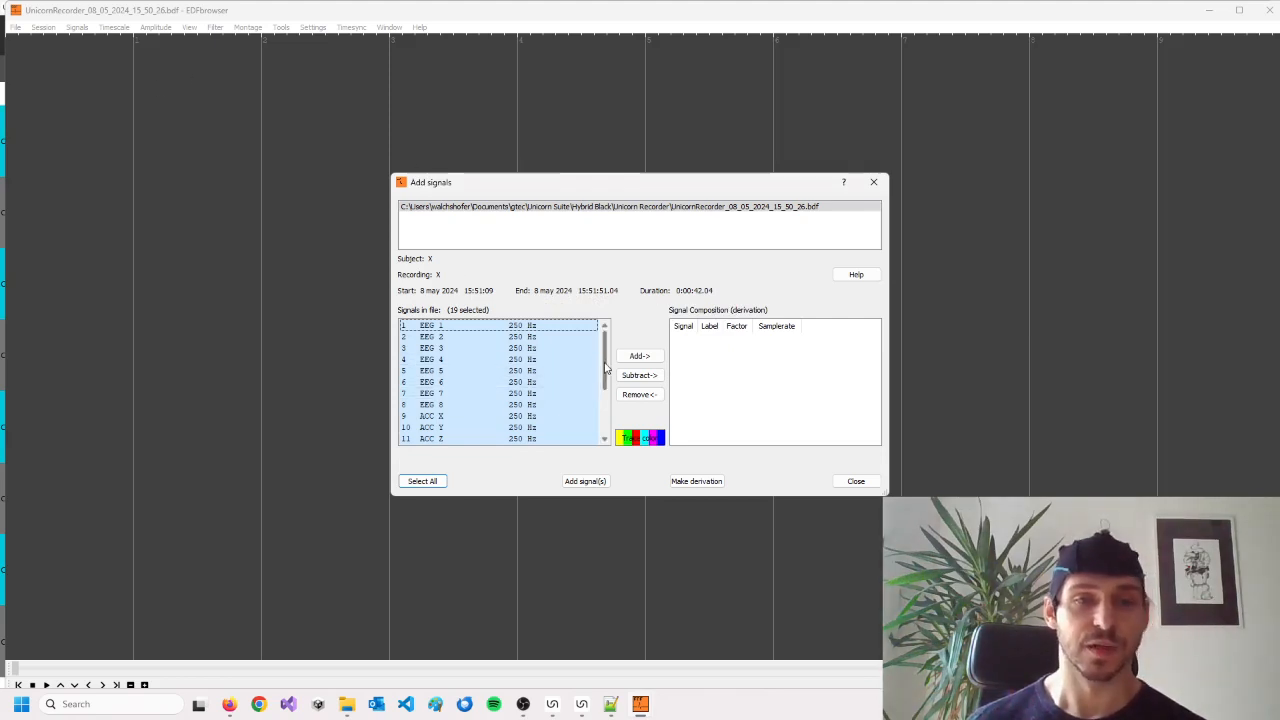
{"action": "scroll", "scroll_direction": "down", "scroll_amount": 3}
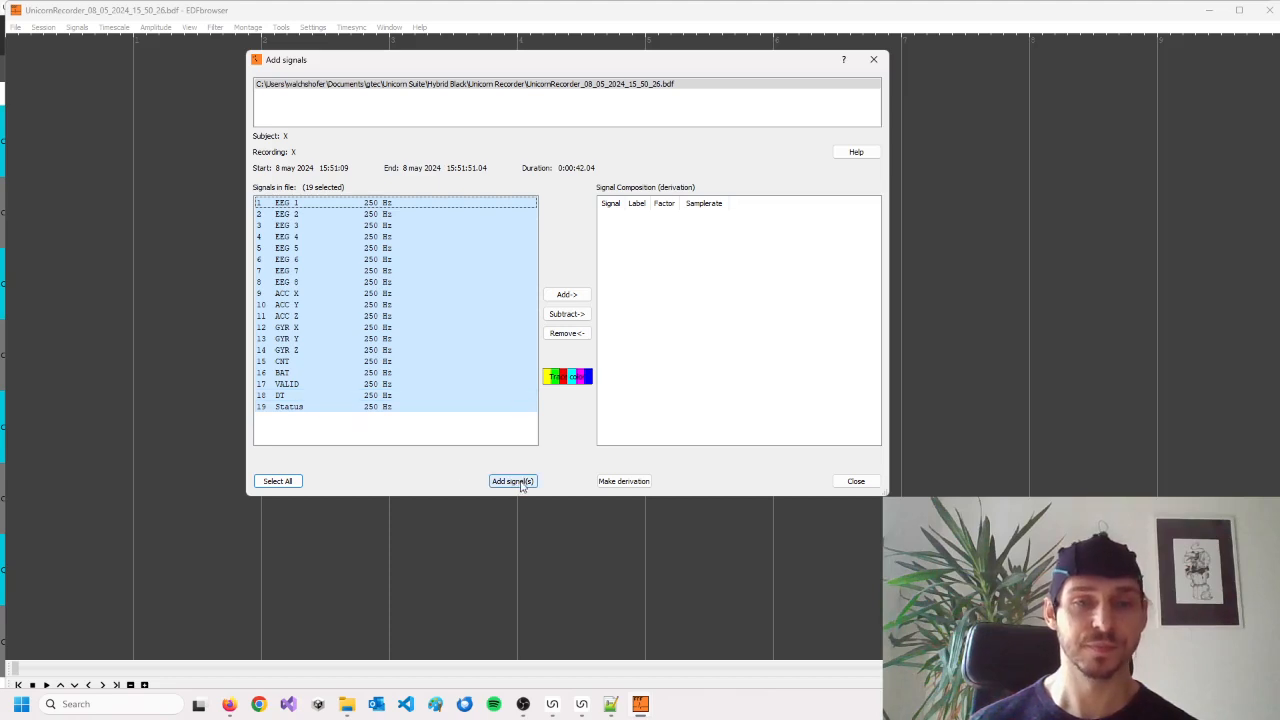
{"action": "left_click", "coordinate": [512, 480]}
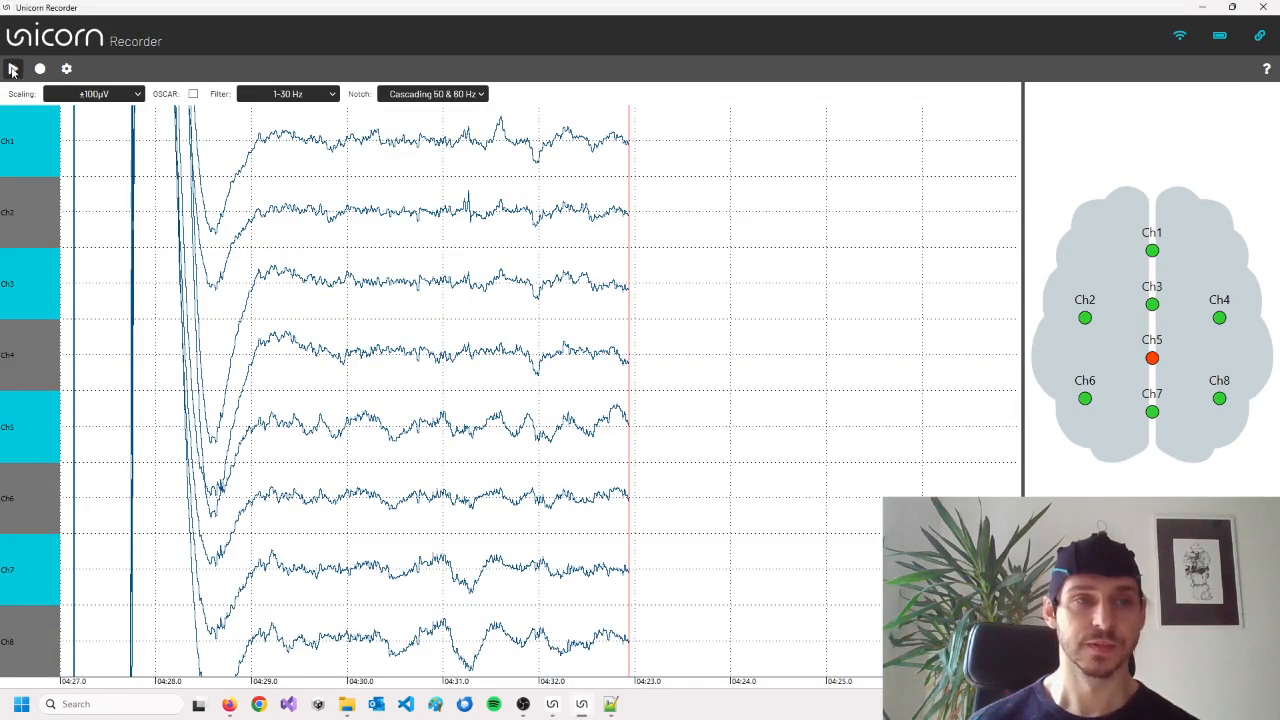
{"action": "left_click", "coordinate": [12, 68]}
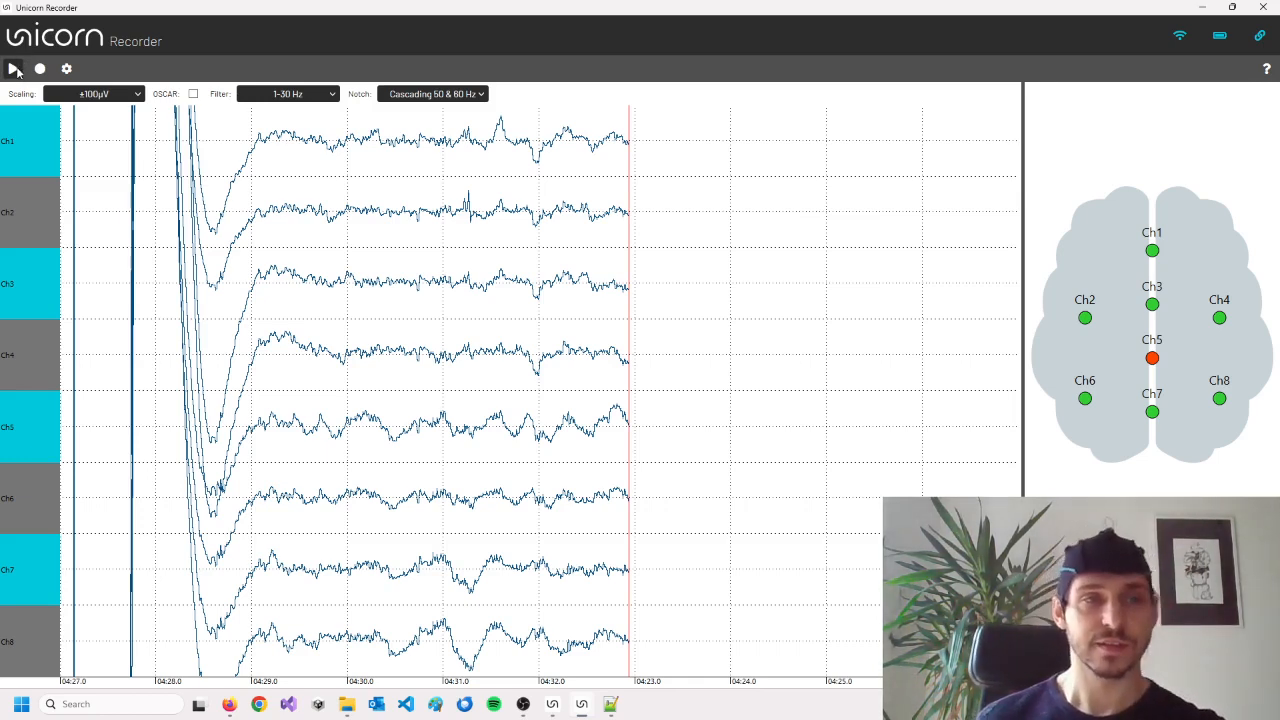
{"action": "left_click", "coordinate": [12, 68]}
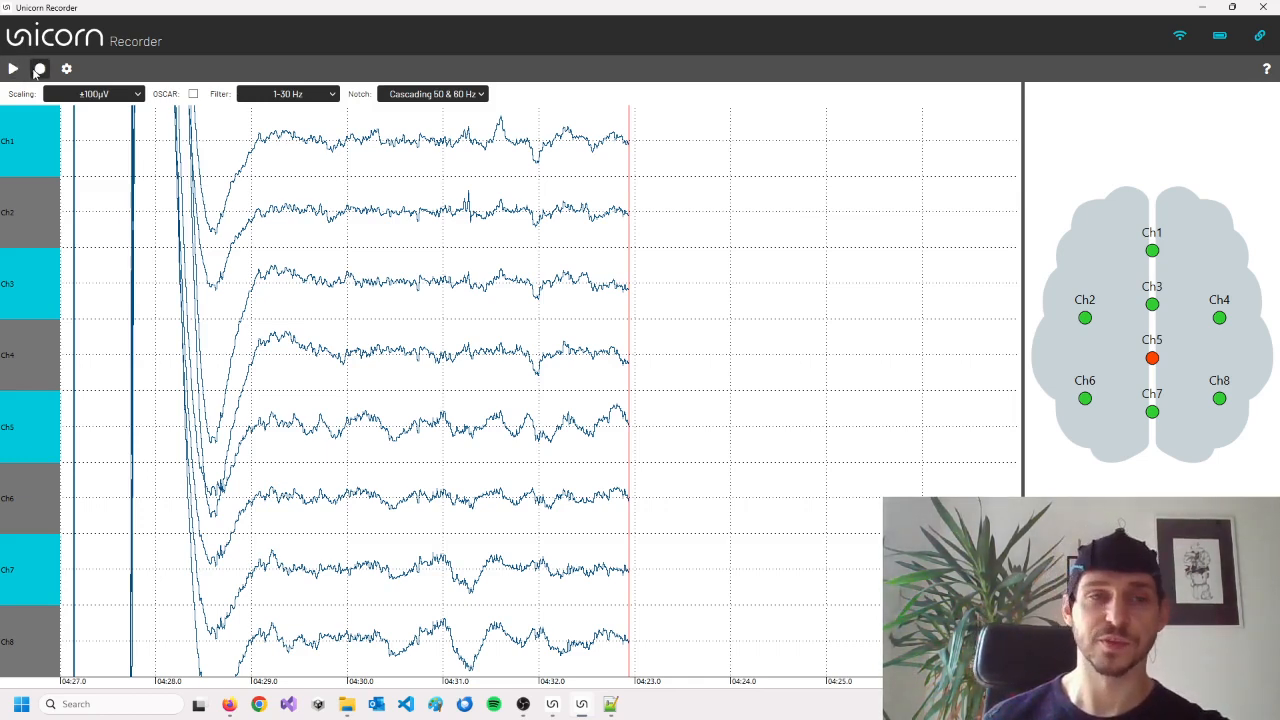
{"action": "left_click", "coordinate": [12, 68]}
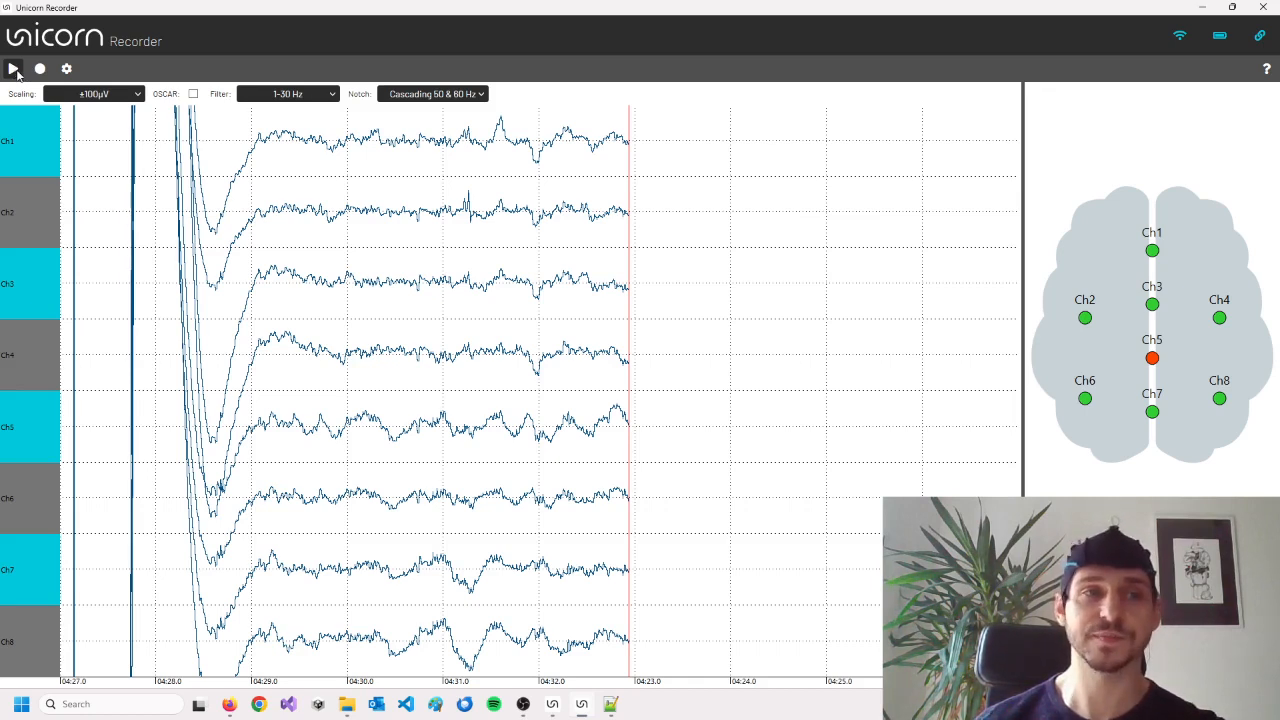
{"action": "left_click", "coordinate": [14, 68]}
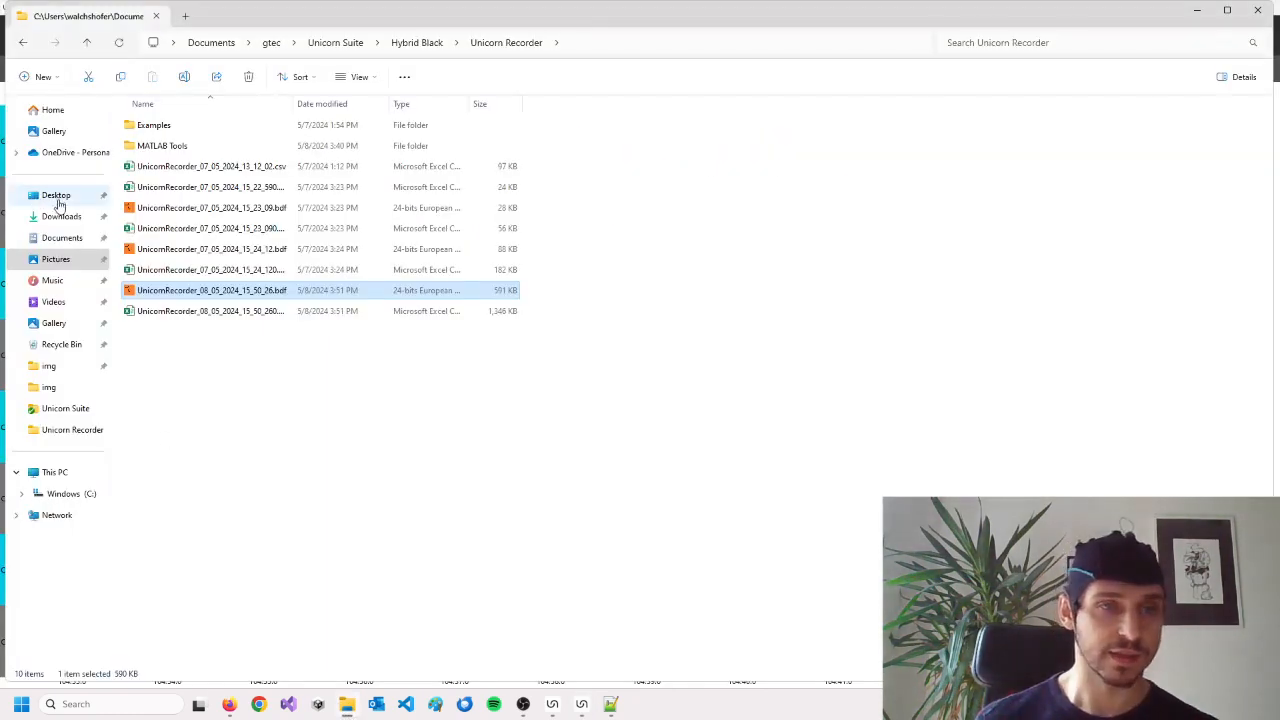
Go to Desktop and run the trigger sender script so its py.exe console opens.
{"action": "left_click", "coordinate": [56, 194]}
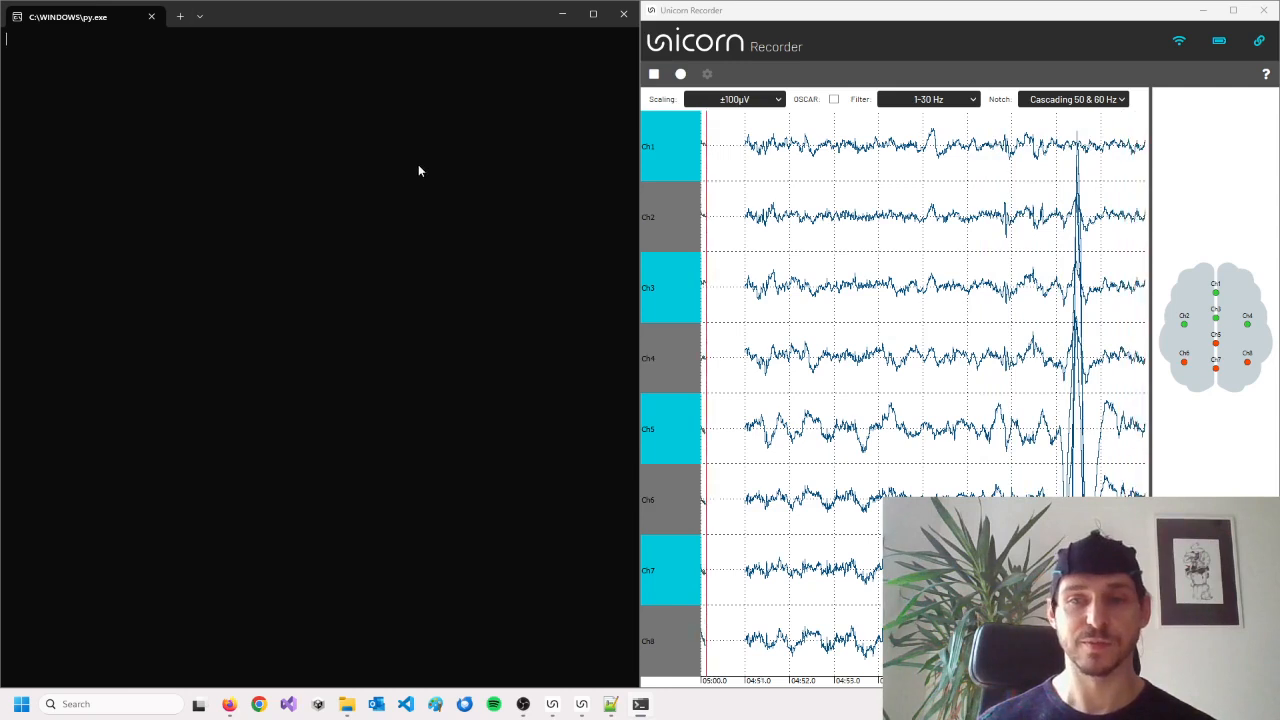
Send trigger 1 with 'a' and trigger 2 twice with 's' so markers appear in the EEG.
{"action": "key", "text": "a"}
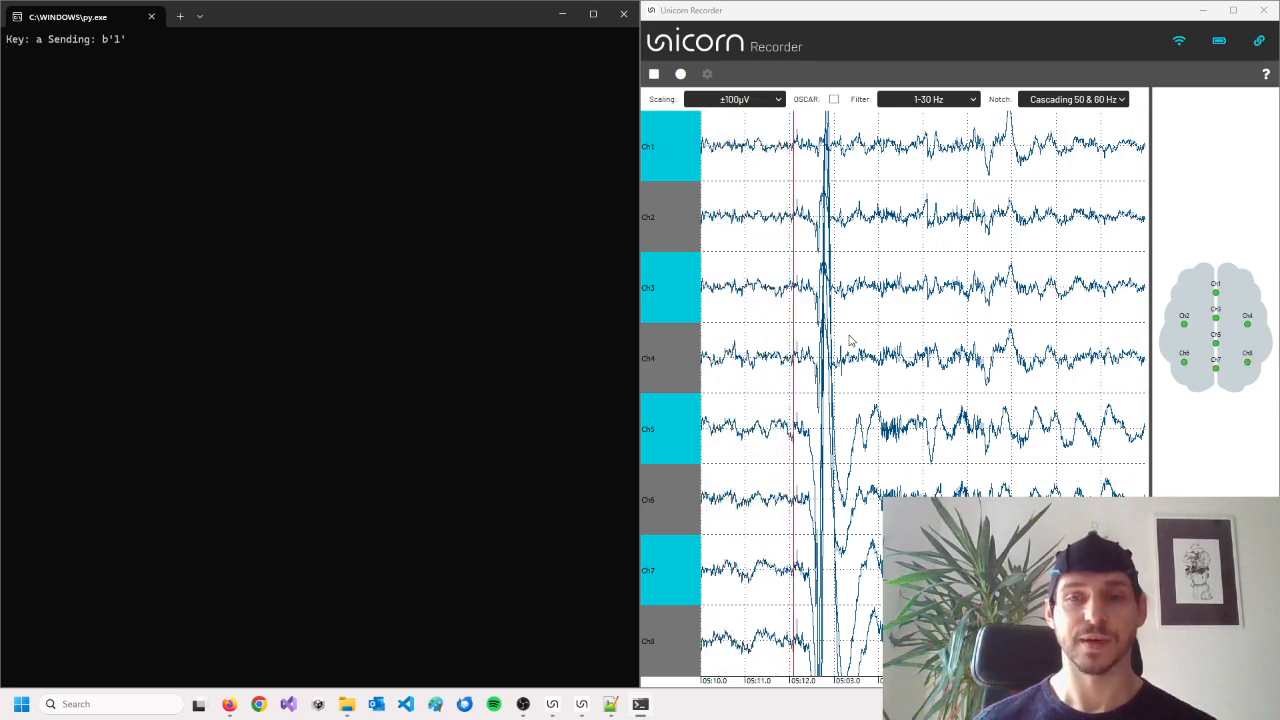
{"action": "key", "text": "s"}
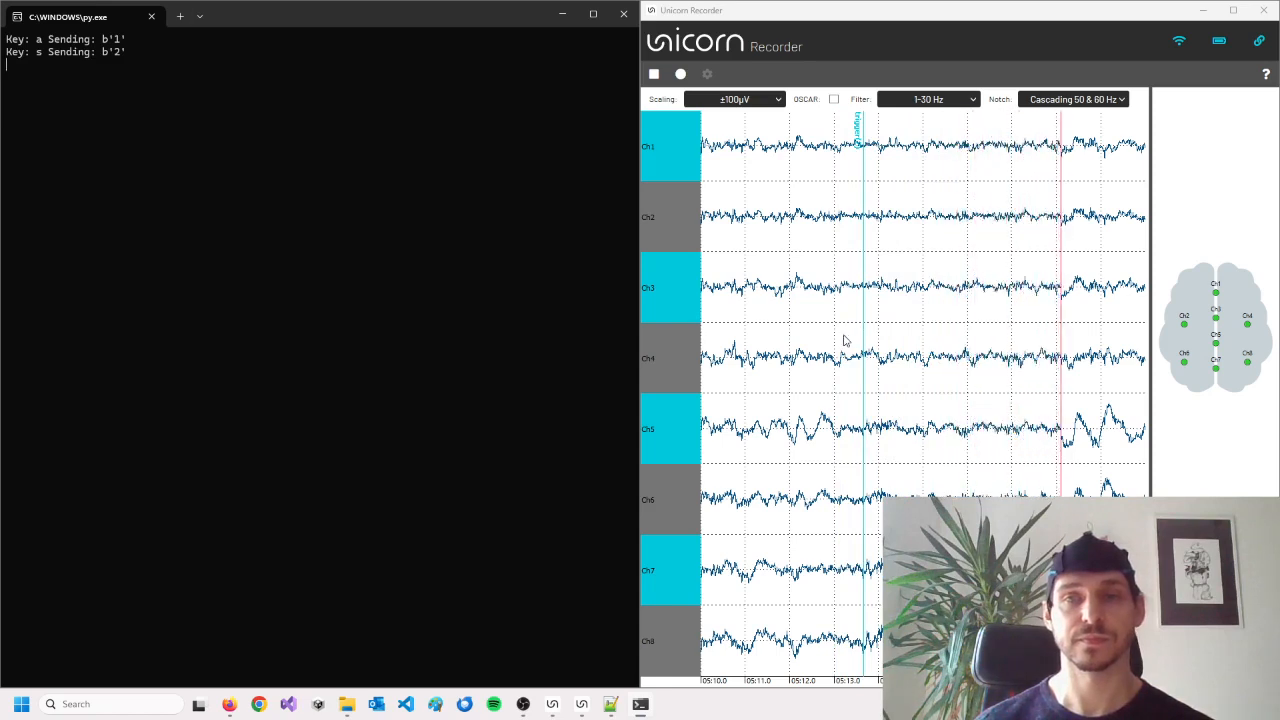
{"action": "key", "text": "s"}
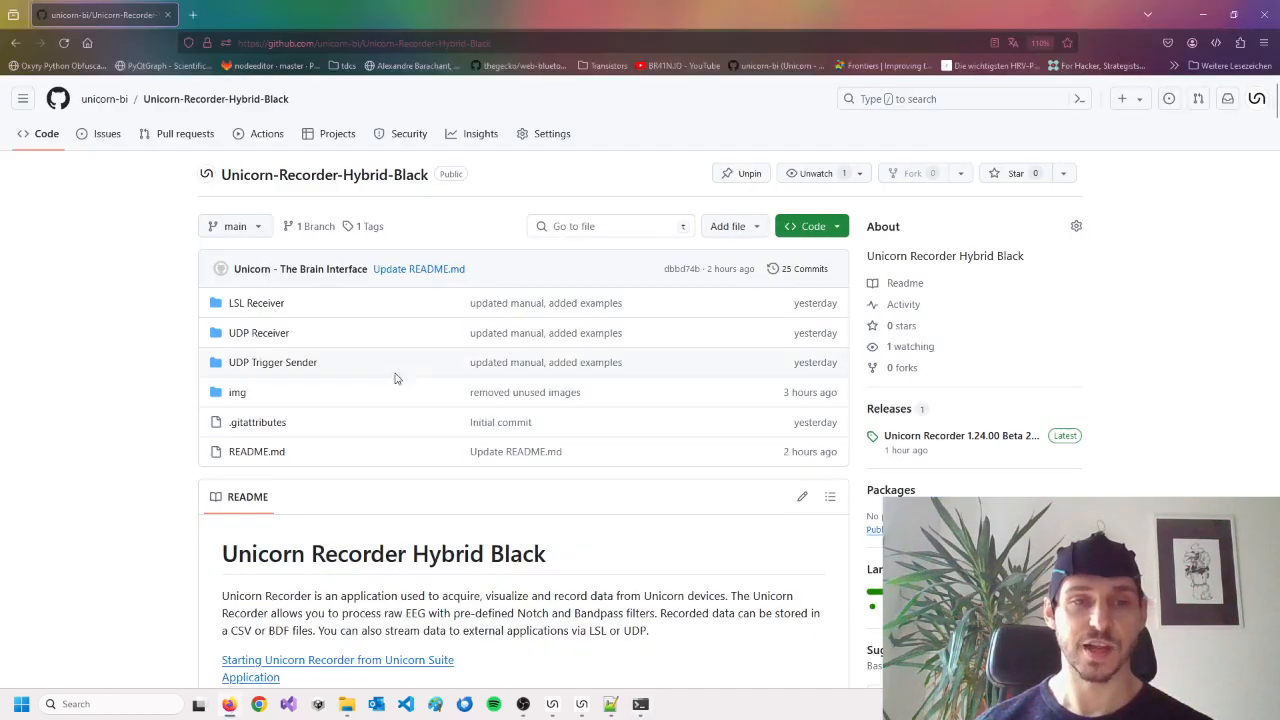
Jump to the README's 'Receiving triggers via UDP' section and scroll through its C# and Python snippets.
{"action": "scroll", "scroll_direction": "down", "scroll_amount": 3}
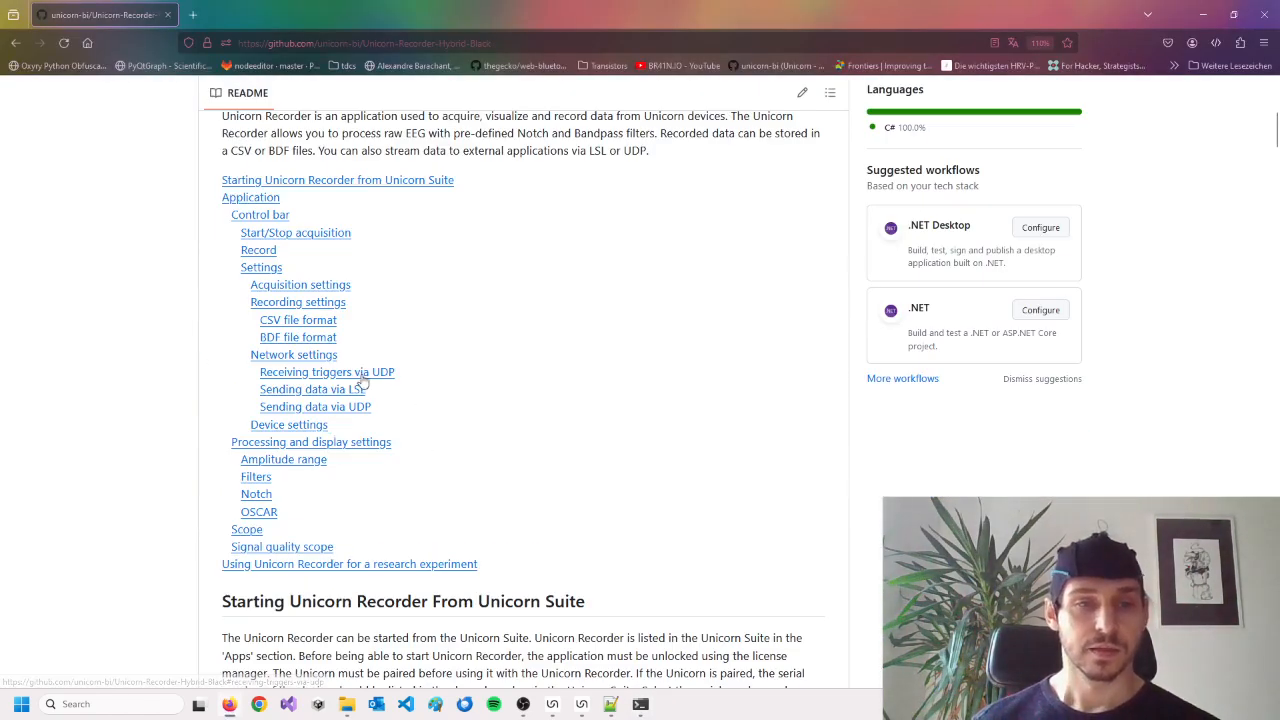
{"action": "left_click", "coordinate": [326, 372]}
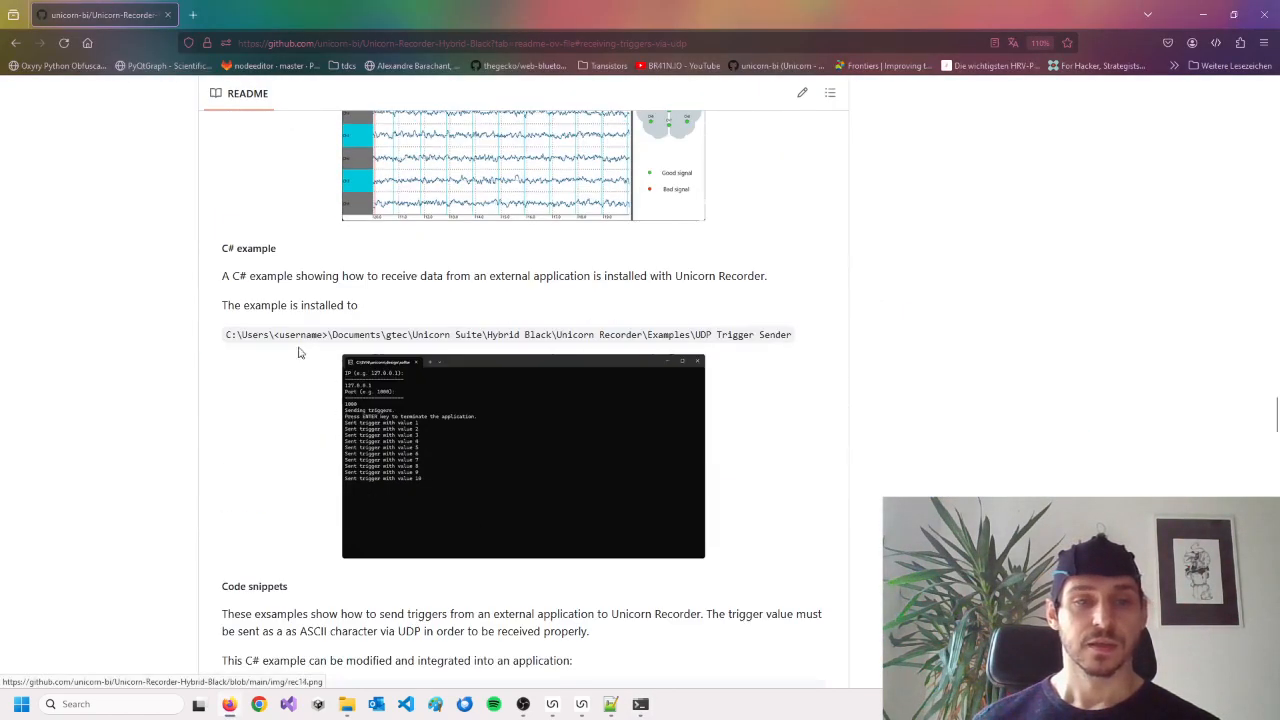
{"action": "scroll", "scroll_direction": "down", "scroll_amount": 3}
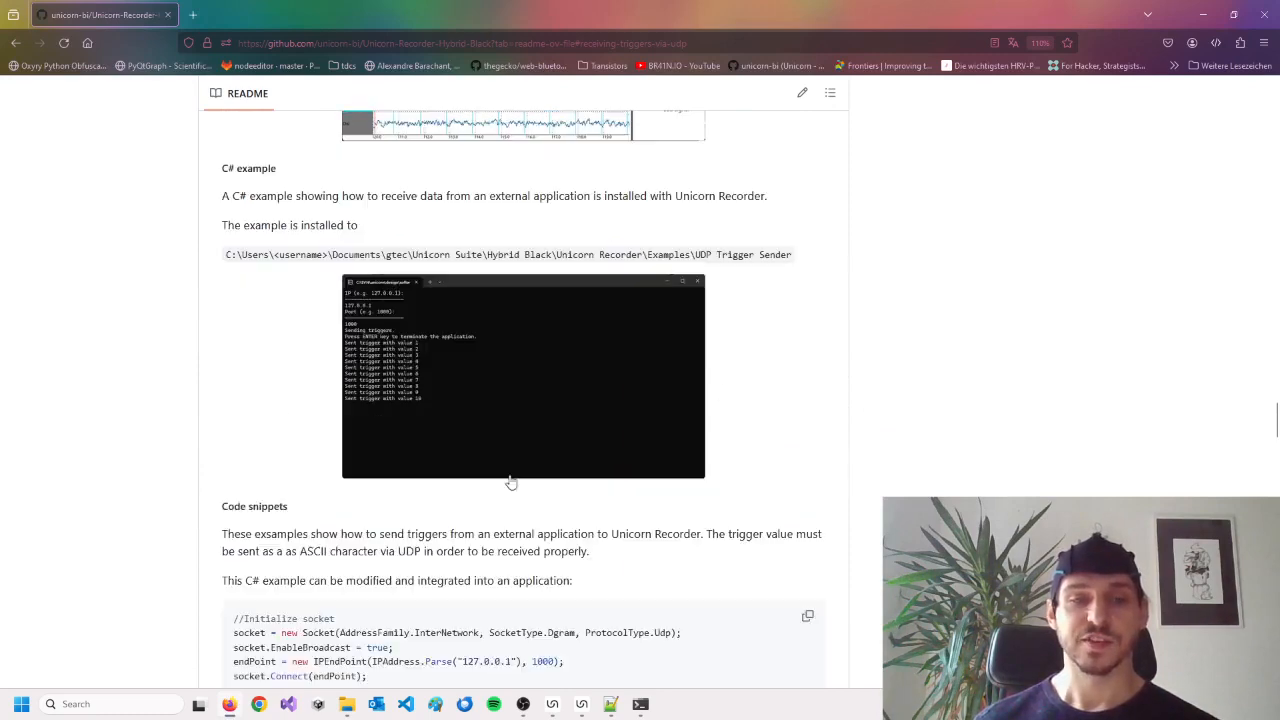
{"action": "scroll", "scroll_direction": "down", "scroll_amount": 3}
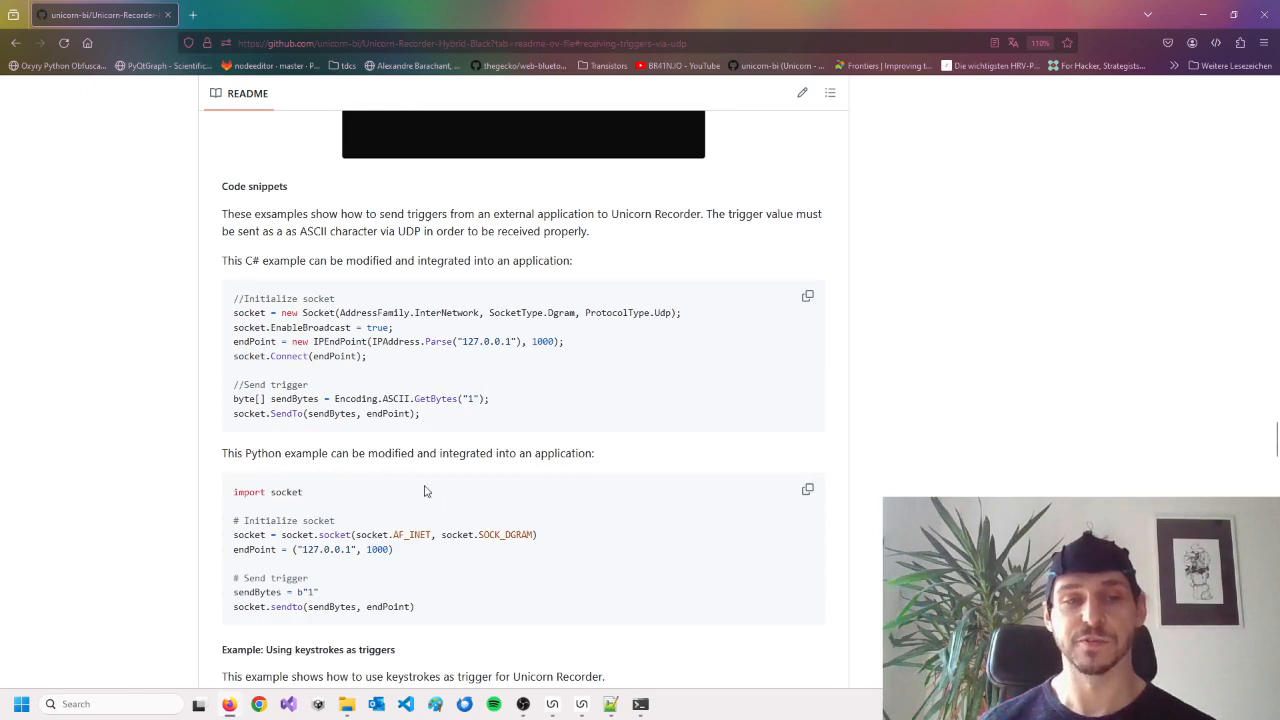
{"action": "scroll", "scroll_direction": "down", "scroll_amount": 3}
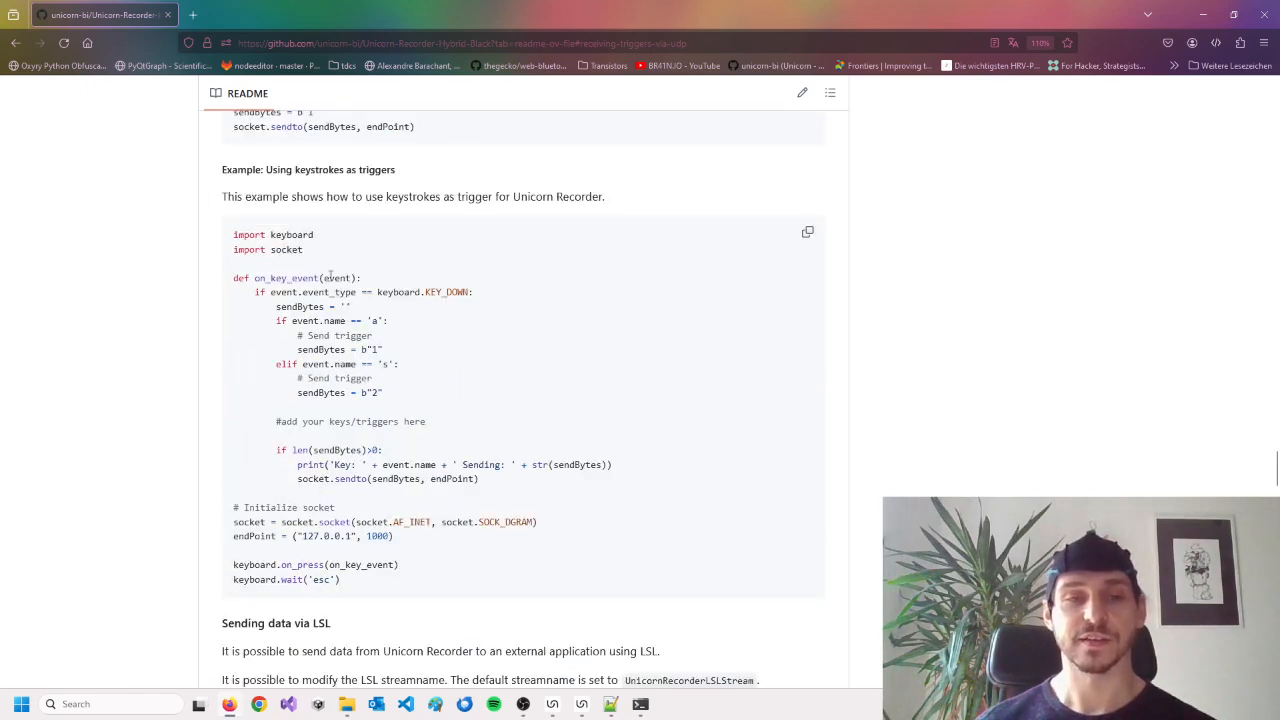
{"action": "mouse_move", "coordinate": [288, 312]}
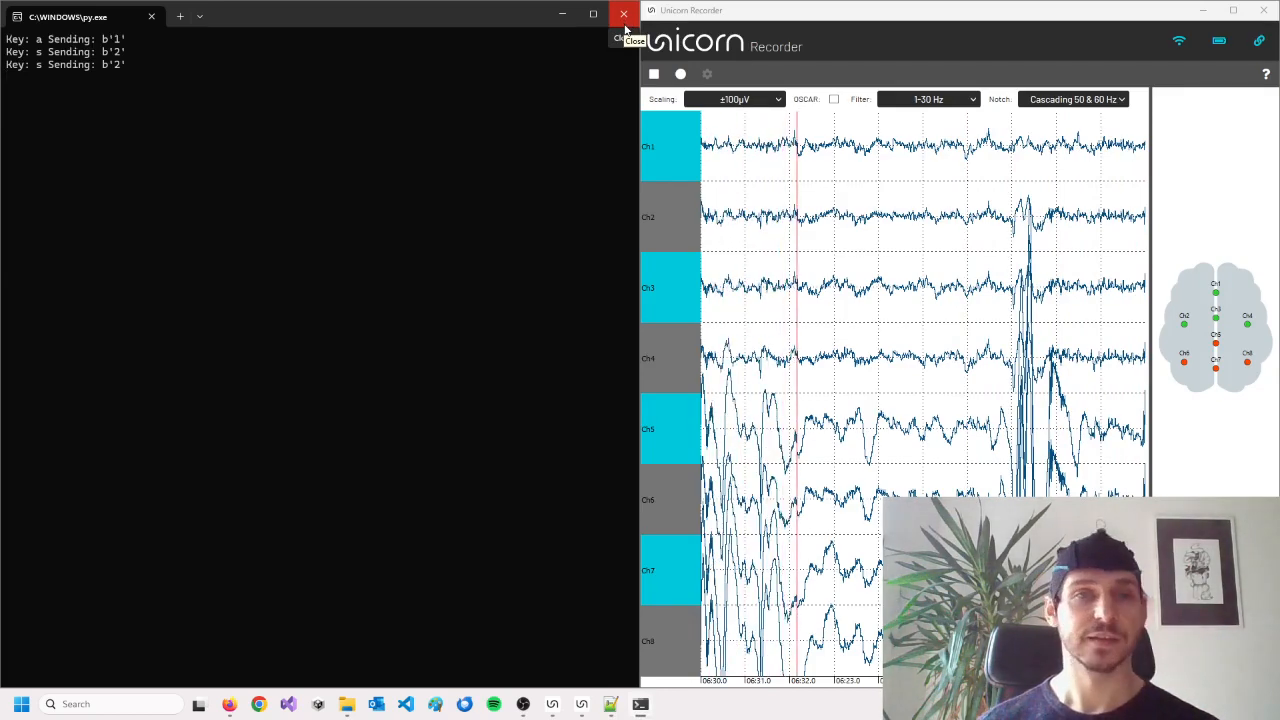
Close the py.exe console, stop acquisition, and bring up the recorder's network settings.
{"action": "left_click", "coordinate": [624, 14]}
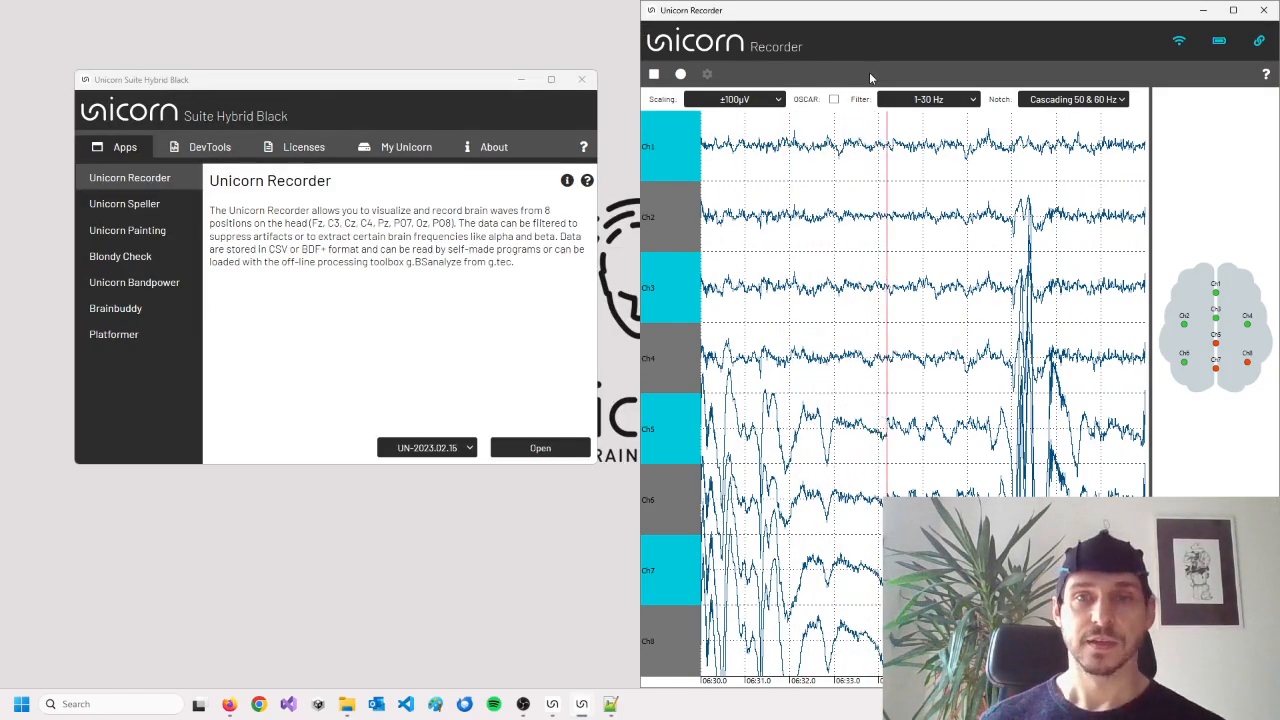
{"action": "left_click", "coordinate": [1232, 10]}
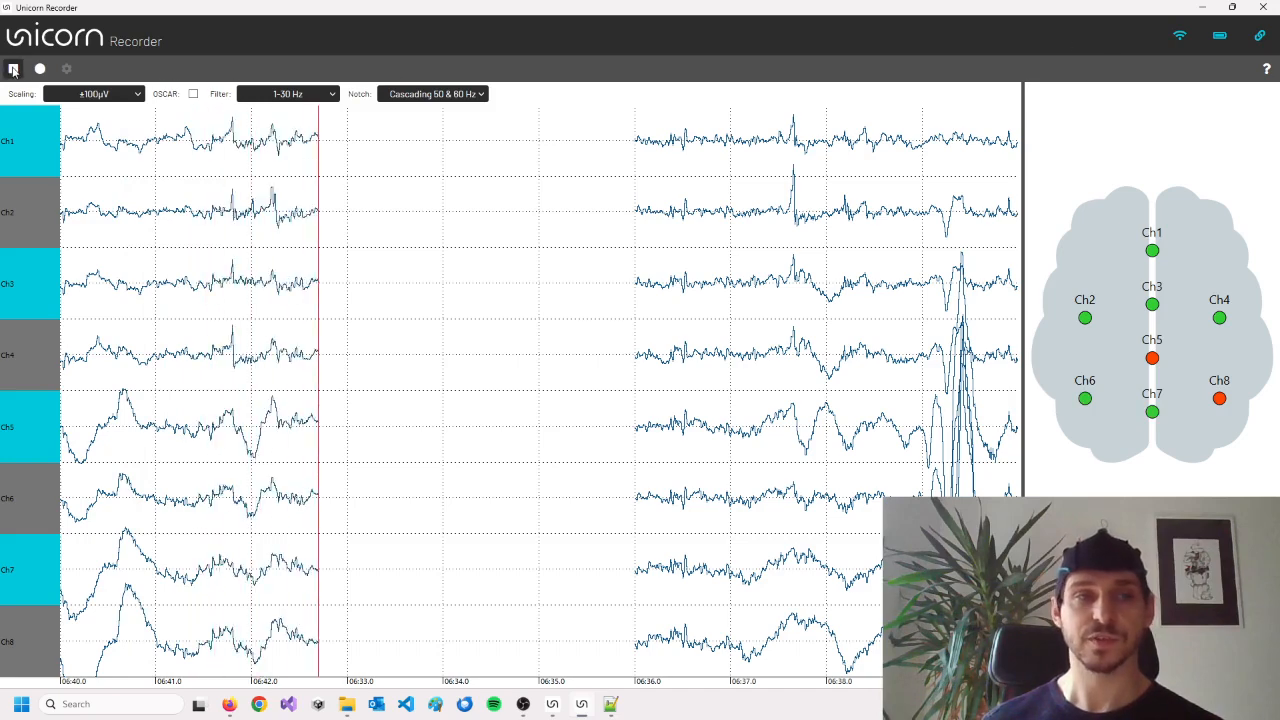
{"action": "left_click", "coordinate": [66, 68]}
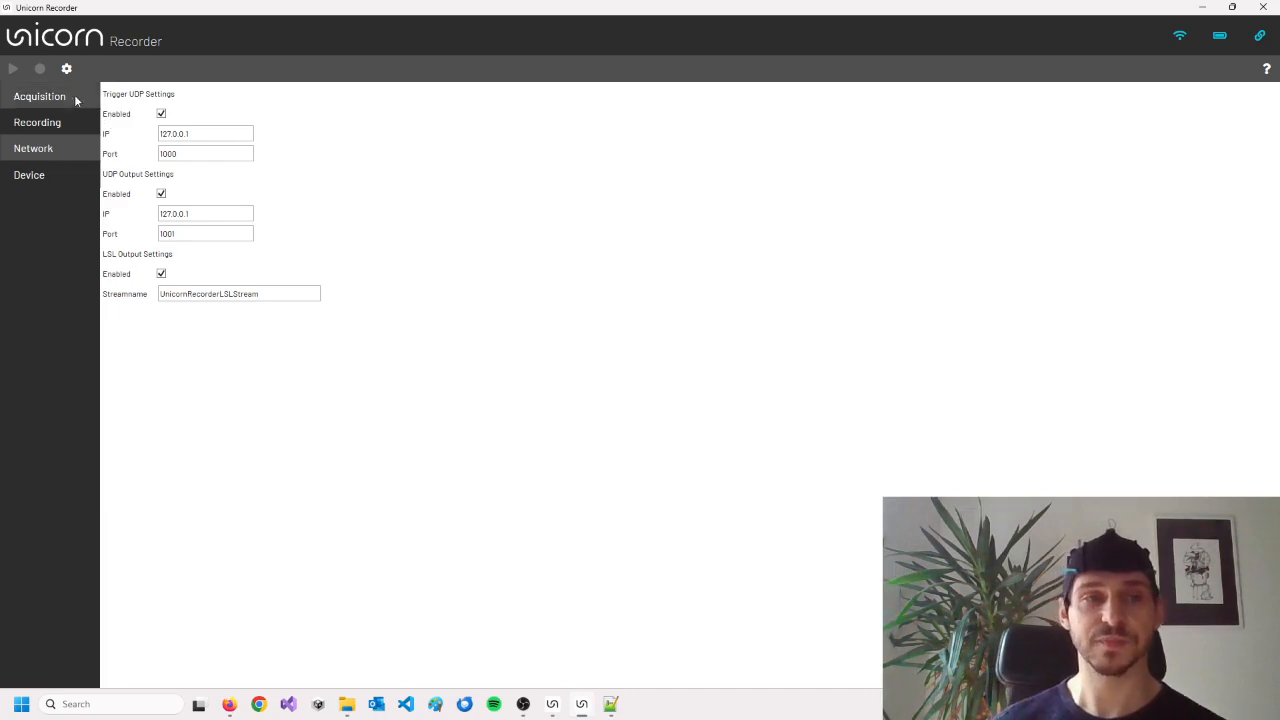
{"action": "mouse_move", "coordinate": [124, 152]}
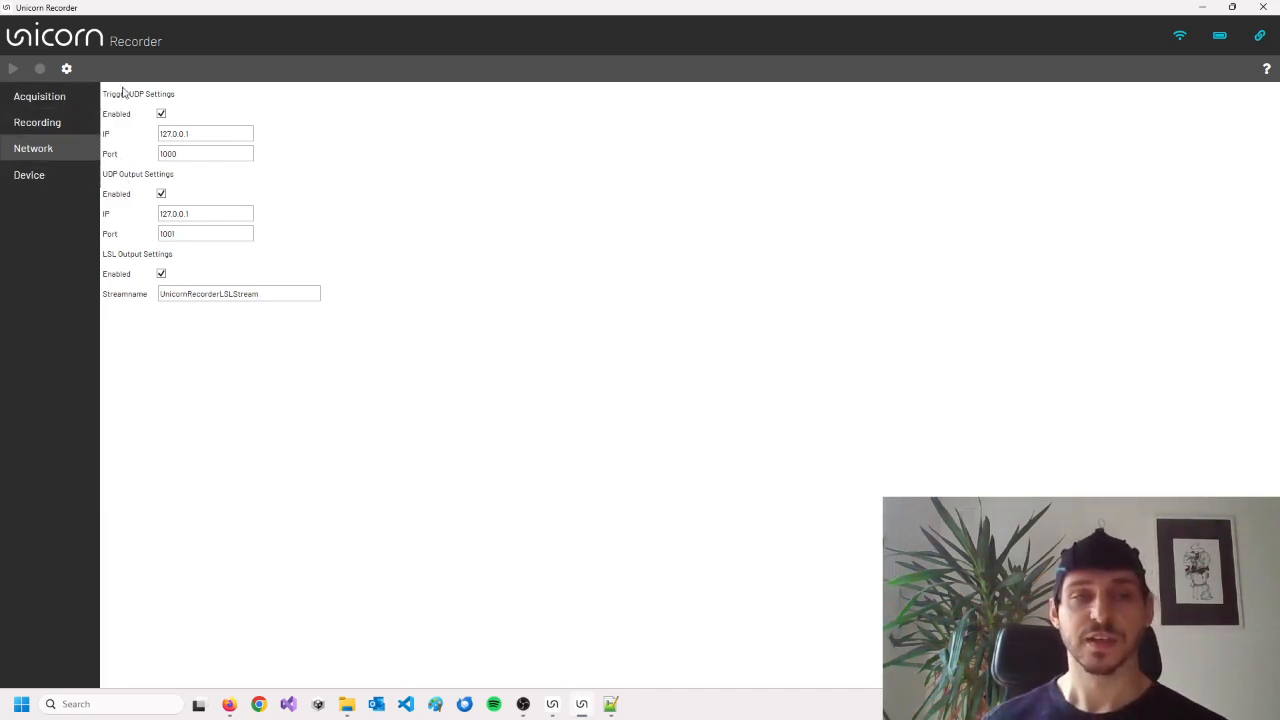
{"action": "mouse_move", "coordinate": [212, 60]}
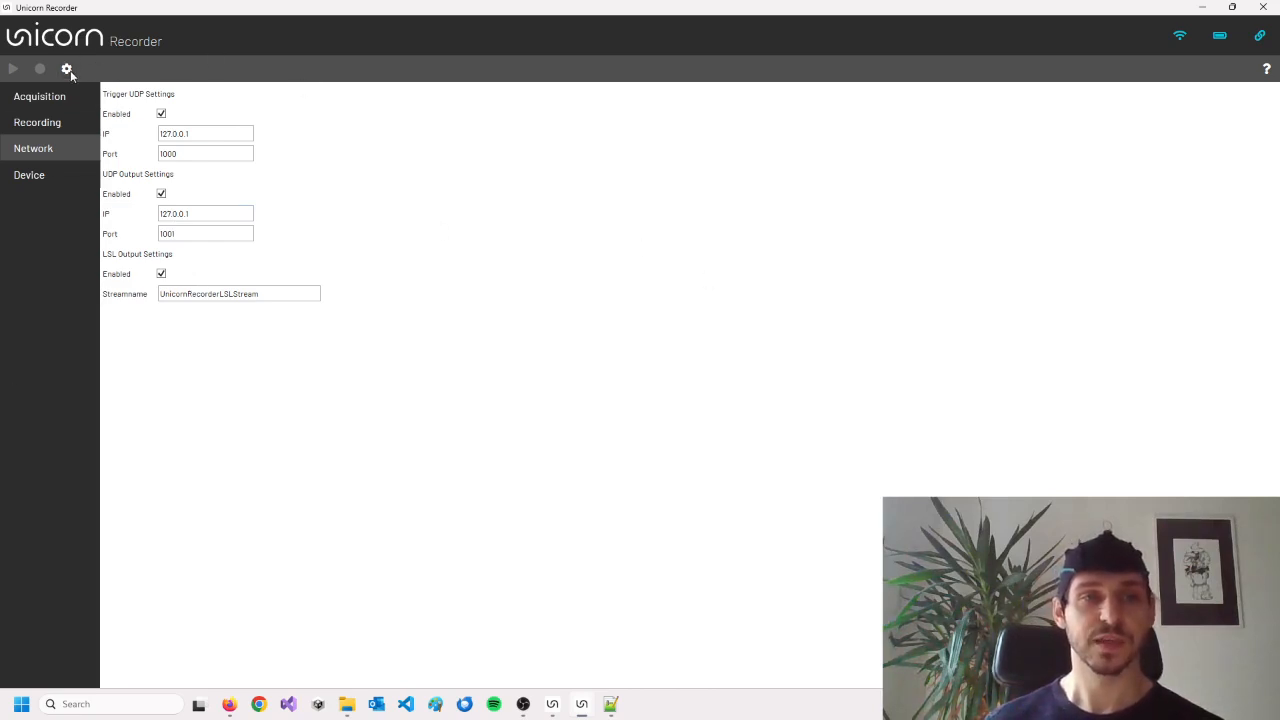
{"action": "left_click", "coordinate": [12, 68]}
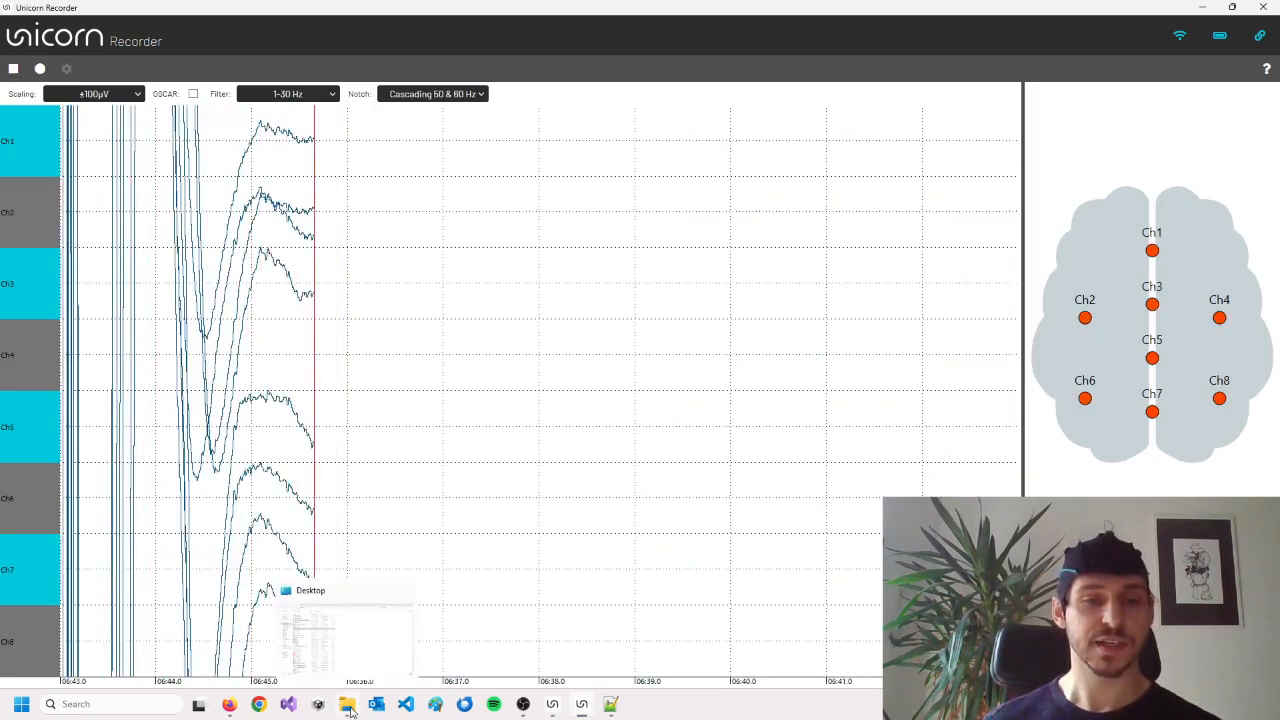
Browse gtec > Unicorn Suite > Hybrid Black examples and open the LSL Receiver .csproj in Visual Studio.
{"action": "left_click", "coordinate": [348, 704]}
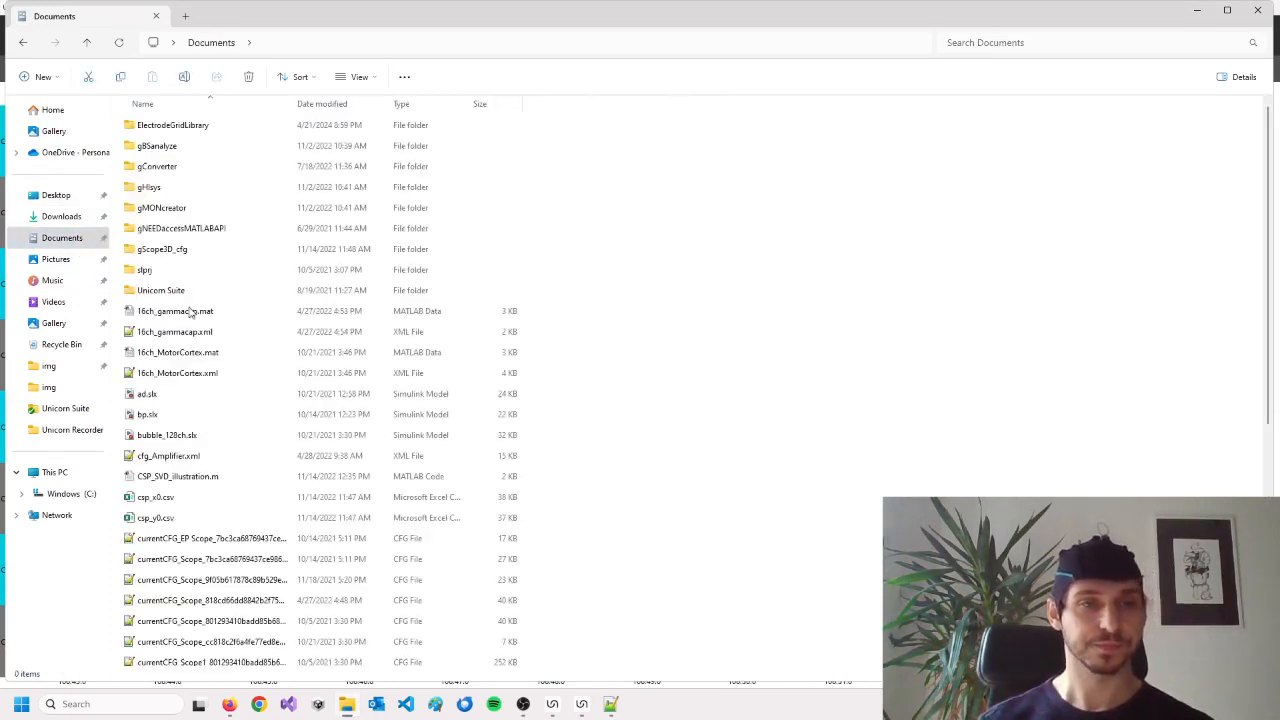
{"action": "left_click", "coordinate": [176, 312]}
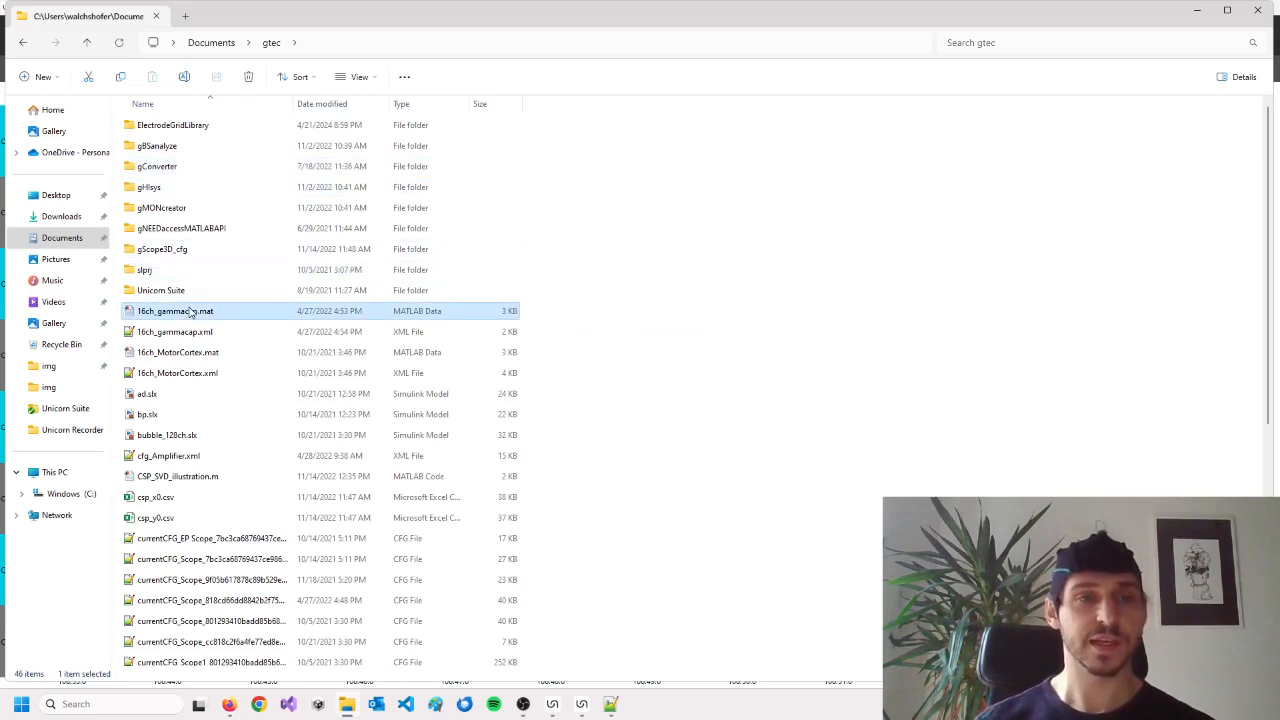
{"action": "double_click", "coordinate": [160, 290]}
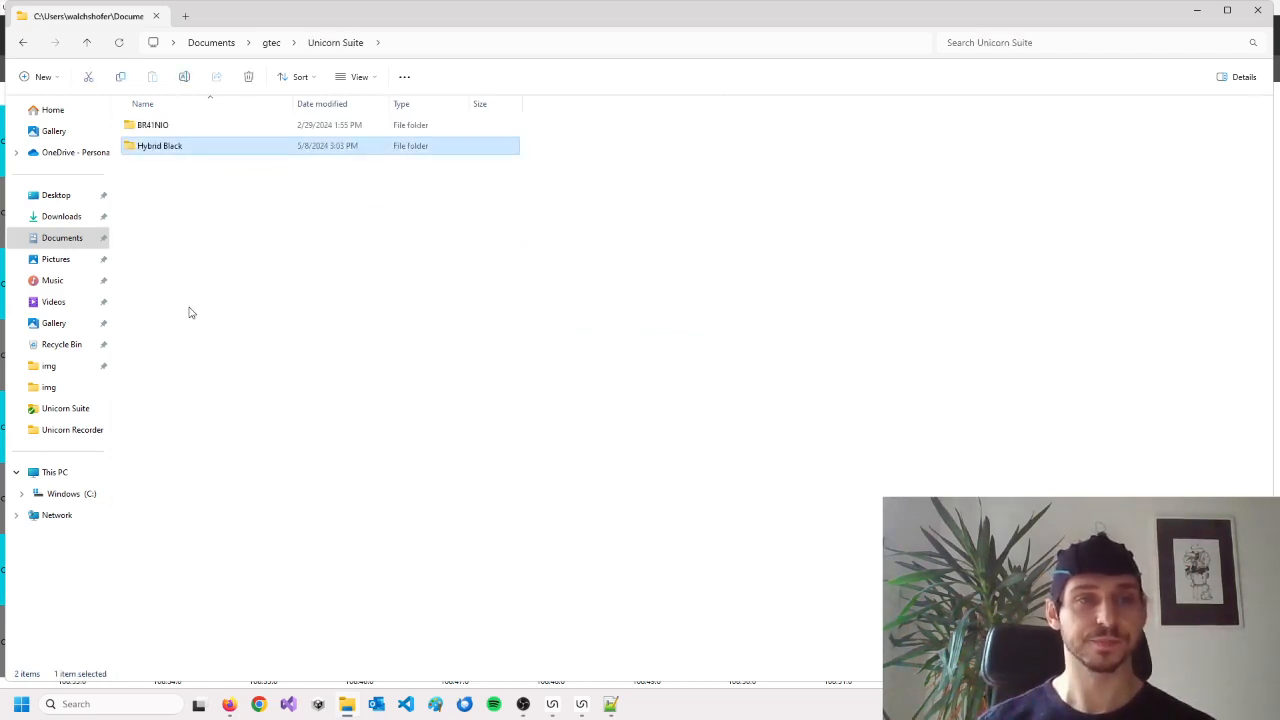
{"action": "double_click", "coordinate": [160, 144]}
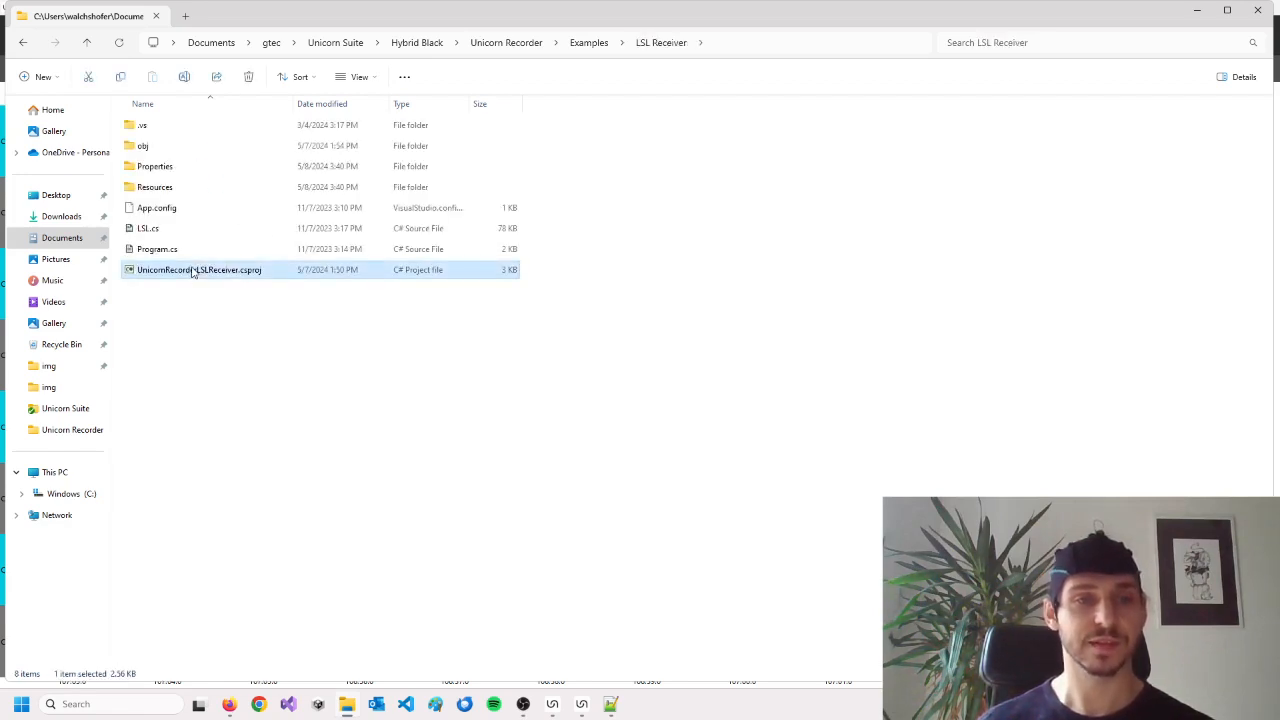
{"action": "double_click", "coordinate": [200, 268]}
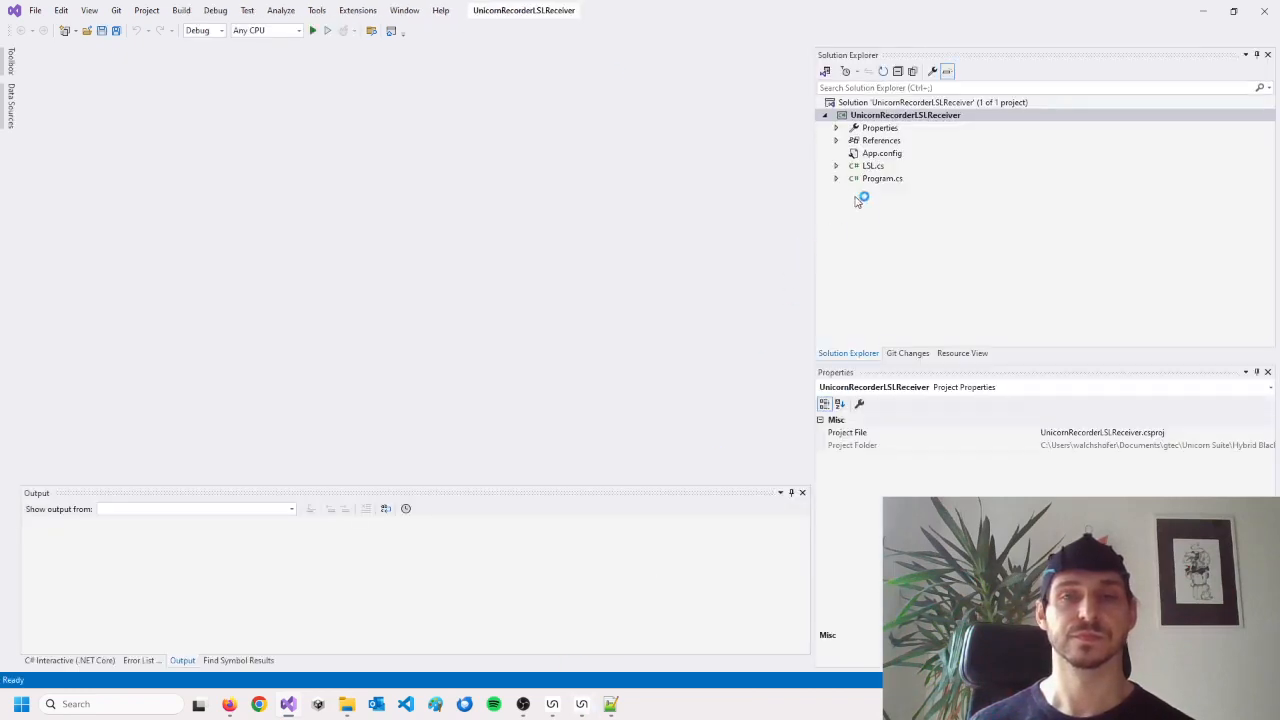
{"action": "mouse_move", "coordinate": [312, 30]}
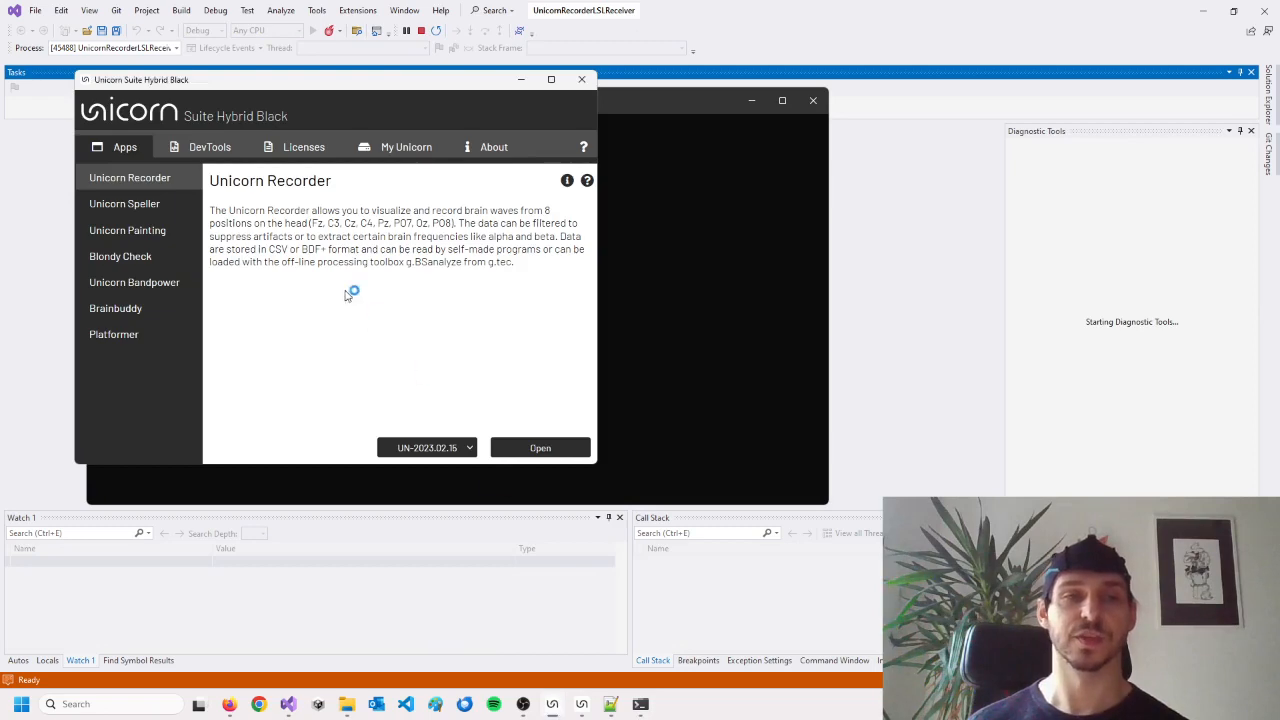
Launch Unicorn Recorder from the suite and choose stream id 0 in the LSL Receiver console.
{"action": "left_click", "coordinate": [540, 448]}
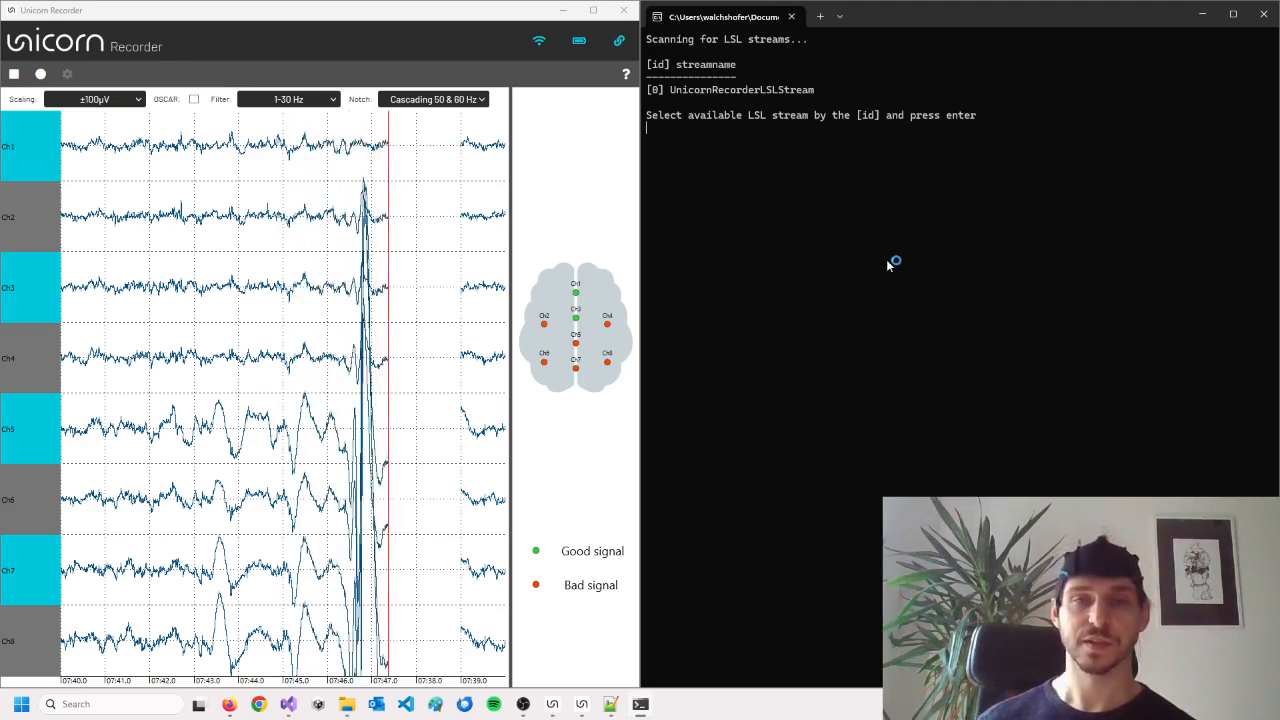
{"action": "left_click", "coordinate": [740, 88]}
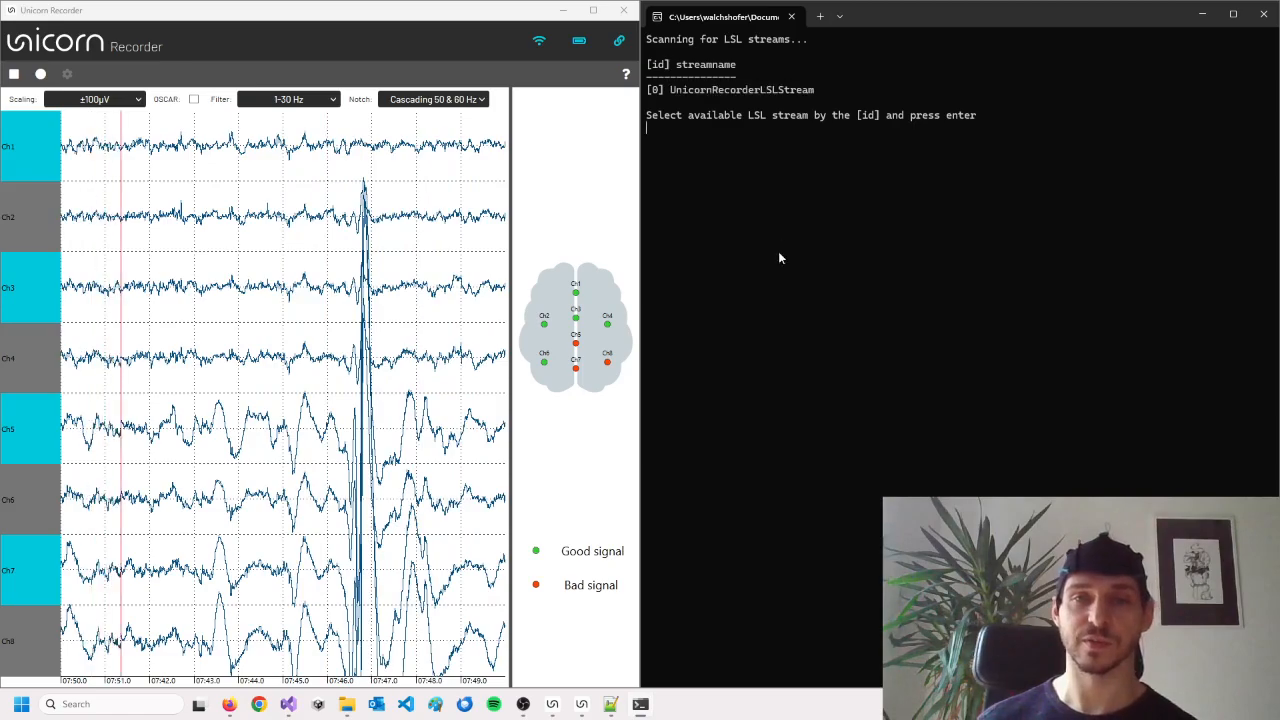
{"action": "type", "text": "0"}
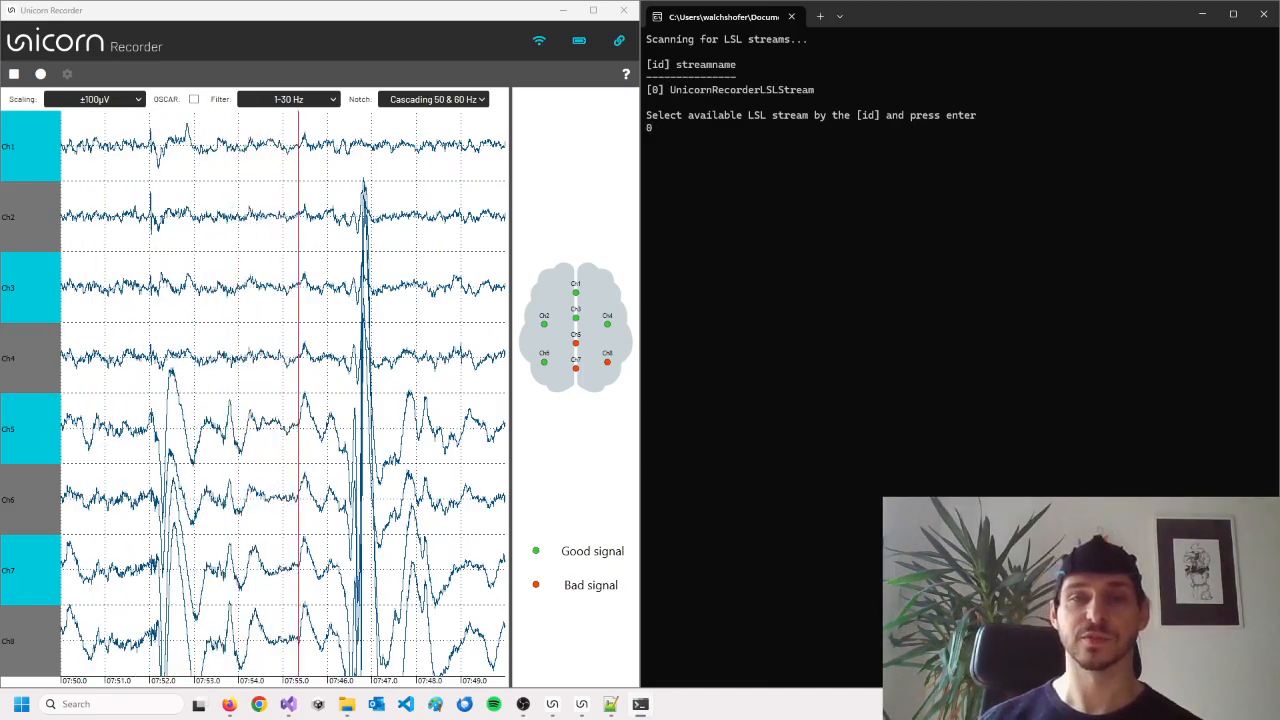
{"action": "key", "text": "enter"}
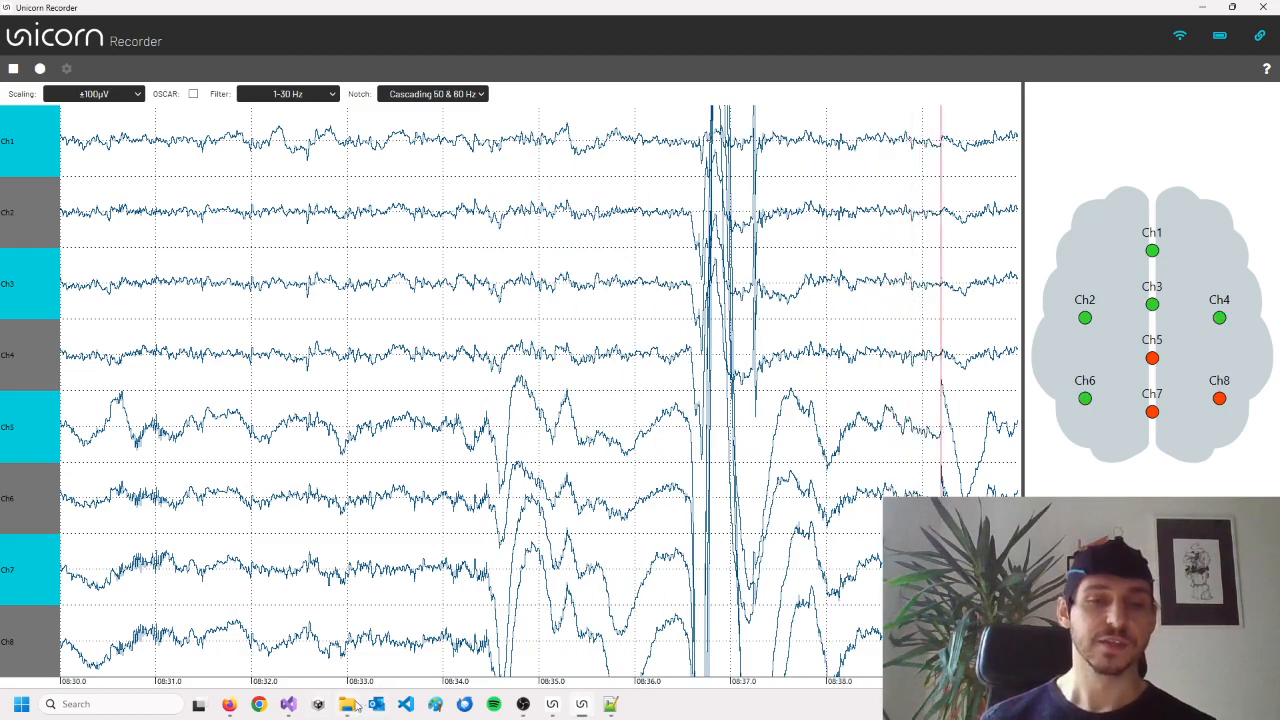
From the Examples folder, open the UDP Receiver folder and its C# project file.
{"action": "left_click", "coordinate": [348, 704]}
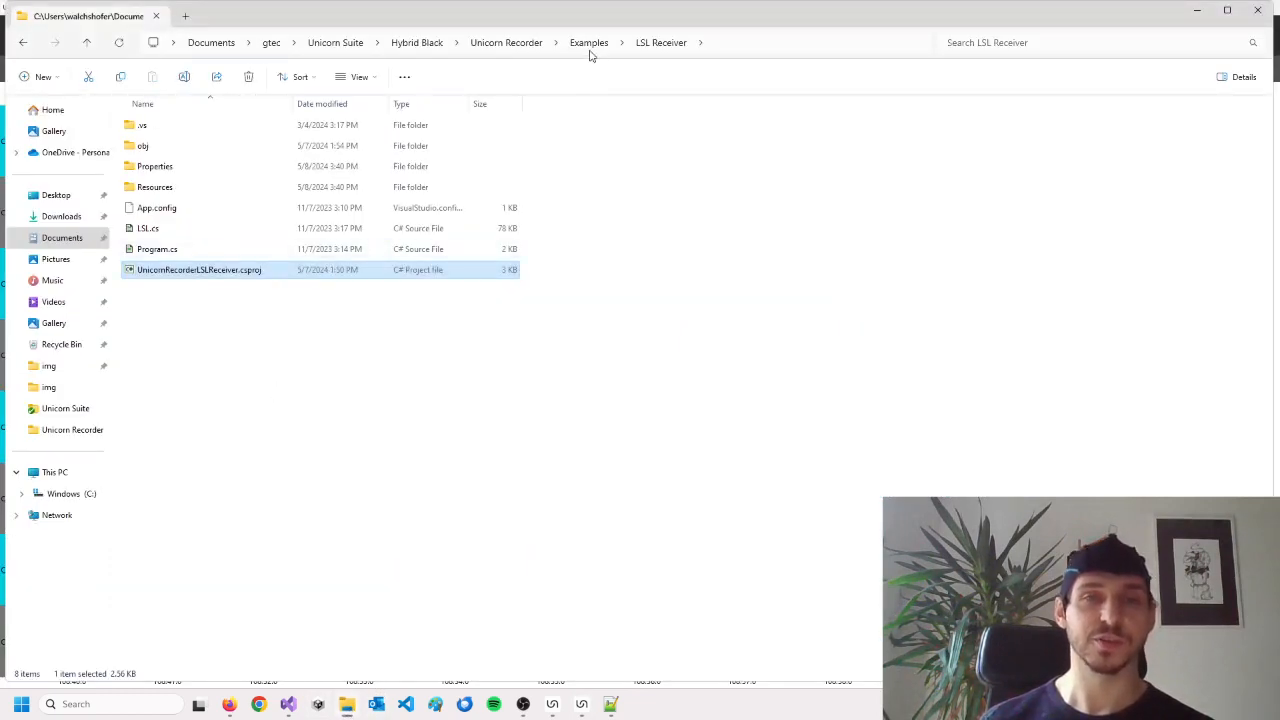
{"action": "left_click", "coordinate": [588, 42]}
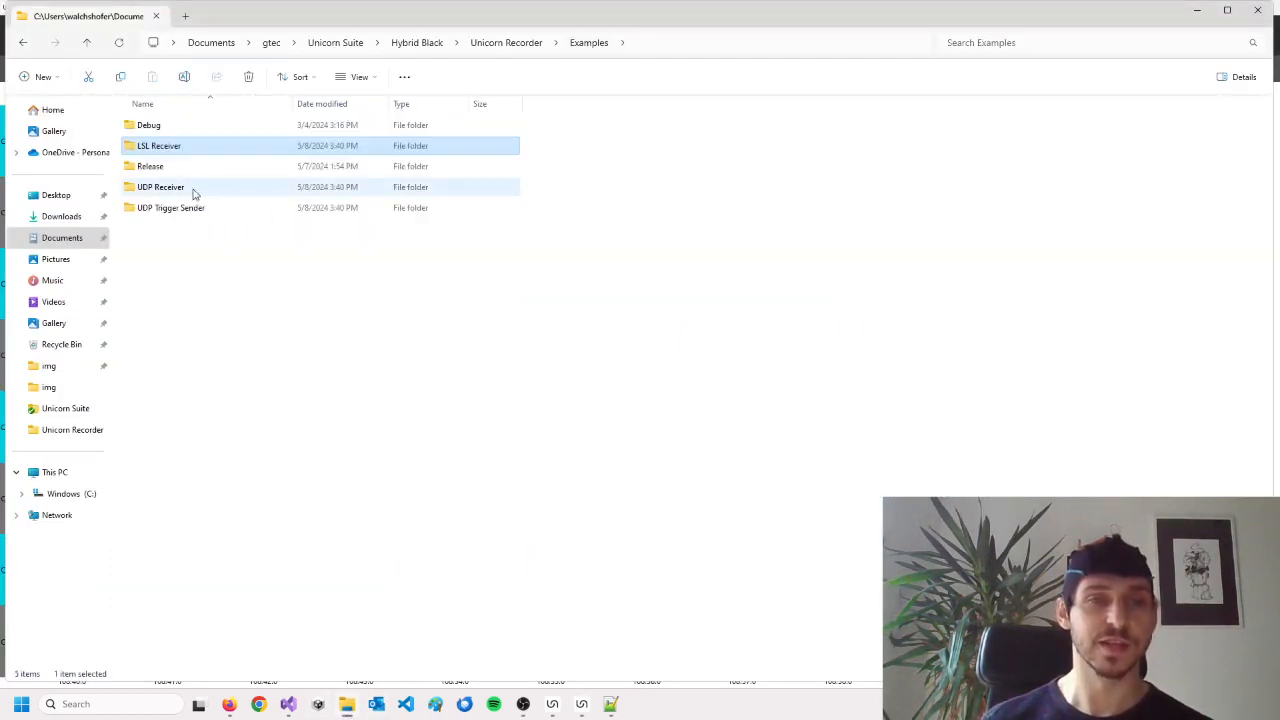
{"action": "double_click", "coordinate": [160, 188]}
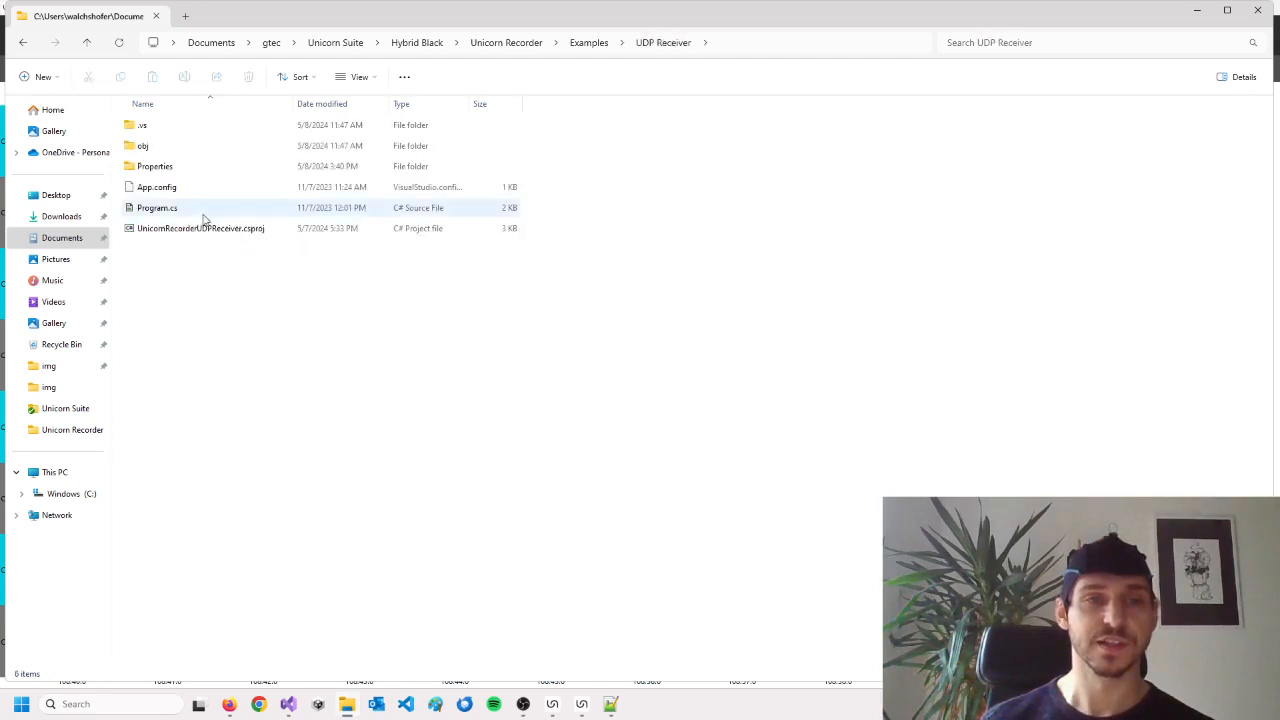
{"action": "double_click", "coordinate": [200, 228]}
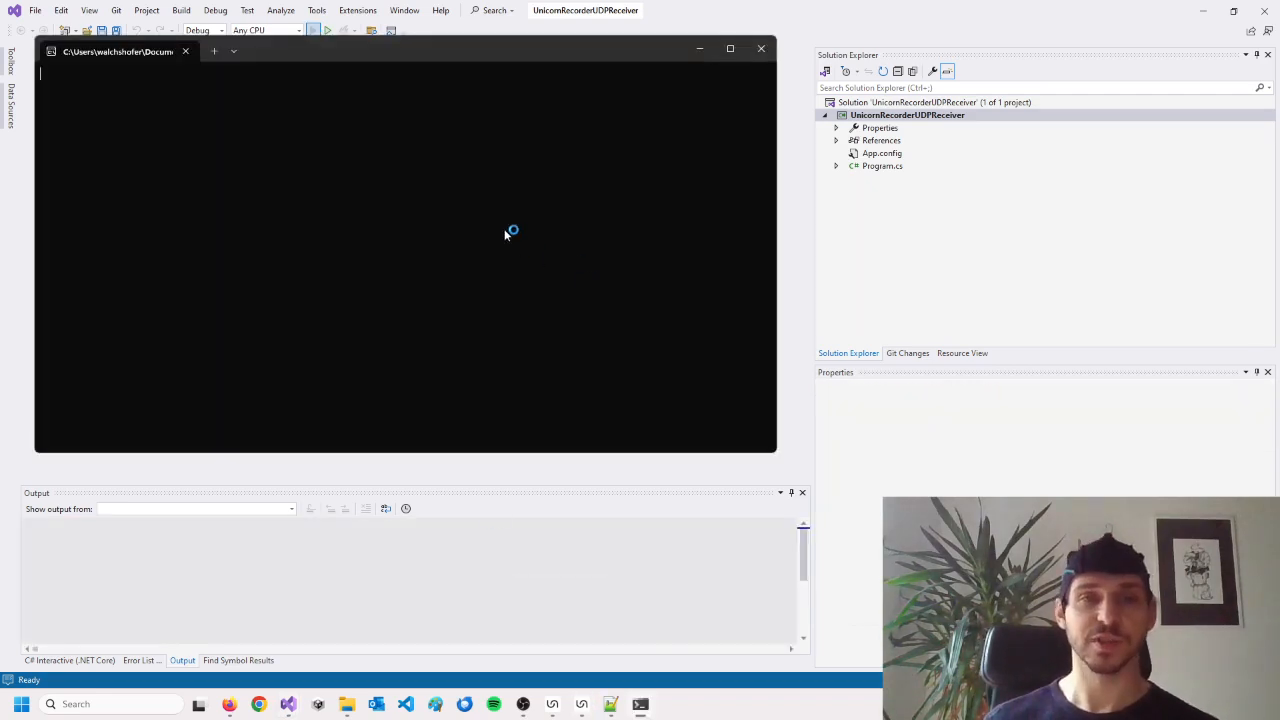
Enter destination port 1001 in the UDP Receiver console so it listens for data.
{"action": "left_click", "coordinate": [328, 30]}
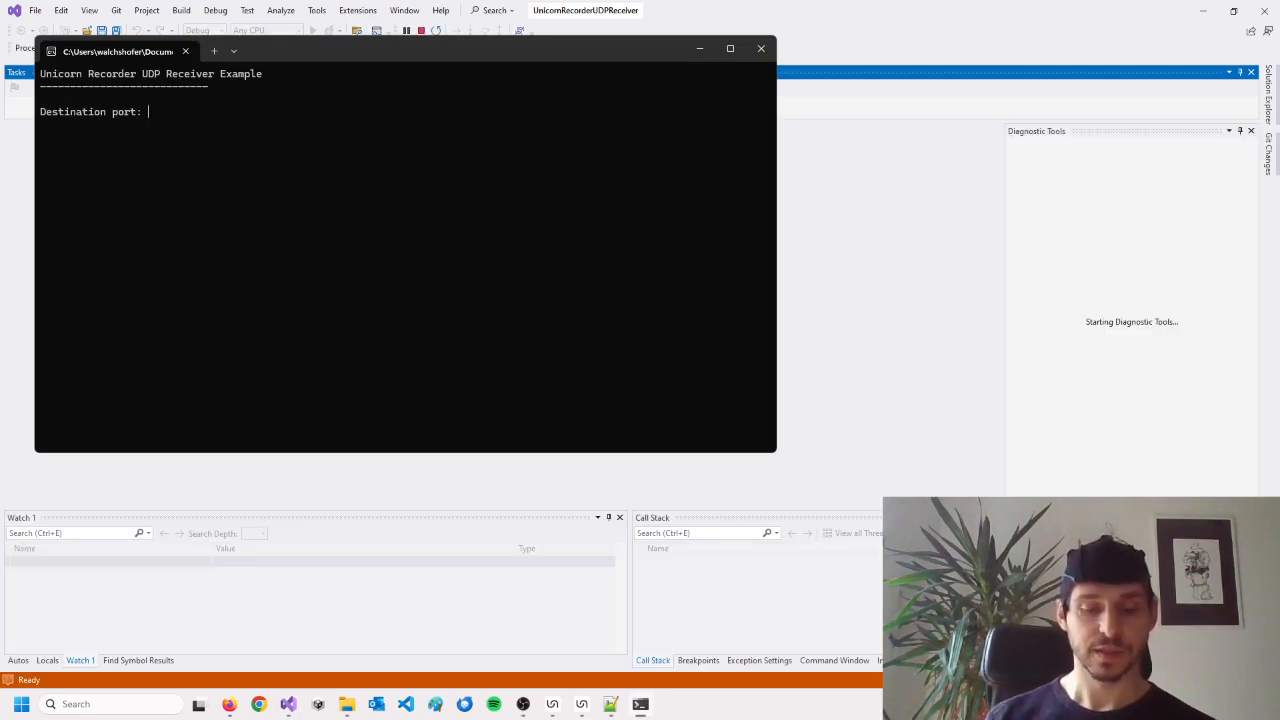
{"action": "type", "text": "1001"}
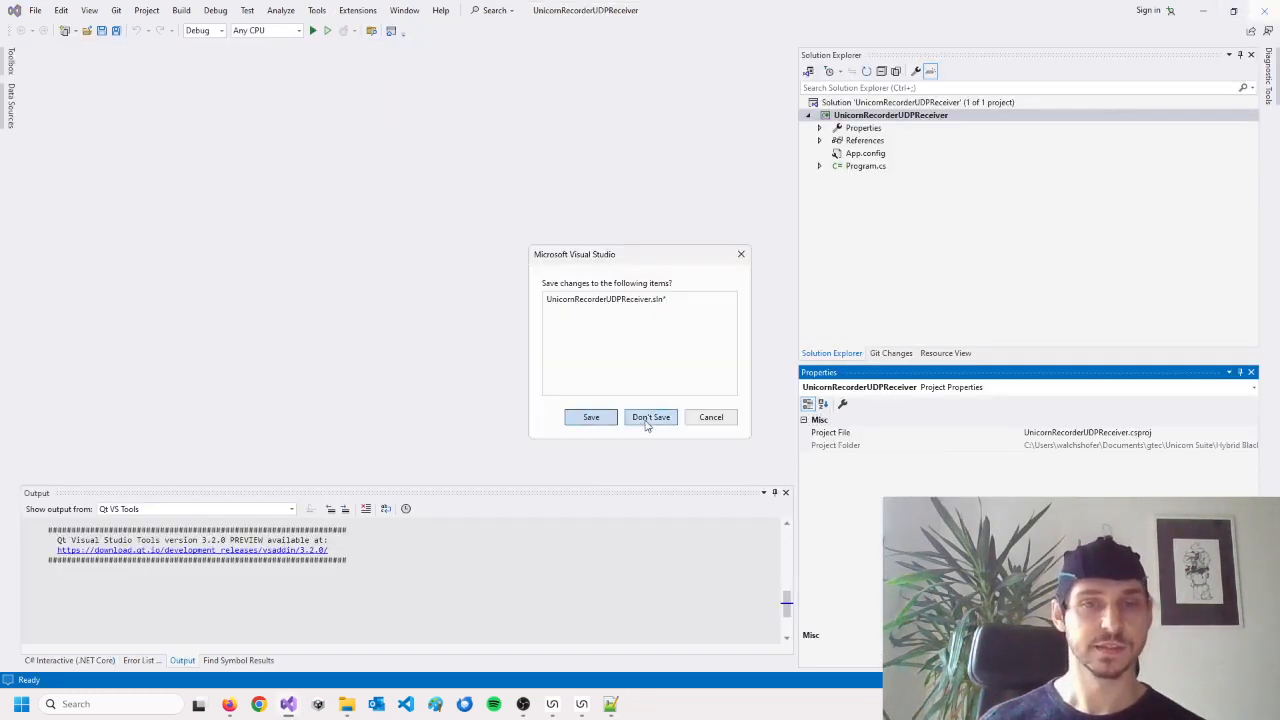
Discard the receiver's changes and open the UDP Trigger Sender folder under Examples.
{"action": "left_click", "coordinate": [650, 418]}
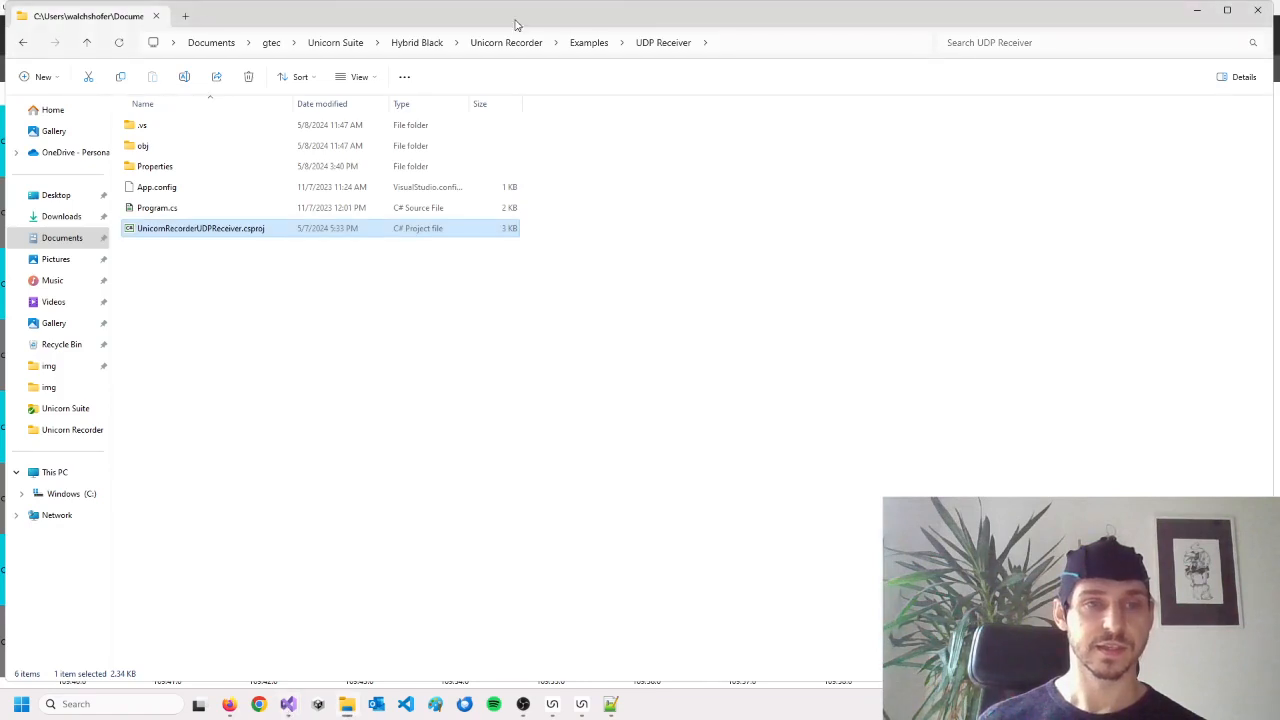
{"action": "left_click", "coordinate": [588, 42]}
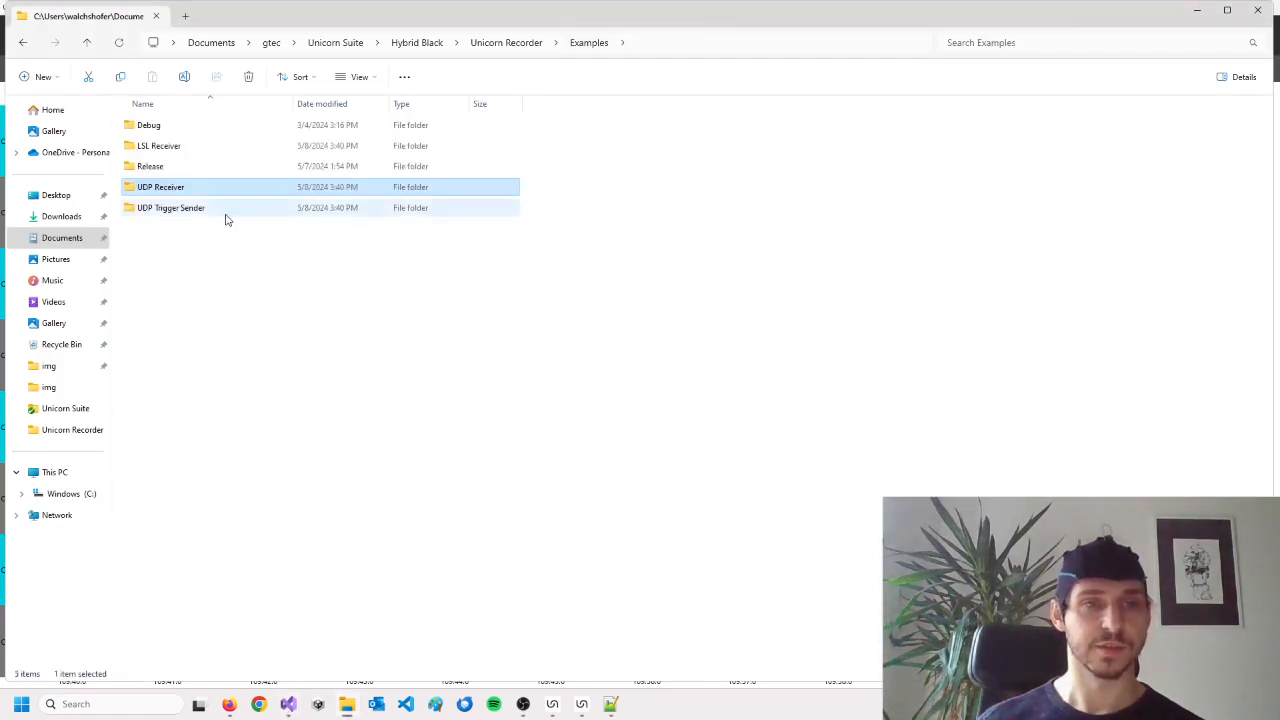
{"action": "double_click", "coordinate": [170, 206]}
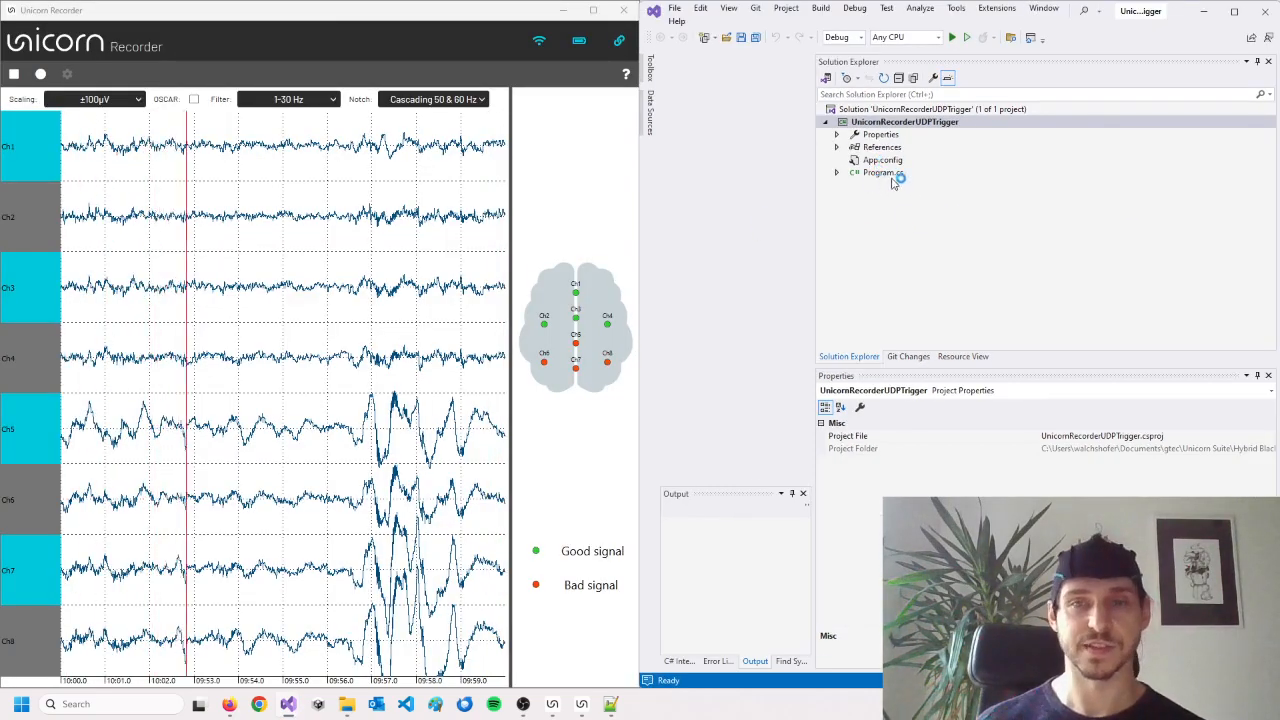
Read through the trigger sender's Program.cs code in the editor.
{"action": "left_click", "coordinate": [882, 172]}
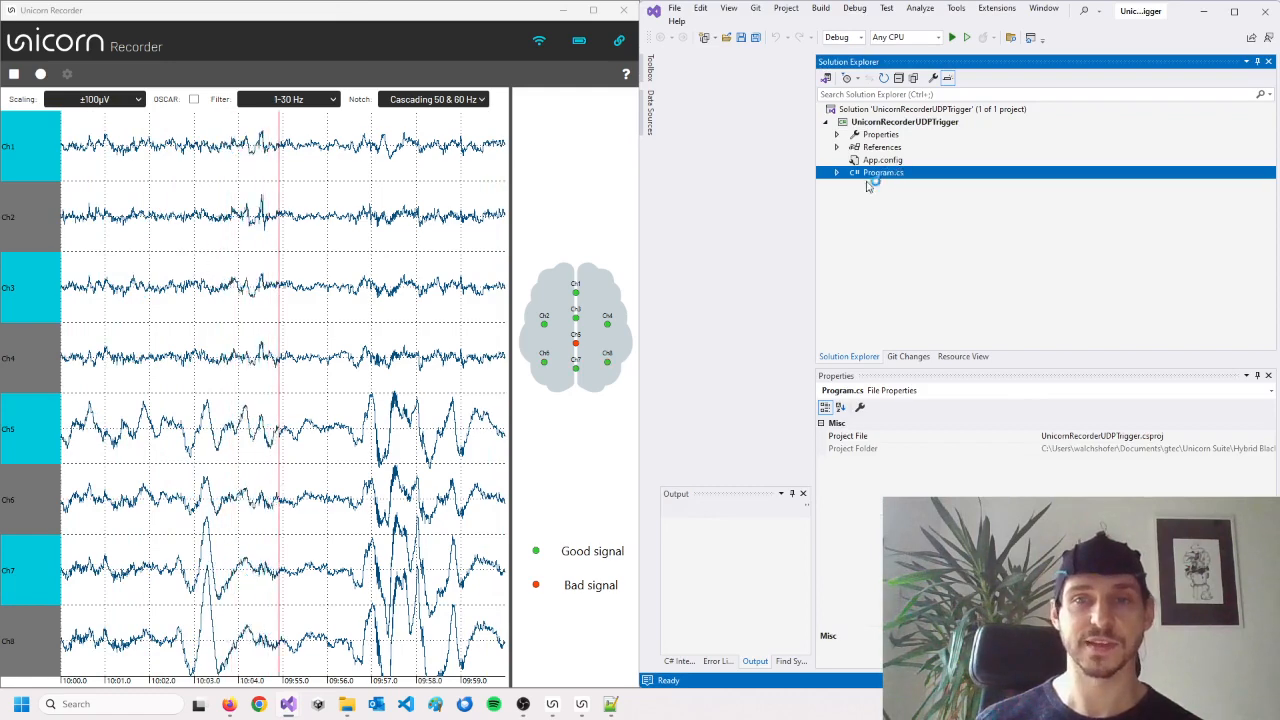
{"action": "double_click", "coordinate": [884, 172]}
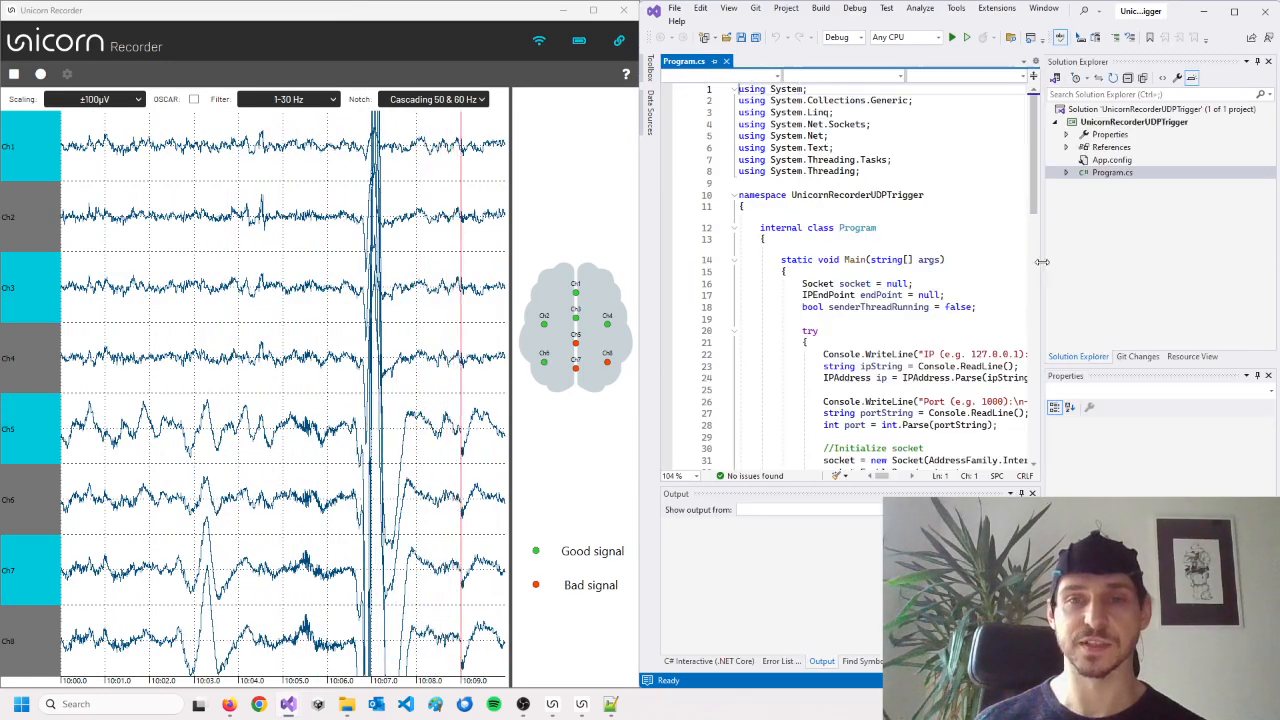
{"action": "scroll", "scroll_direction": "down", "scroll_amount": 3}
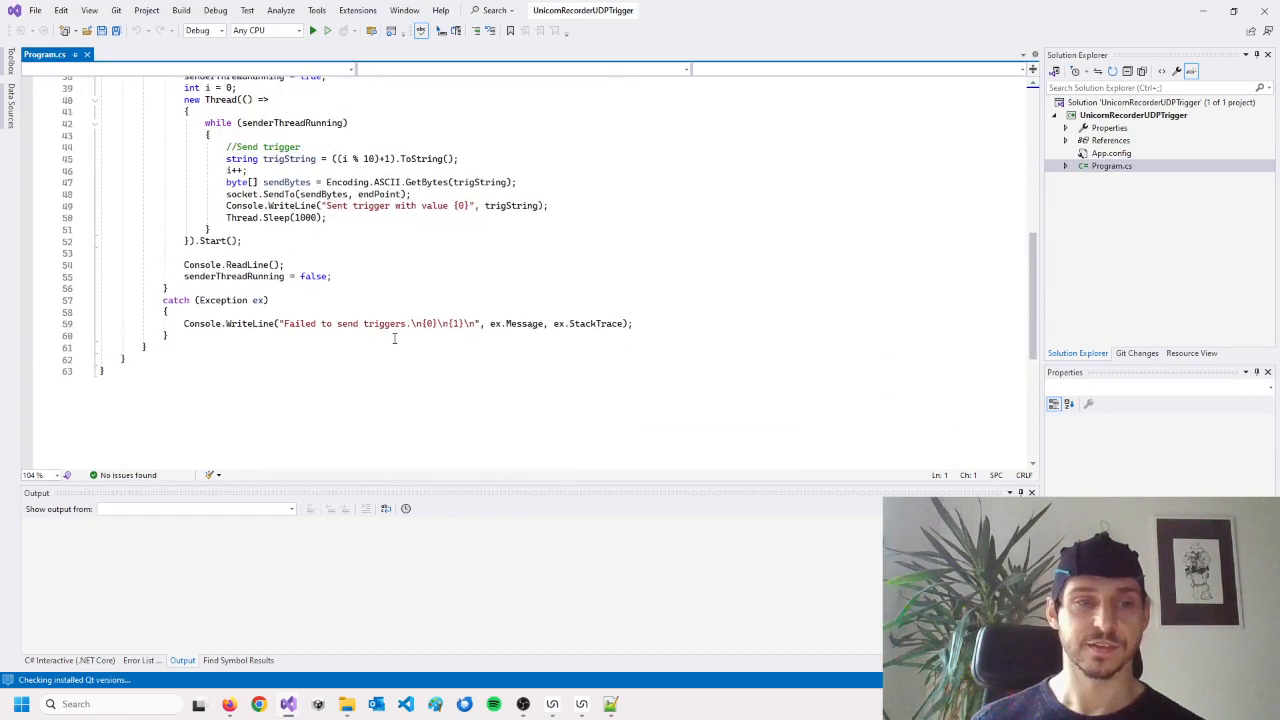
{"action": "scroll", "scroll_direction": "up", "scroll_amount": 3}
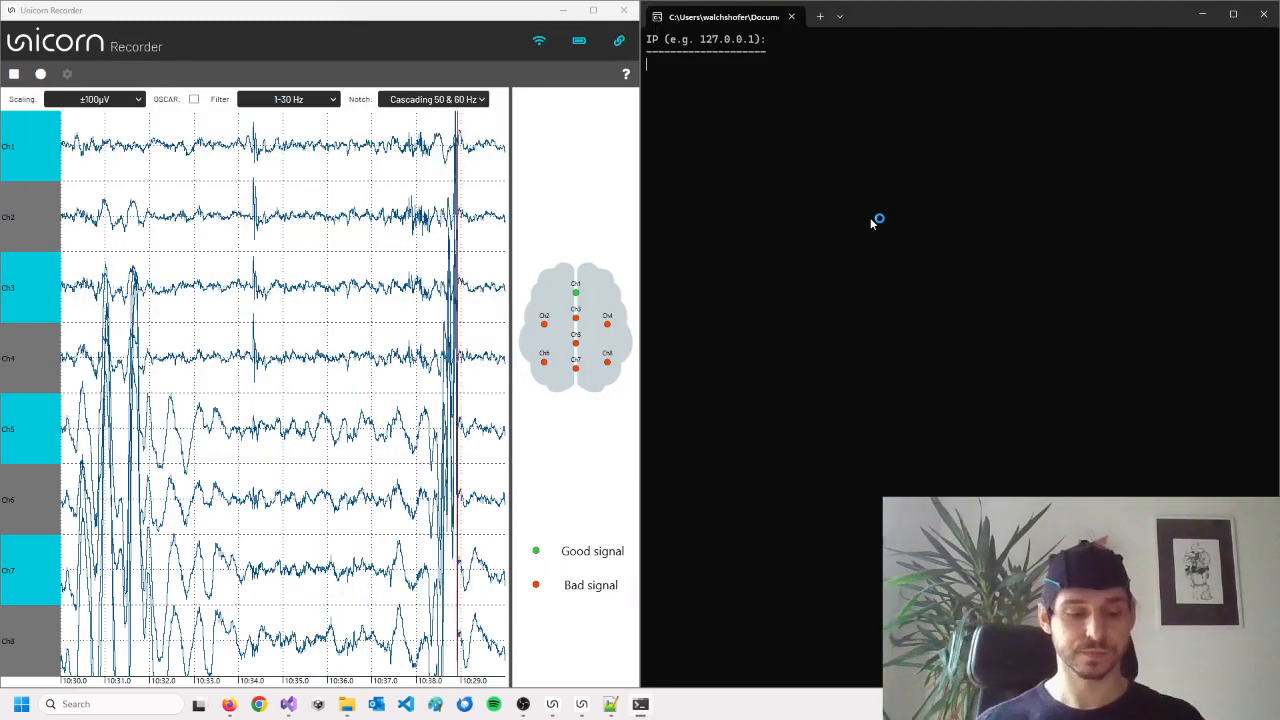
Send triggers to 127.0.0.1 port 1000 as EEG markers, then close the sender console.
{"action": "type", "text": "127.0.0.1"}
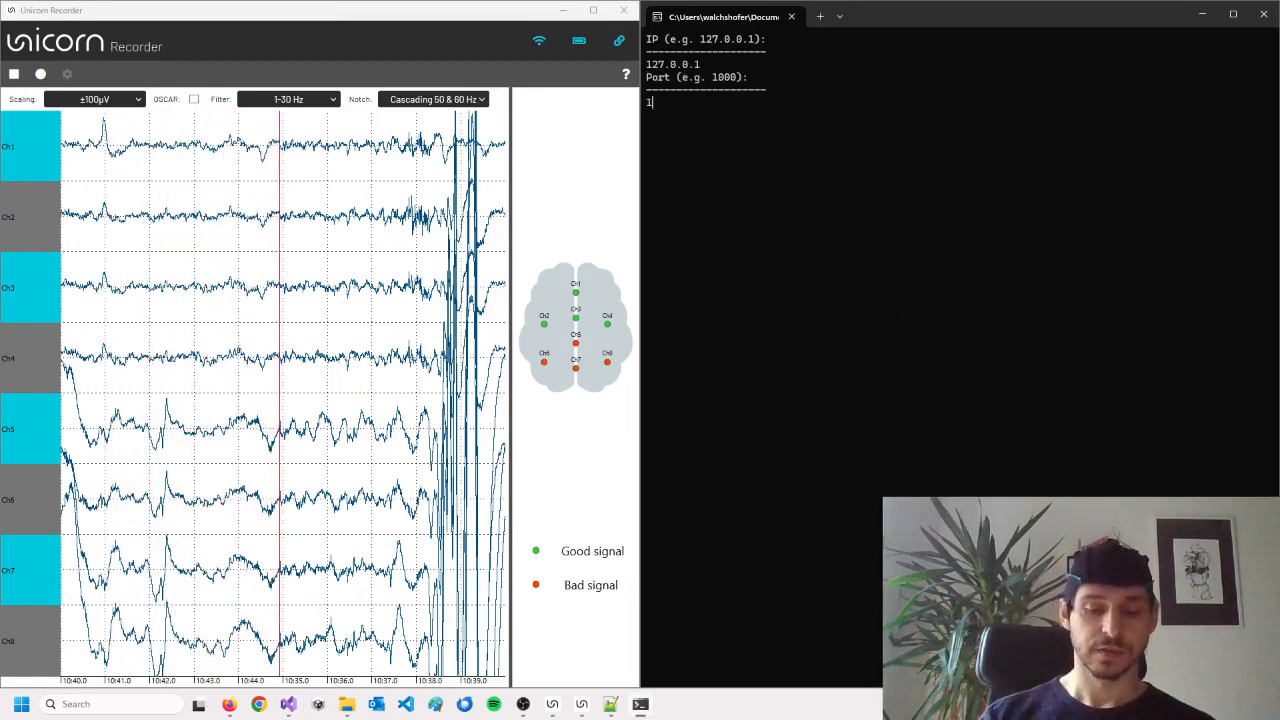
{"action": "type", "text": "000"}
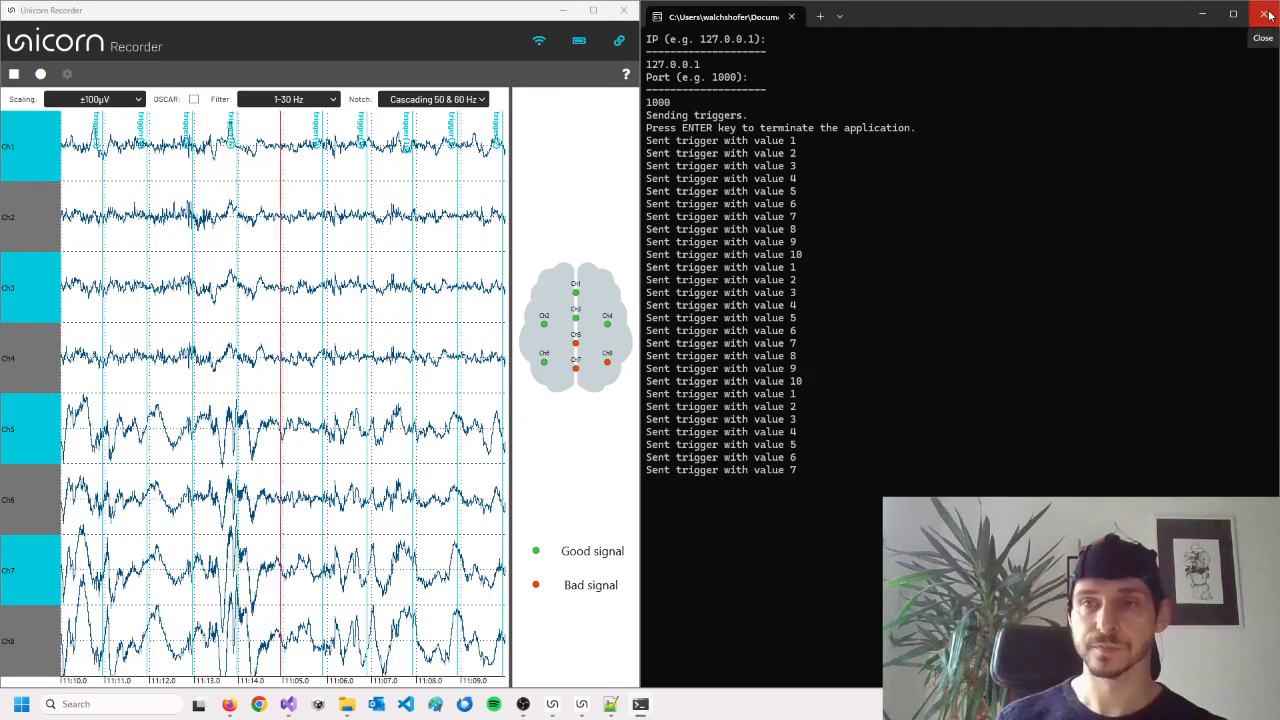
{"action": "left_click", "coordinate": [1268, 16]}
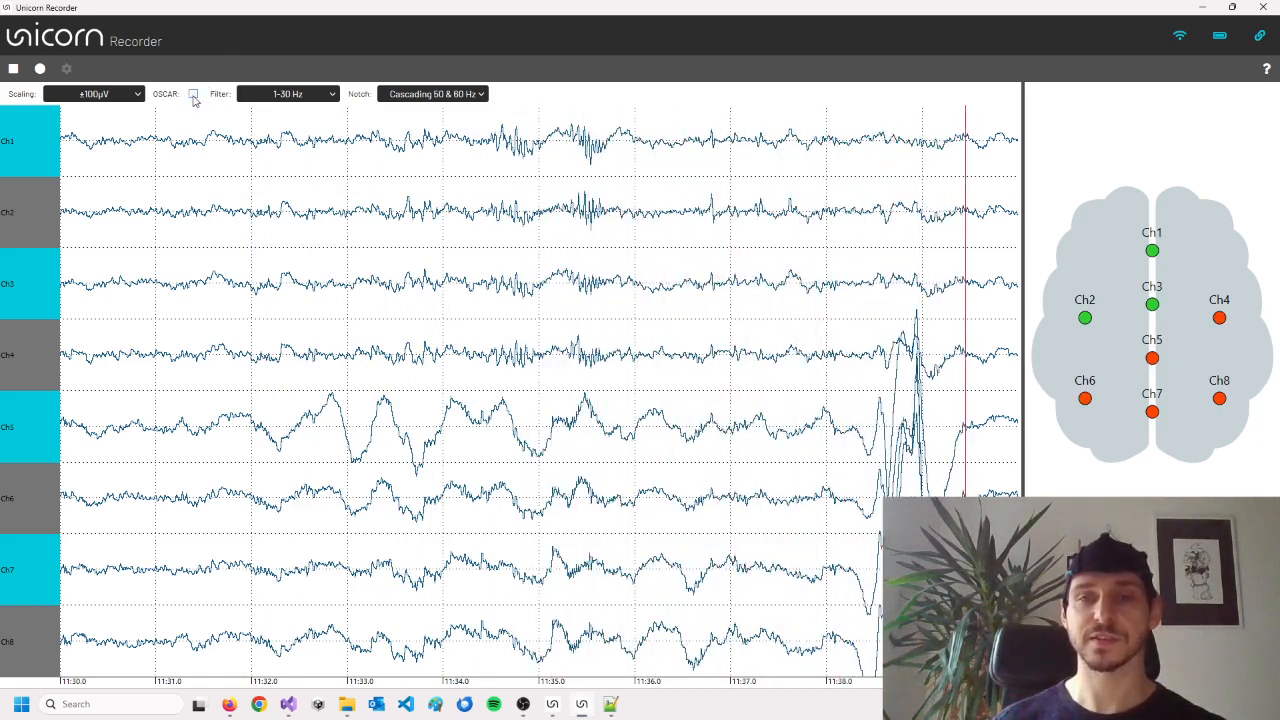
Enable CAR common average referencing on the EEG, then stop the data stream.
{"action": "left_click", "coordinate": [192, 94]}
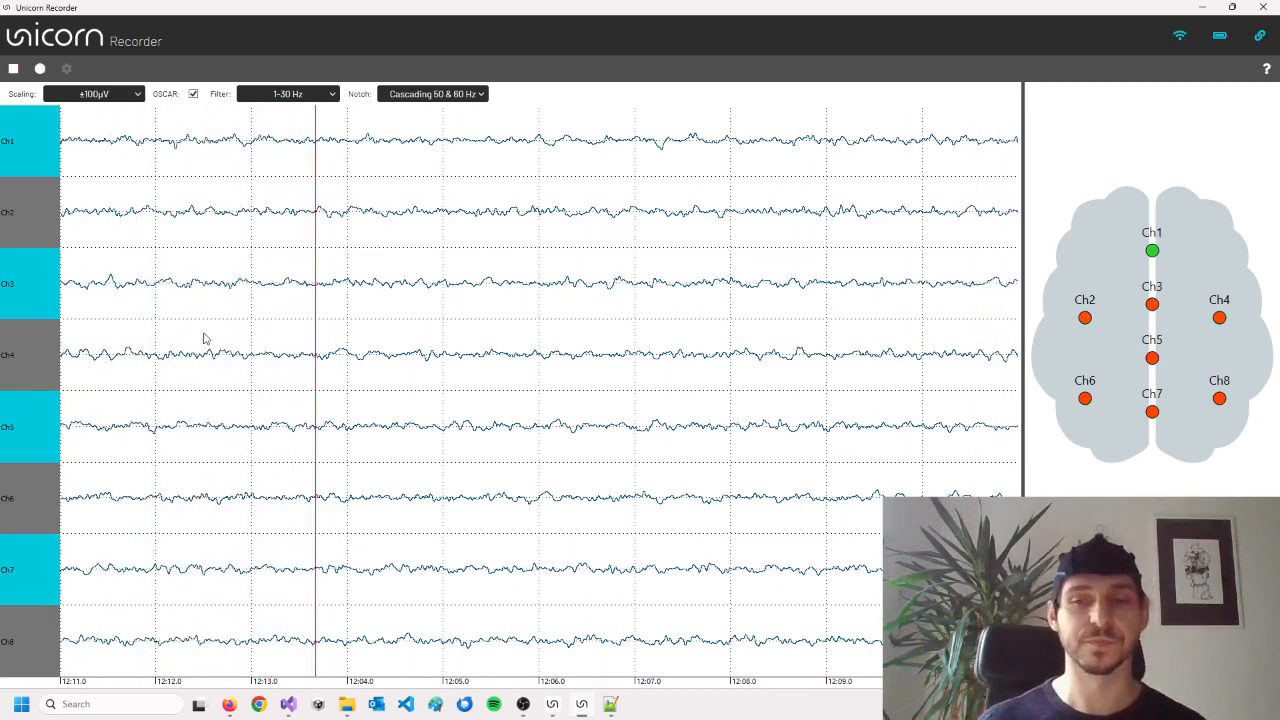
{"action": "left_click", "coordinate": [14, 68]}
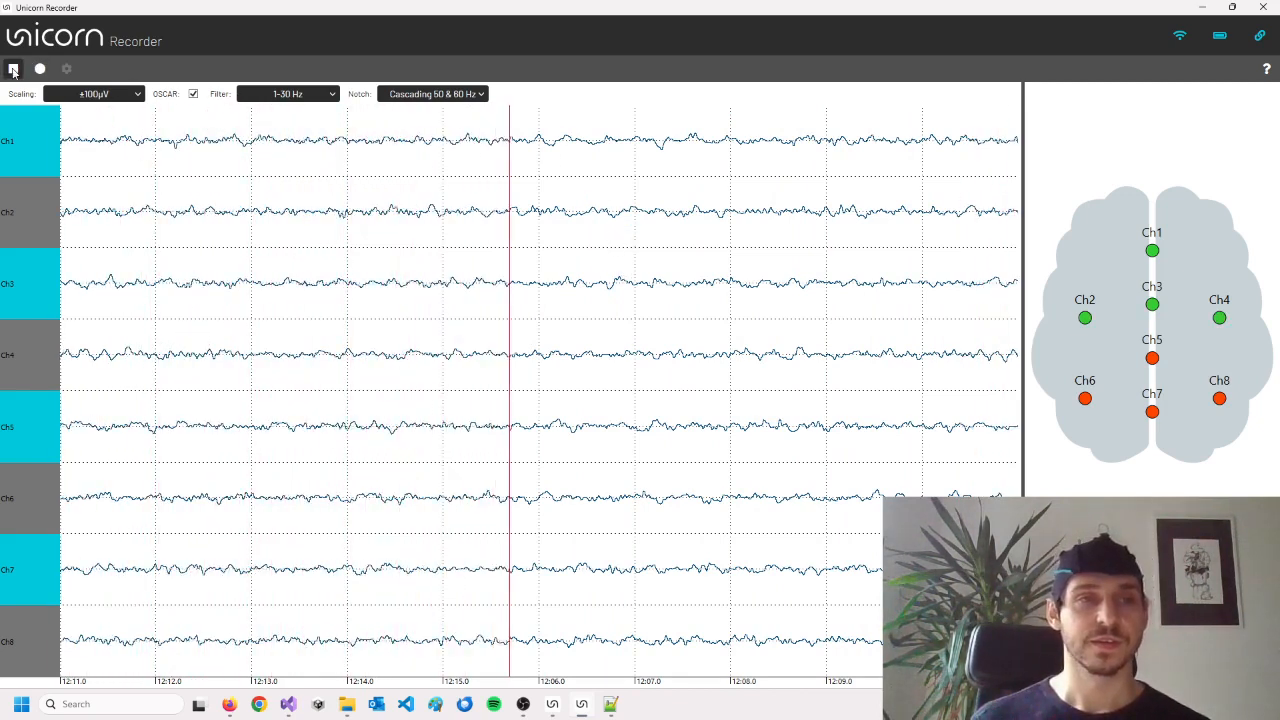